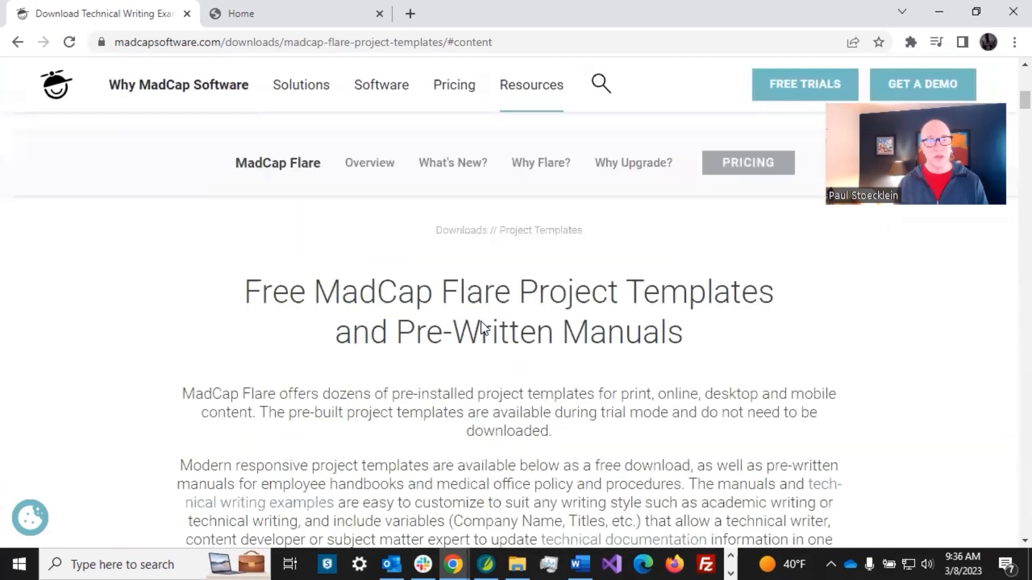
- Scroll the Flare project templates page down to the Santaluz top-navigation template
scroll("up", 3)
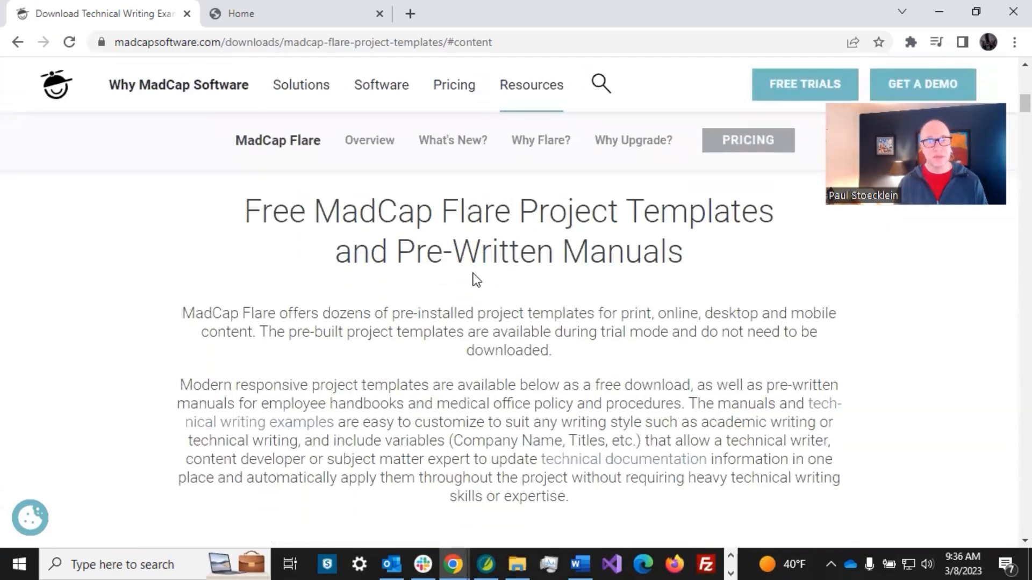
scroll("down", 3)
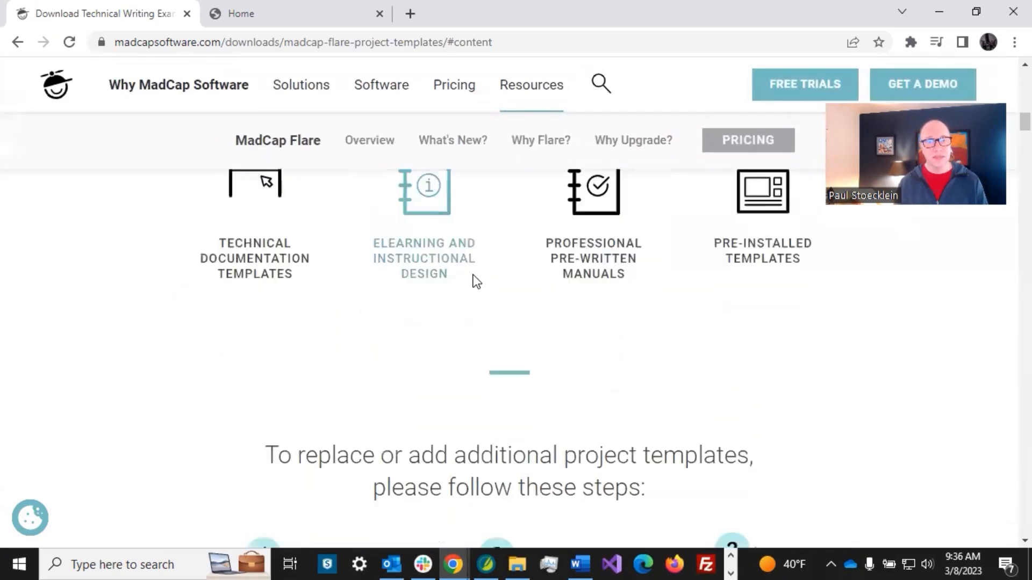
scroll("down", 3)
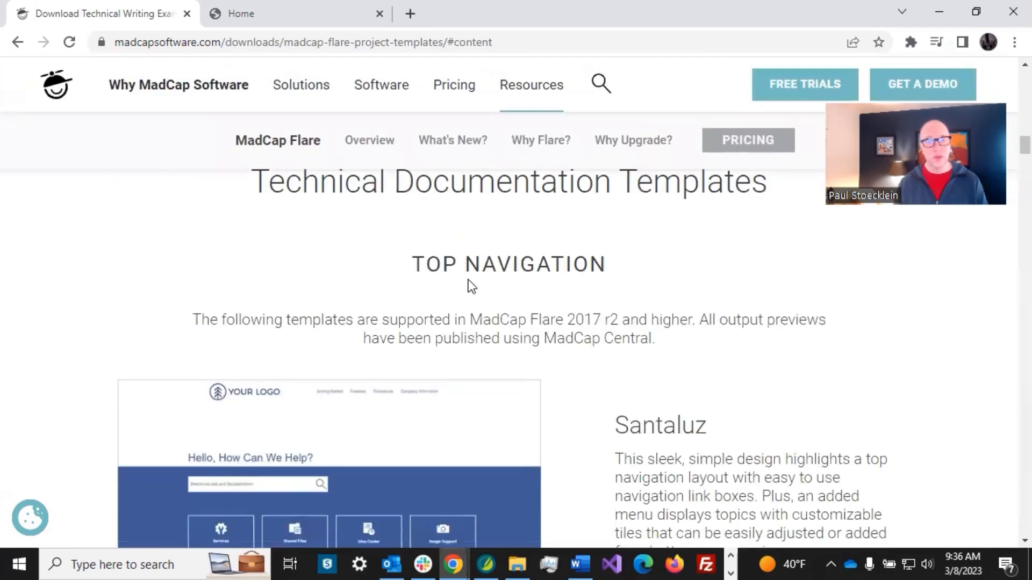
scroll("down", 3)
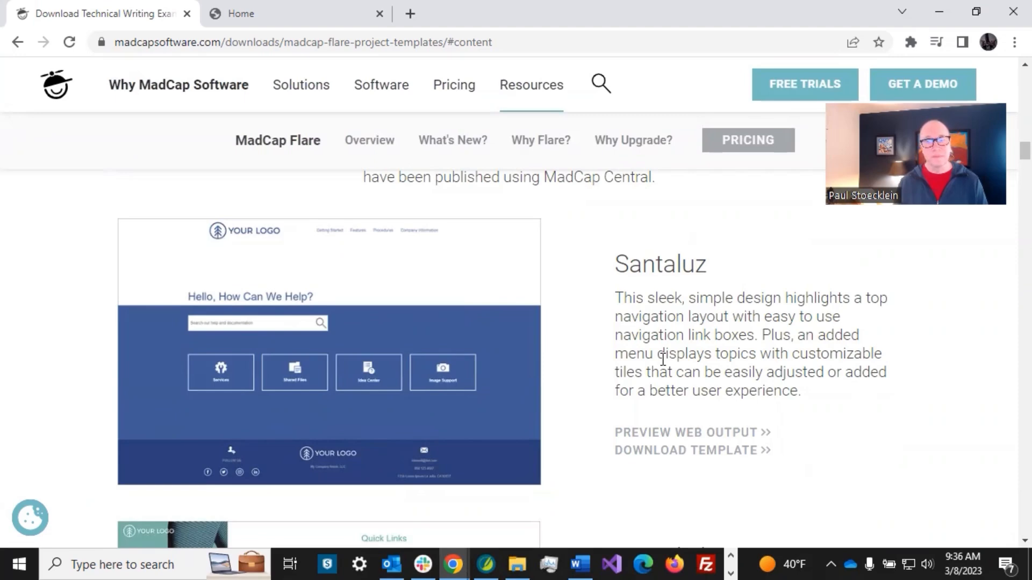
mouse_move(588, 223)
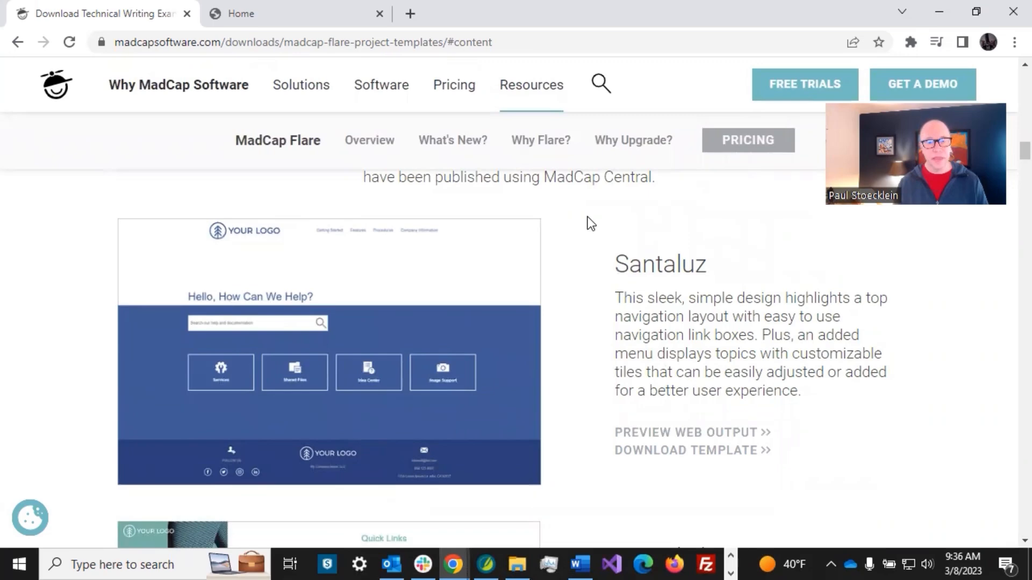
mouse_move(494, 564)
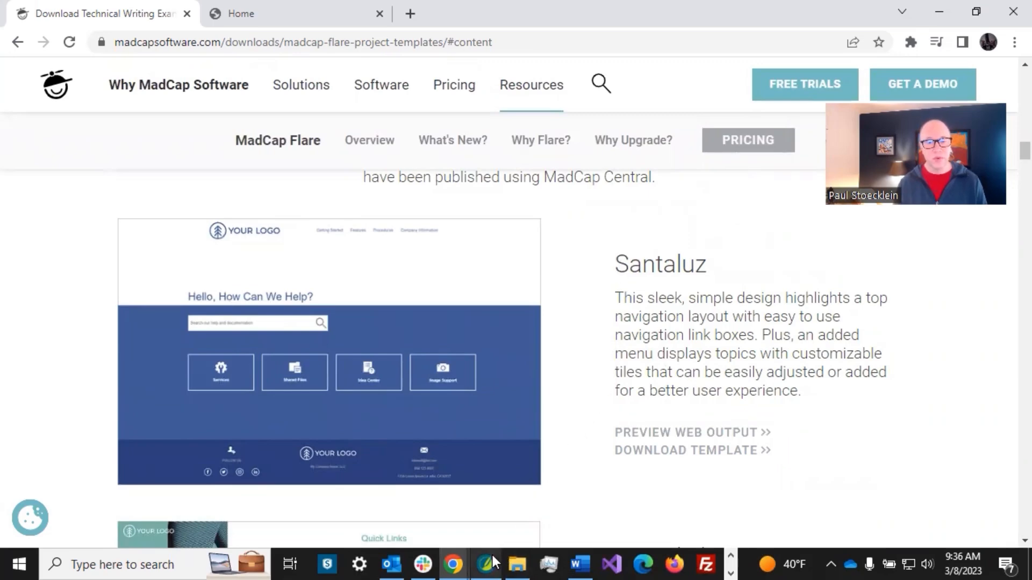
- Switch to Flare and start a New Project to open the Start New Project Wizard
left_click(486, 565)
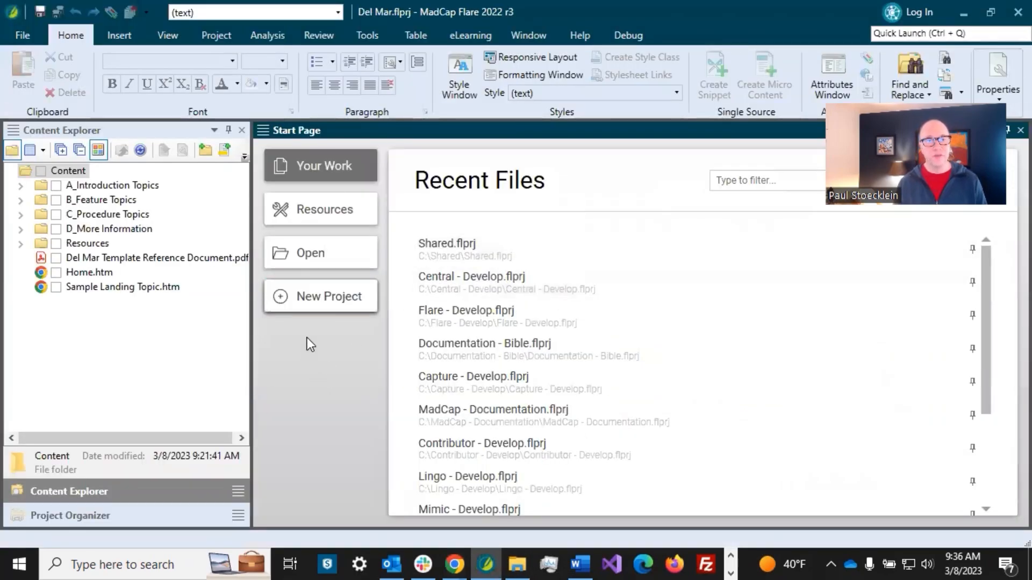
left_click(320, 296)
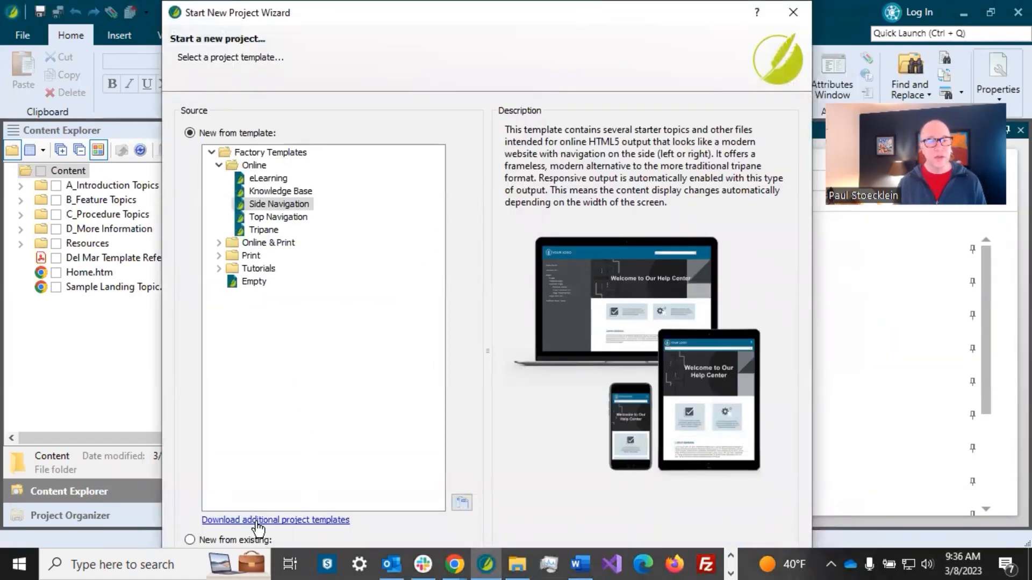
mouse_move(329, 531)
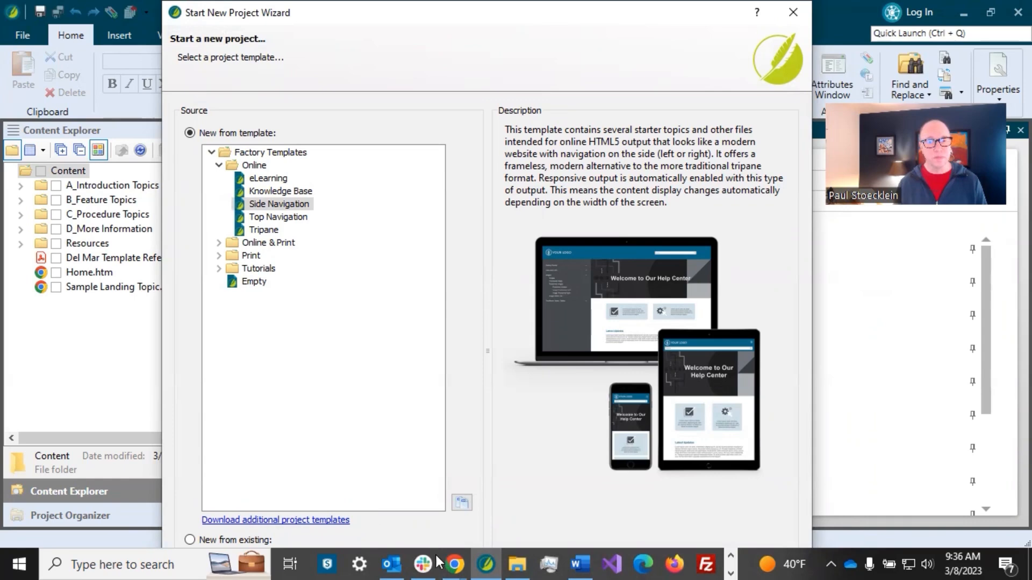
- Return to the Chrome templates download page showing Santaluz
left_click(275, 520)
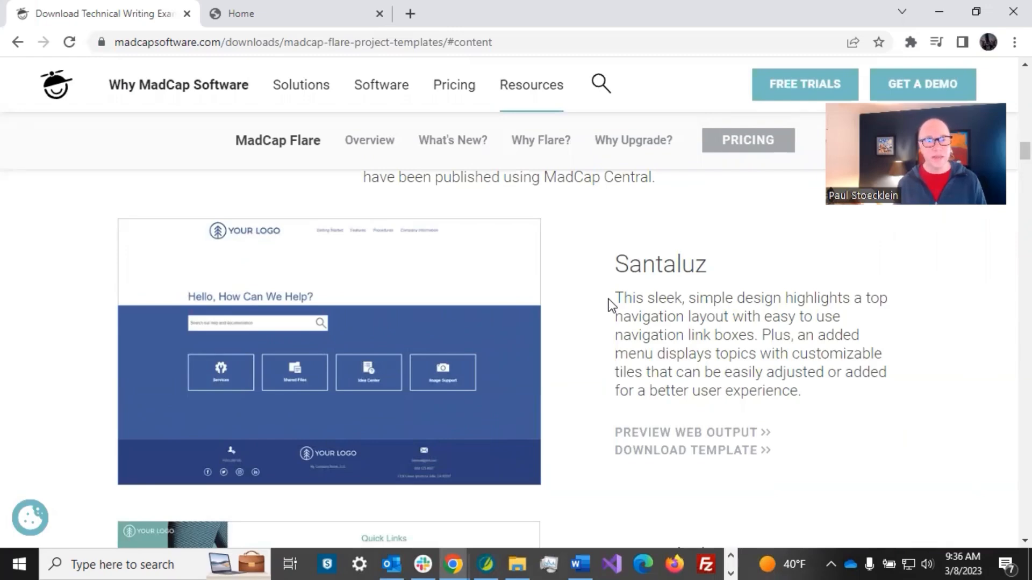
mouse_move(605, 314)
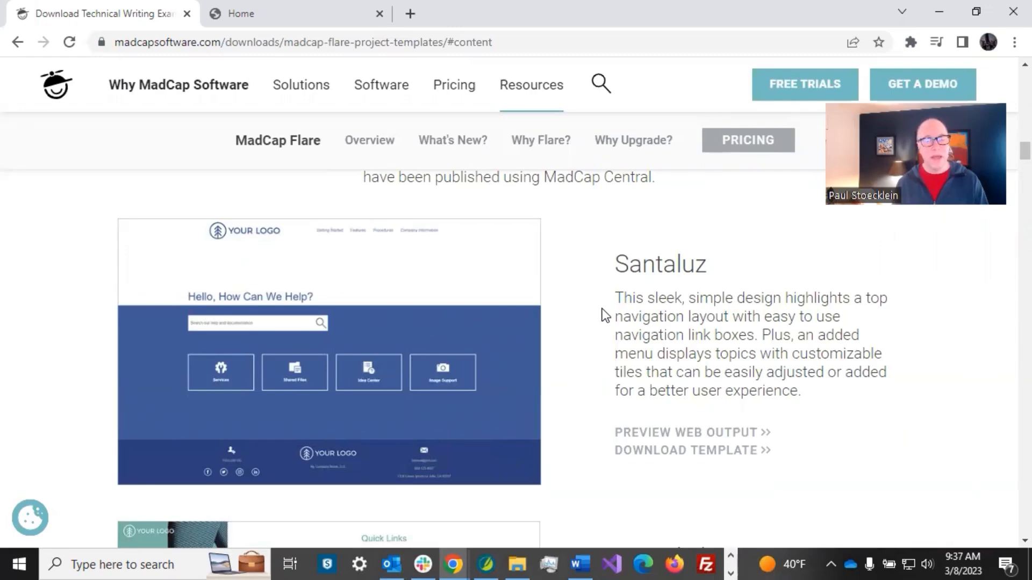
mouse_move(594, 291)
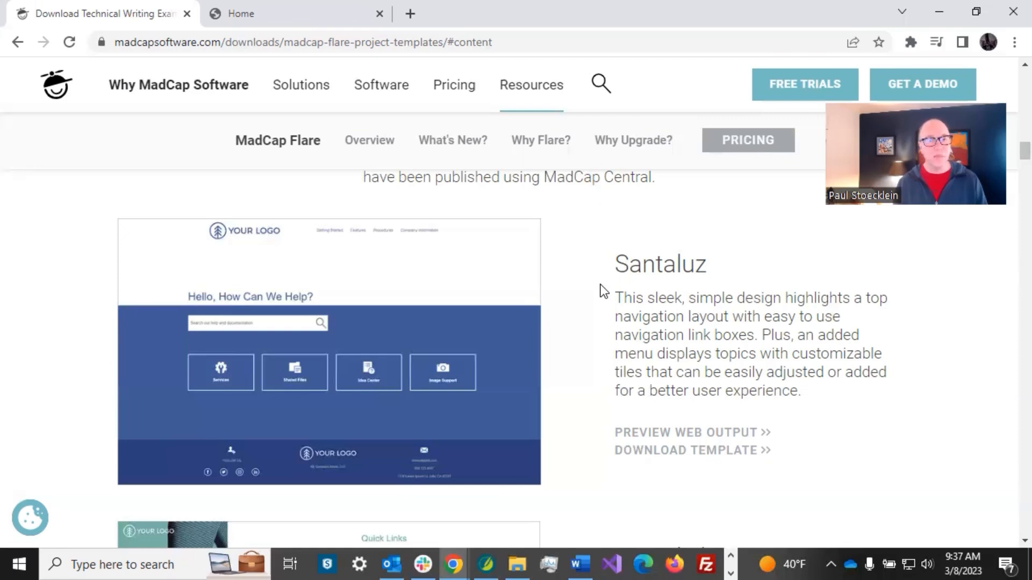
mouse_move(613, 275)
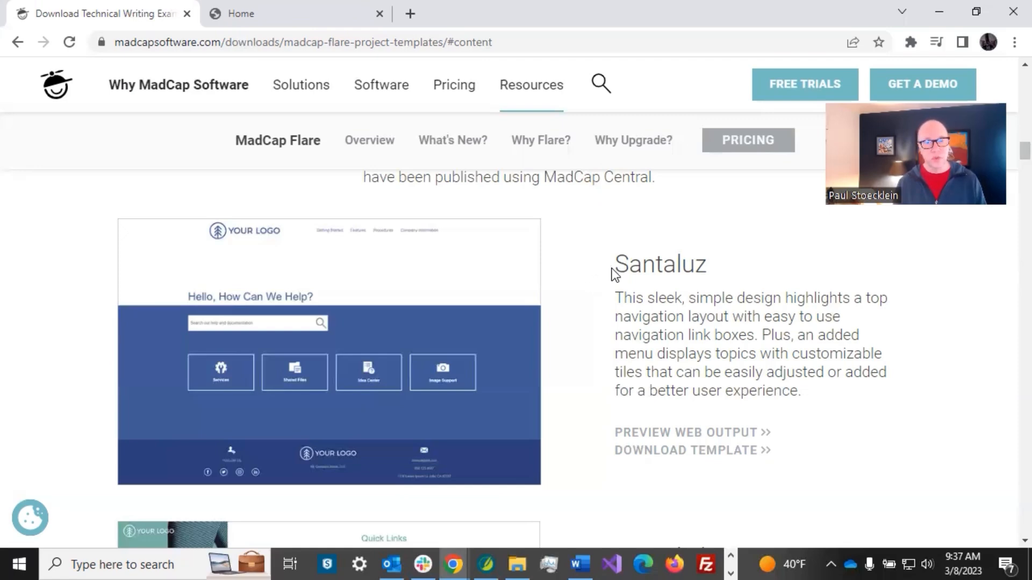
mouse_move(476, 310)
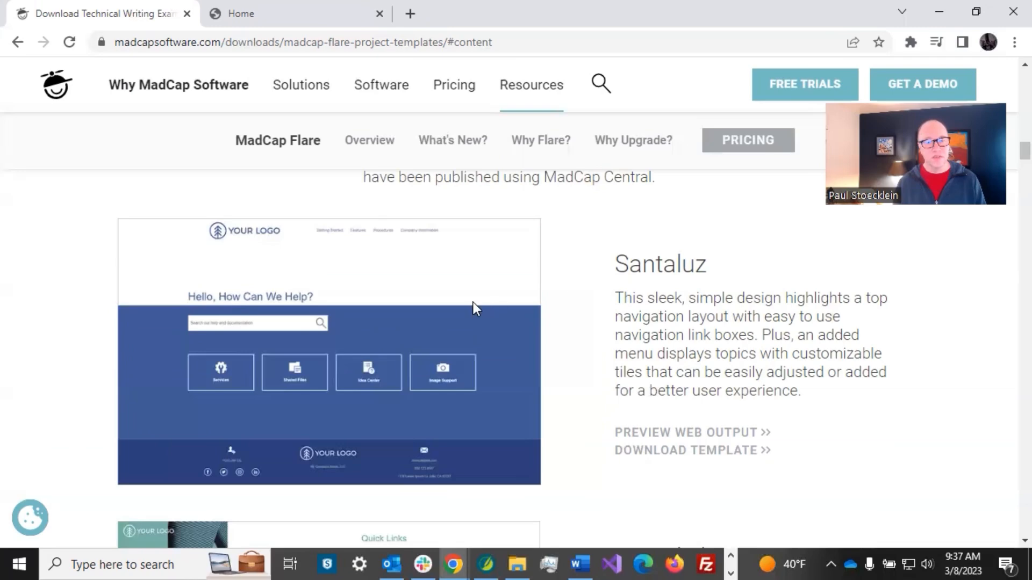
- Scroll past Girard, Sunset, Torrey, Soledad and Ivanhoe to the Del Mar template's download link
scroll("down", 3)
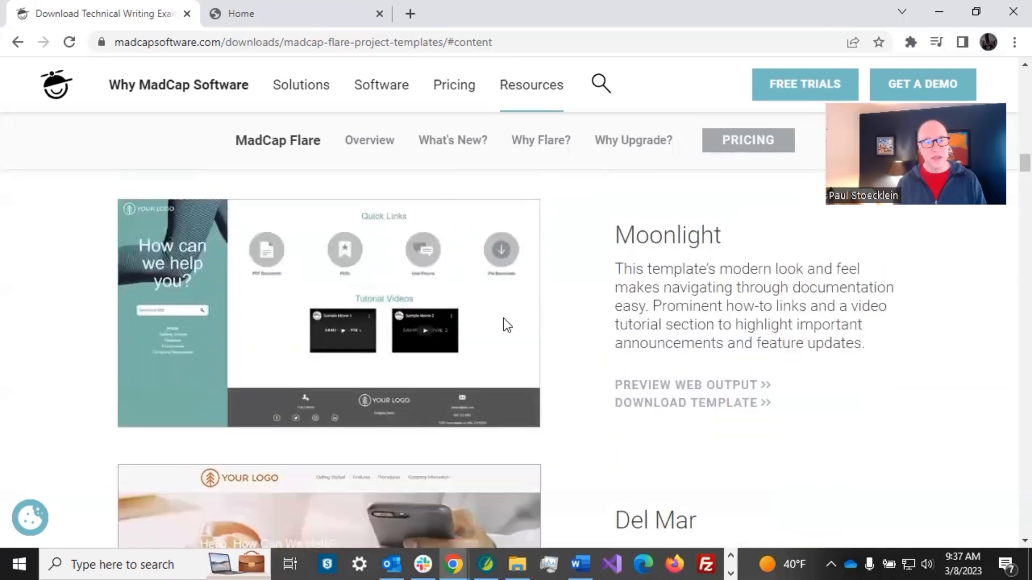
scroll("down", 3)
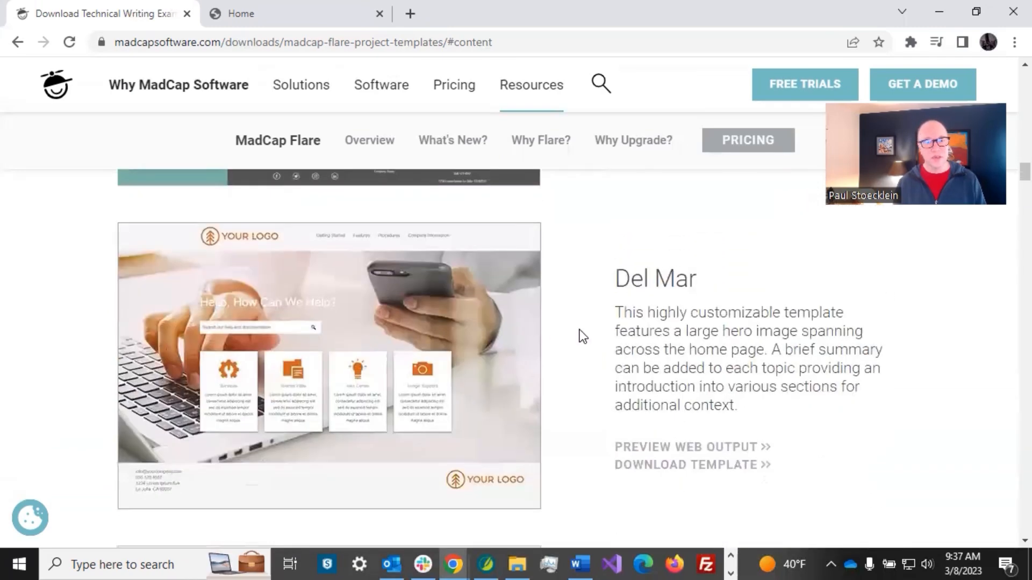
scroll("down", 3)
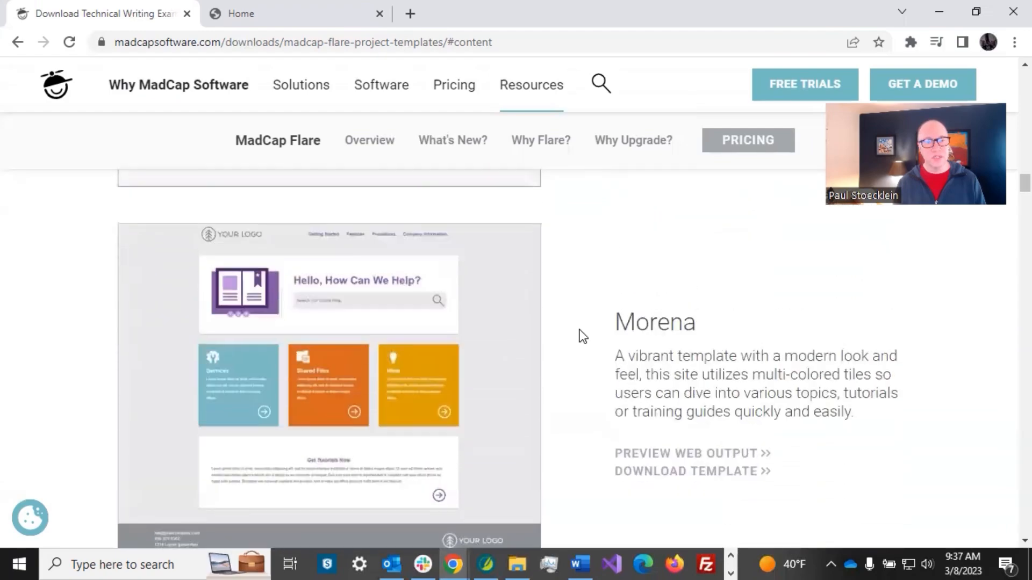
scroll("down", 3)
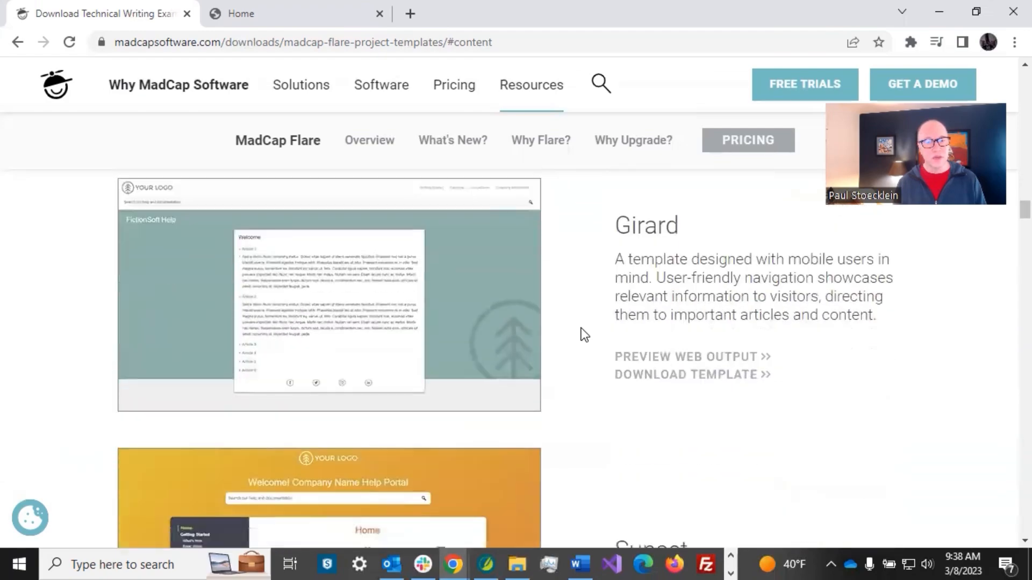
scroll("down", 3)
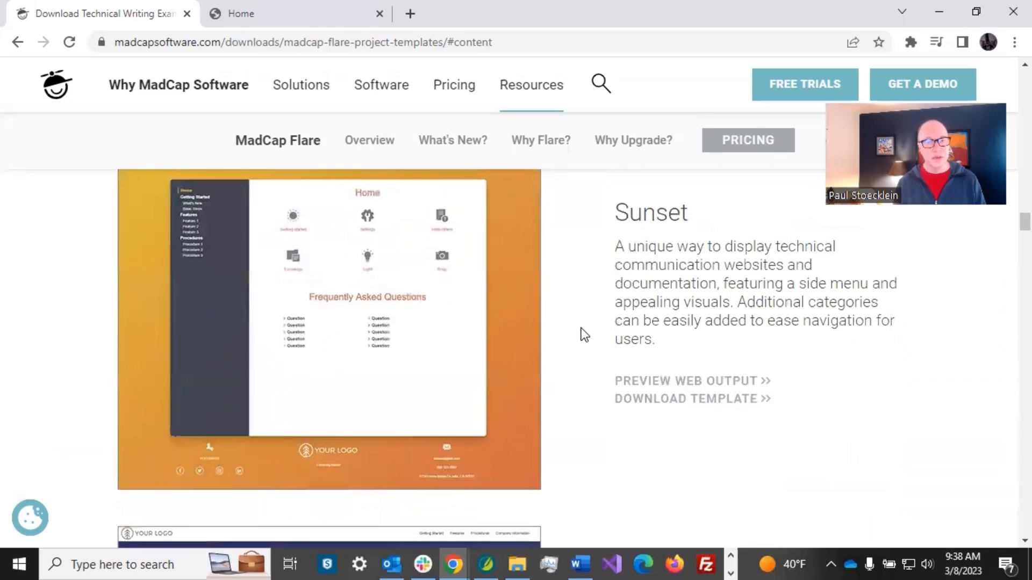
scroll("down", 3)
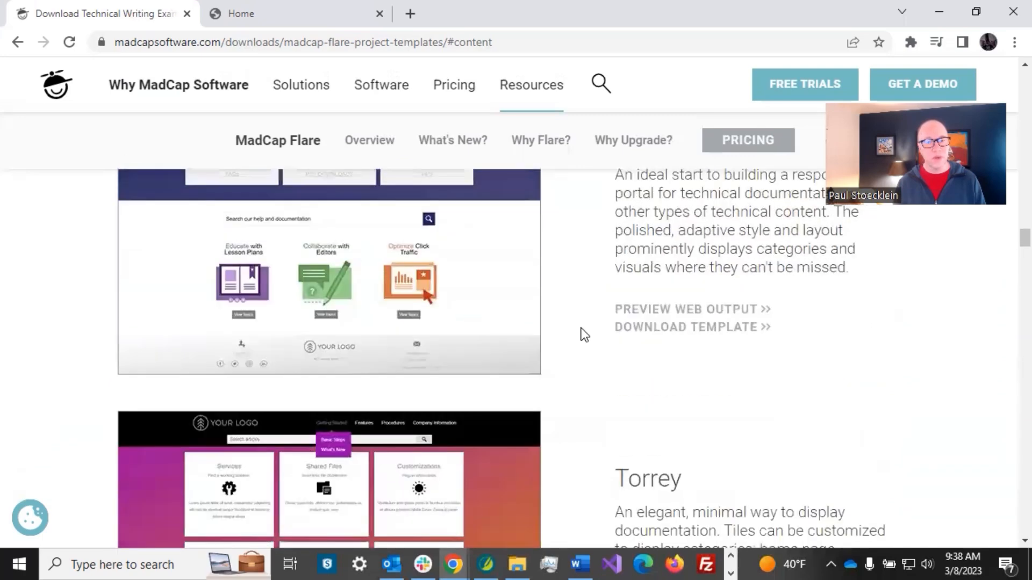
scroll("down", 3)
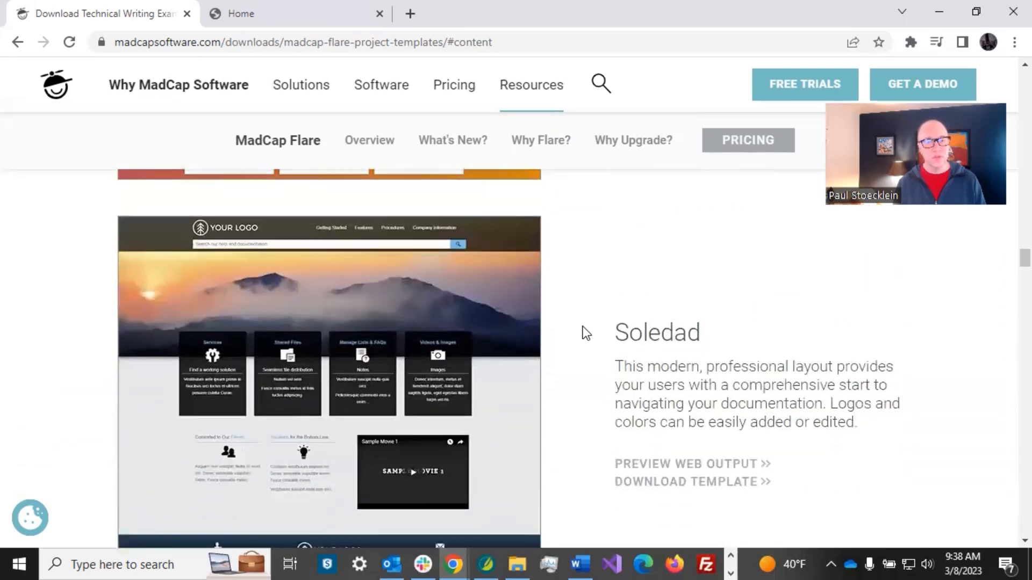
scroll("down", 3)
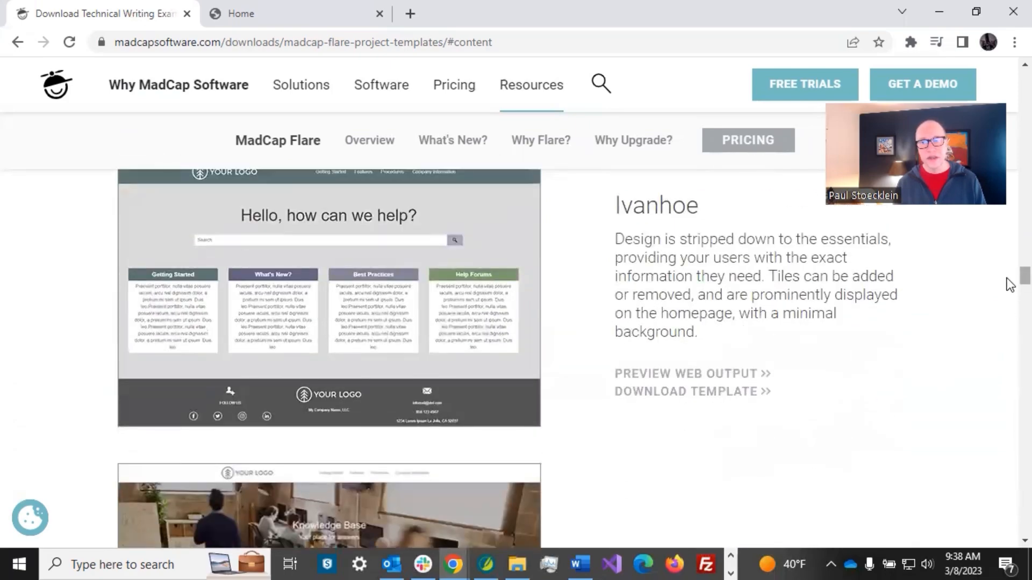
scroll("down", 3)
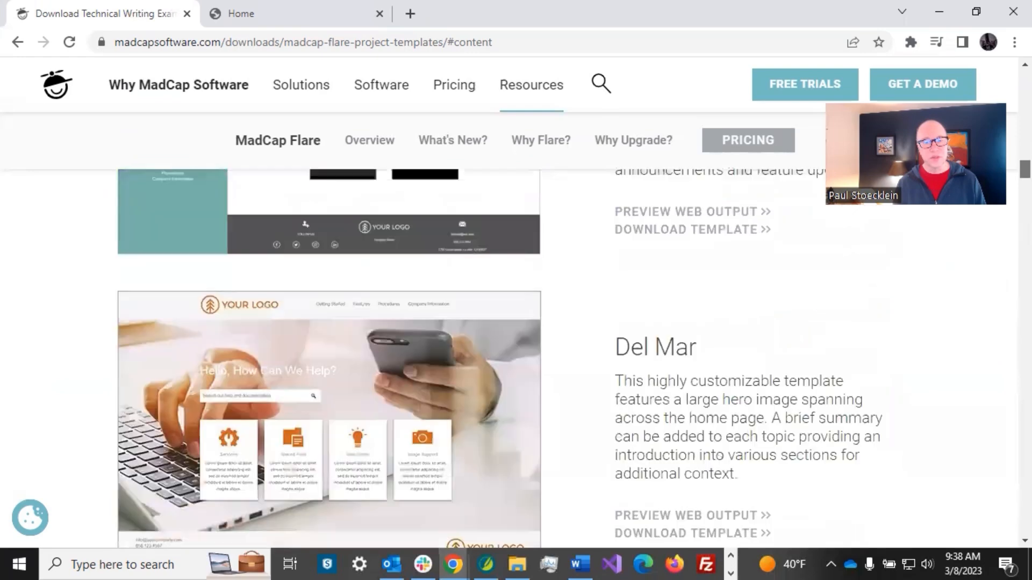
scroll("down", 3)
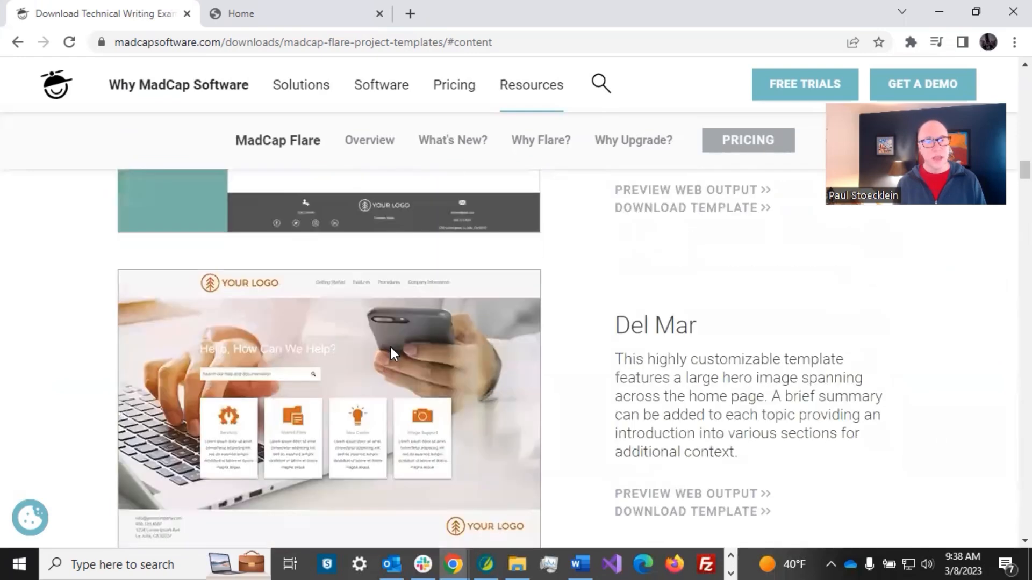
scroll("down", 3)
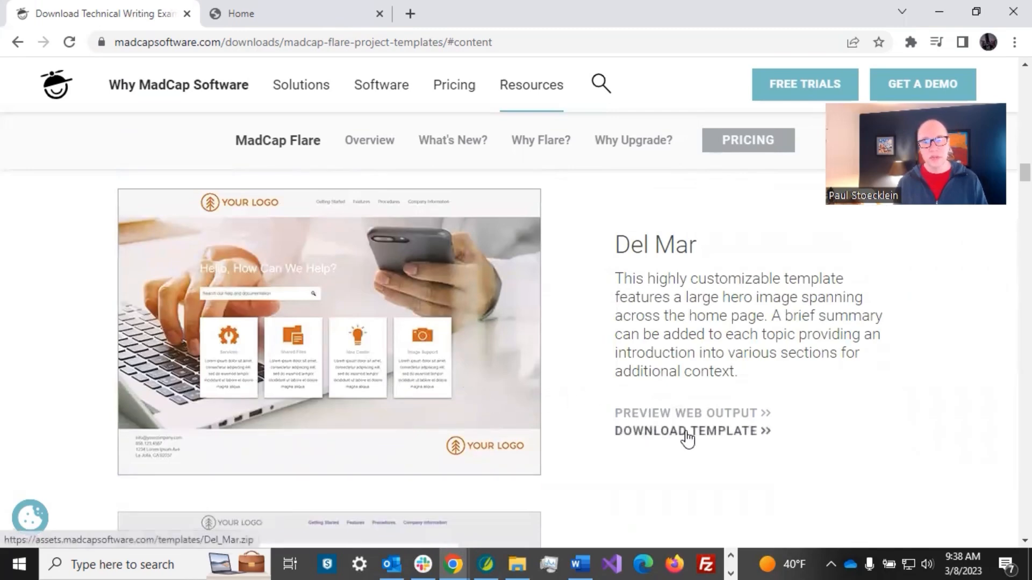
mouse_move(593, 346)
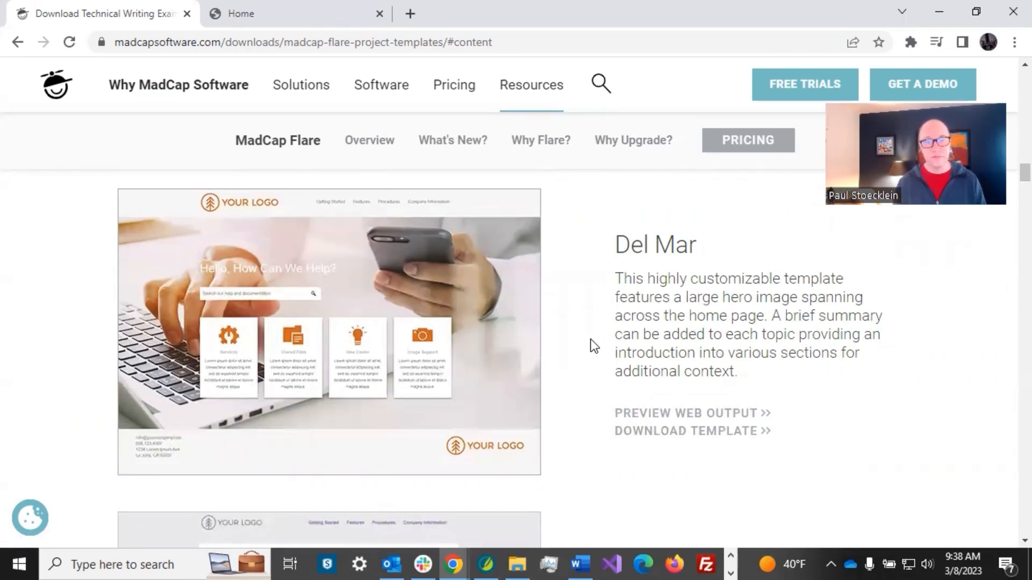
mouse_move(403, 106)
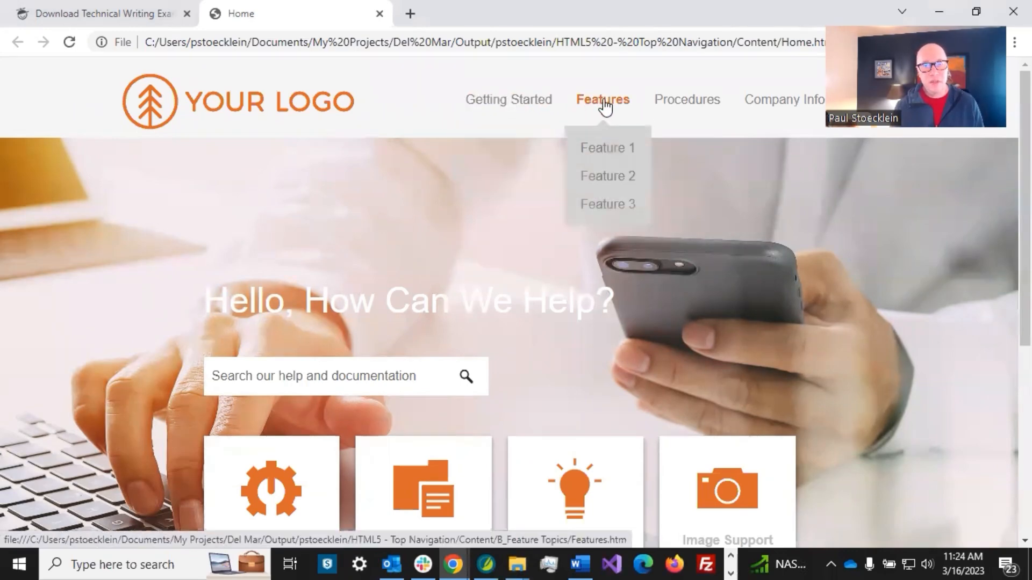
mouse_move(324, 255)
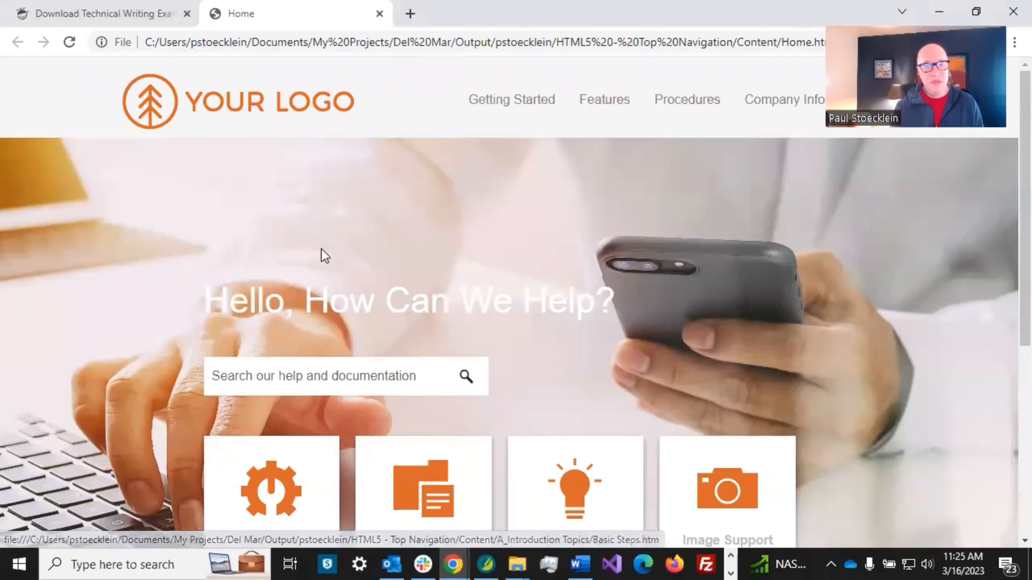
mouse_move(191, 338)
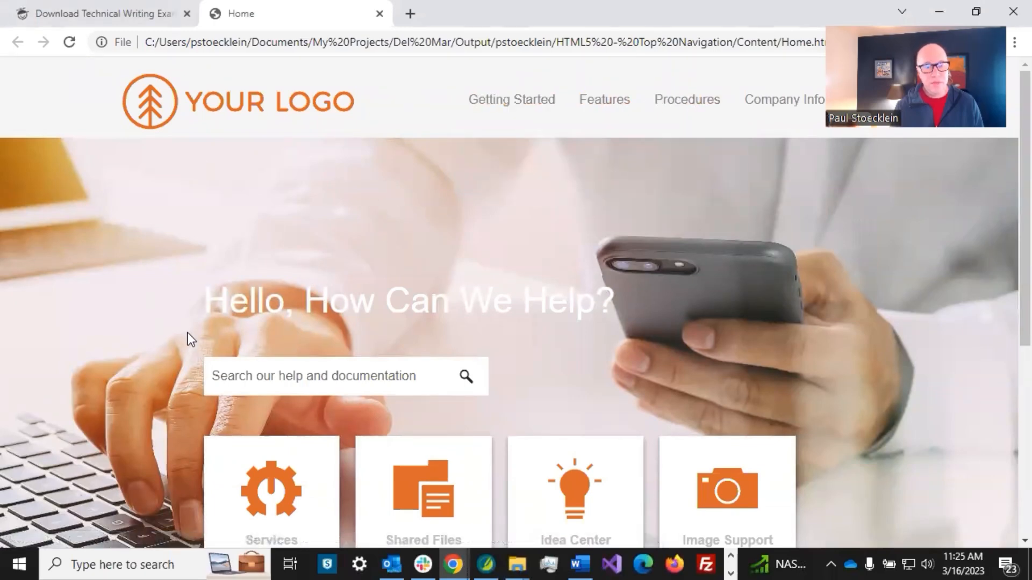
scroll("down", 3)
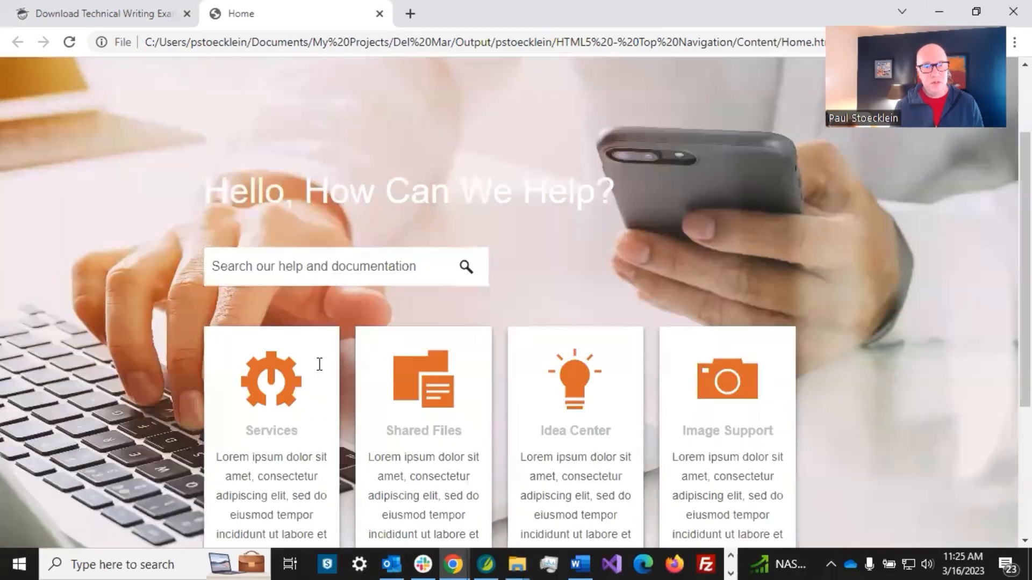
scroll("down", 3)
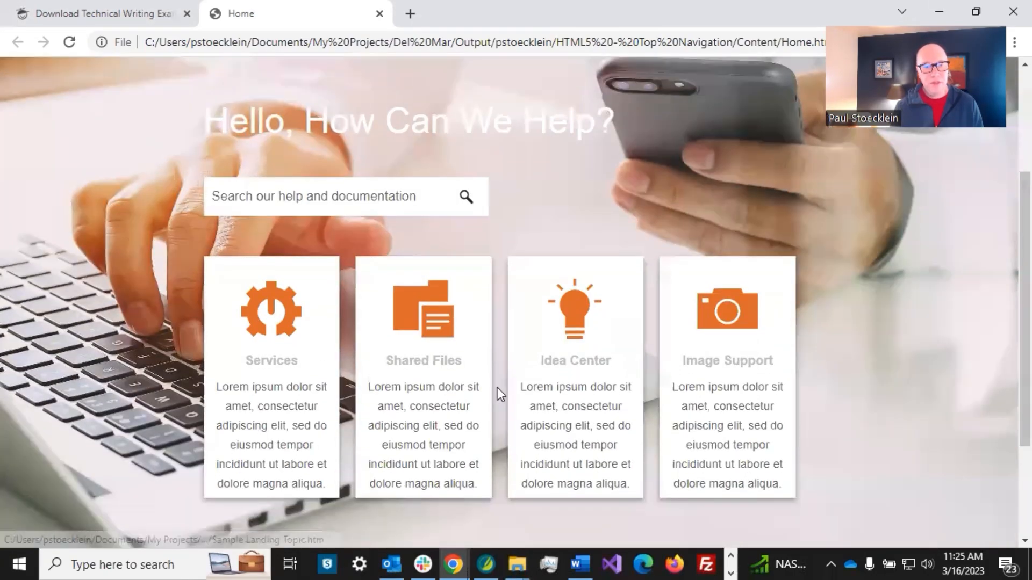
scroll("up", 3)
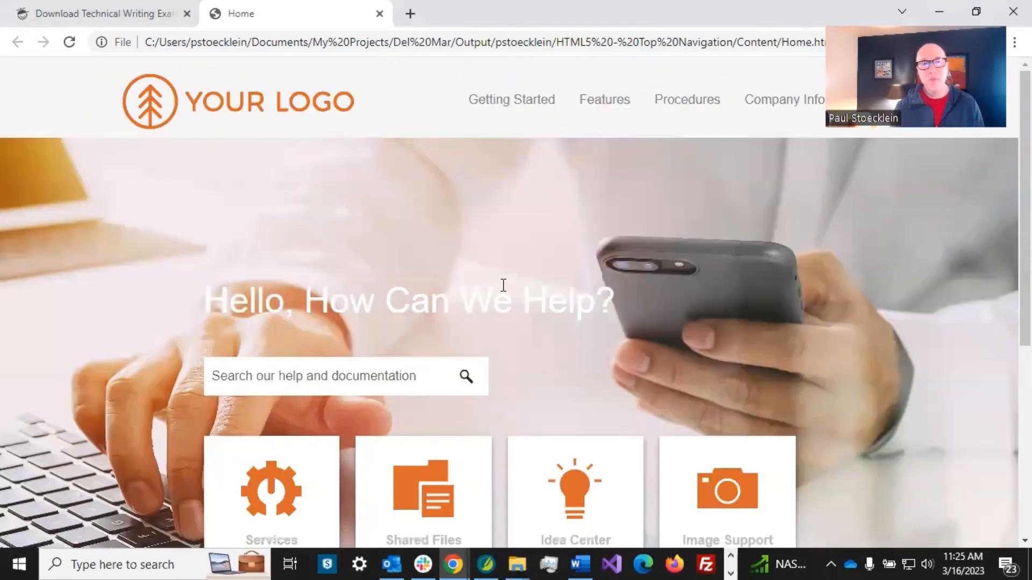
mouse_move(507, 161)
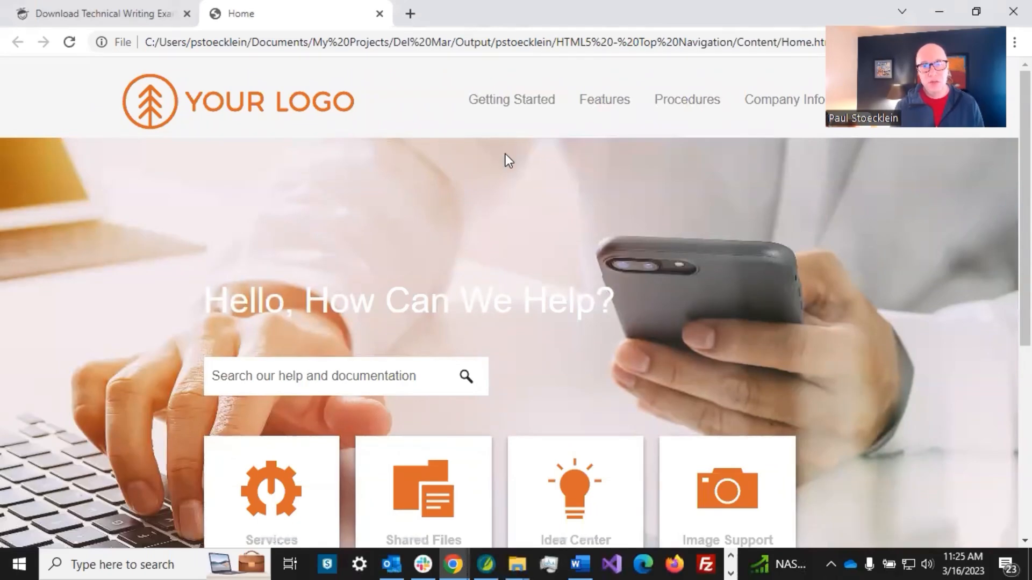
- View the Del Mar output's Getting Started topic and scroll to check its layout
left_click(511, 99)
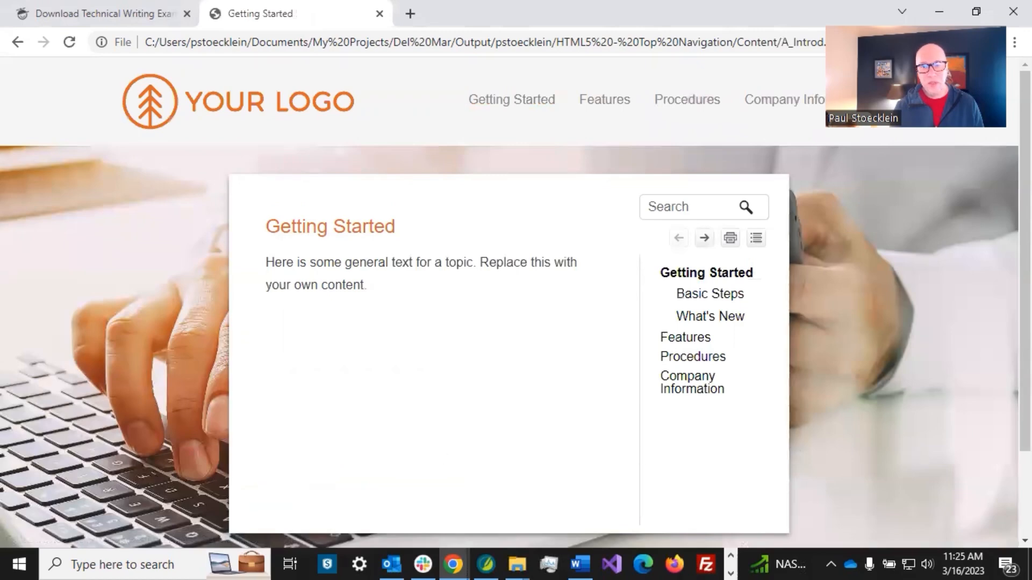
mouse_move(295, 489)
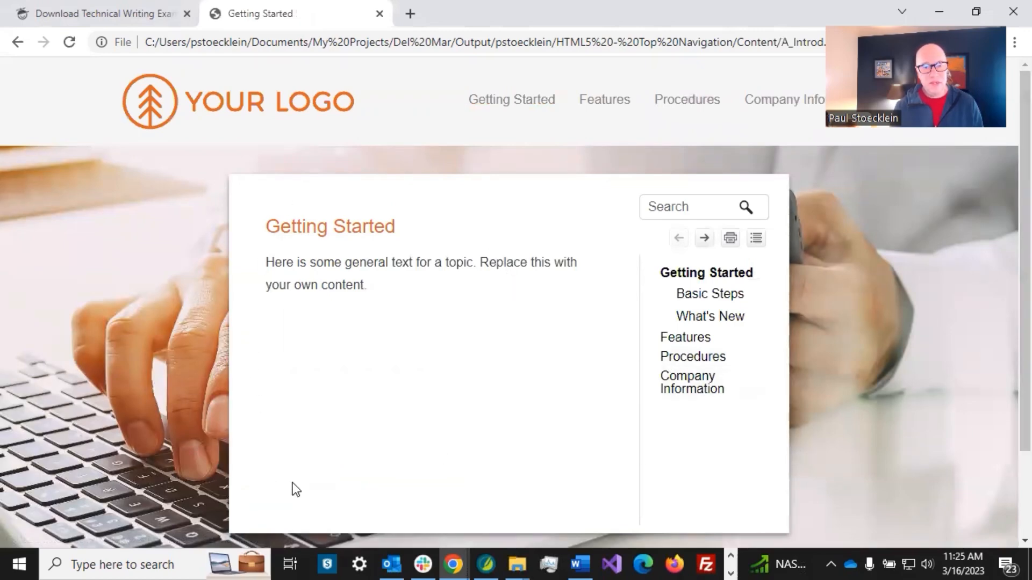
mouse_move(341, 260)
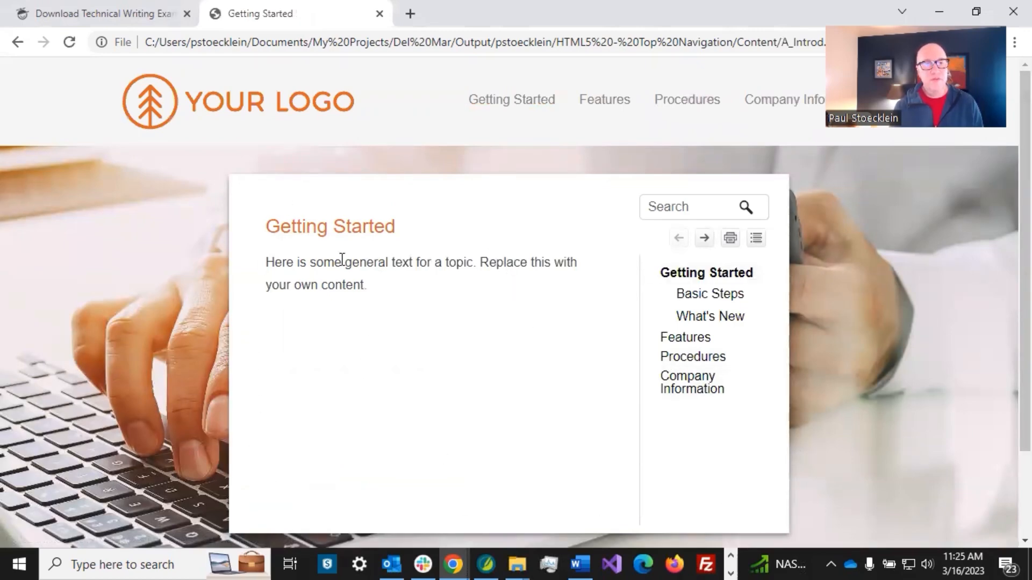
mouse_move(391, 289)
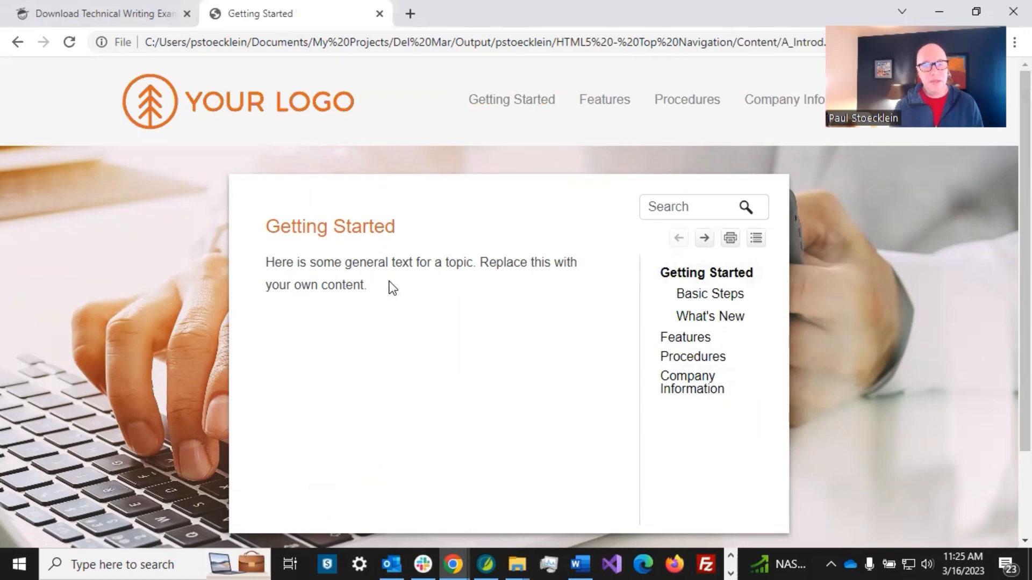
mouse_move(600, 255)
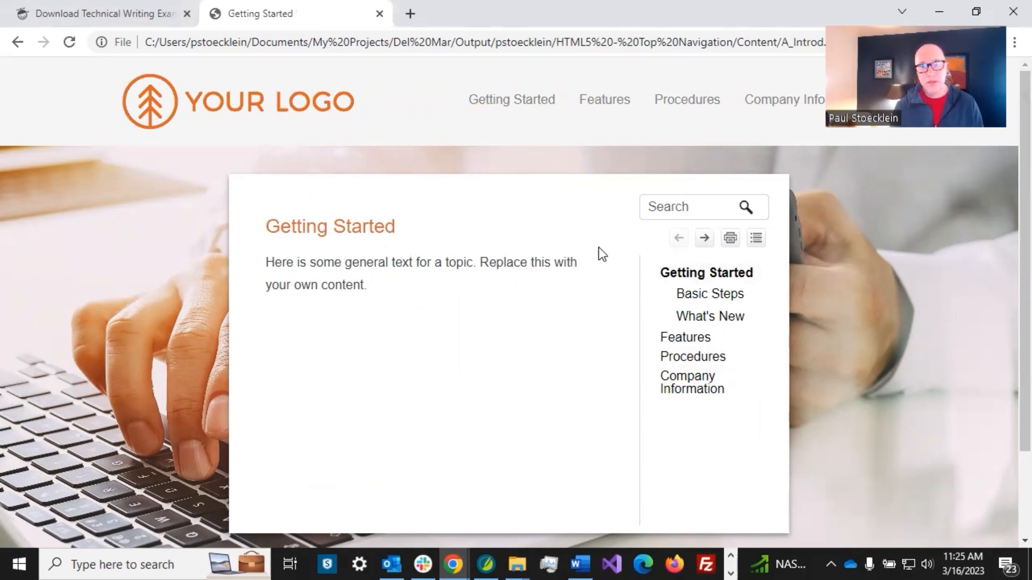
left_click(698, 206)
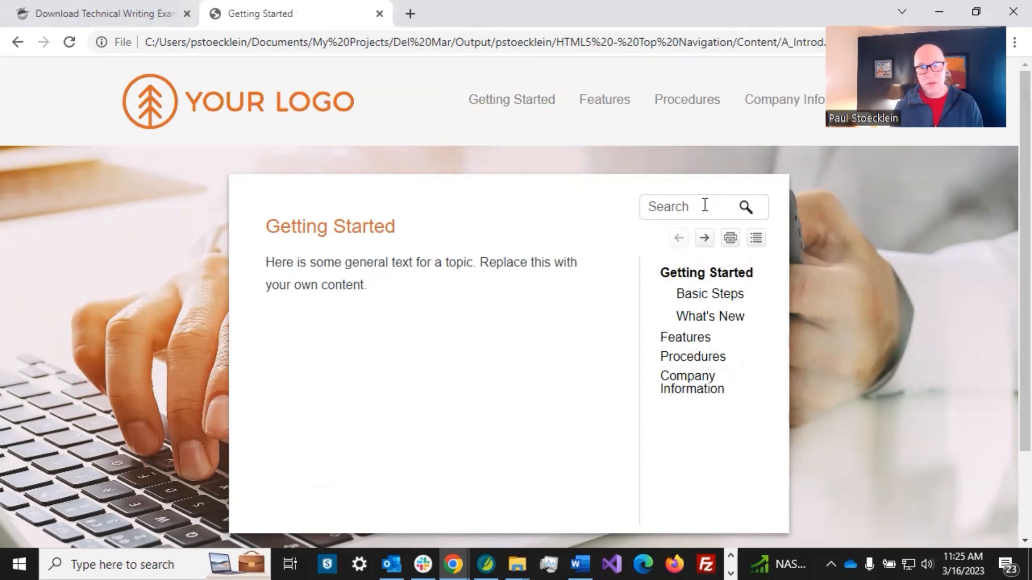
mouse_move(745, 244)
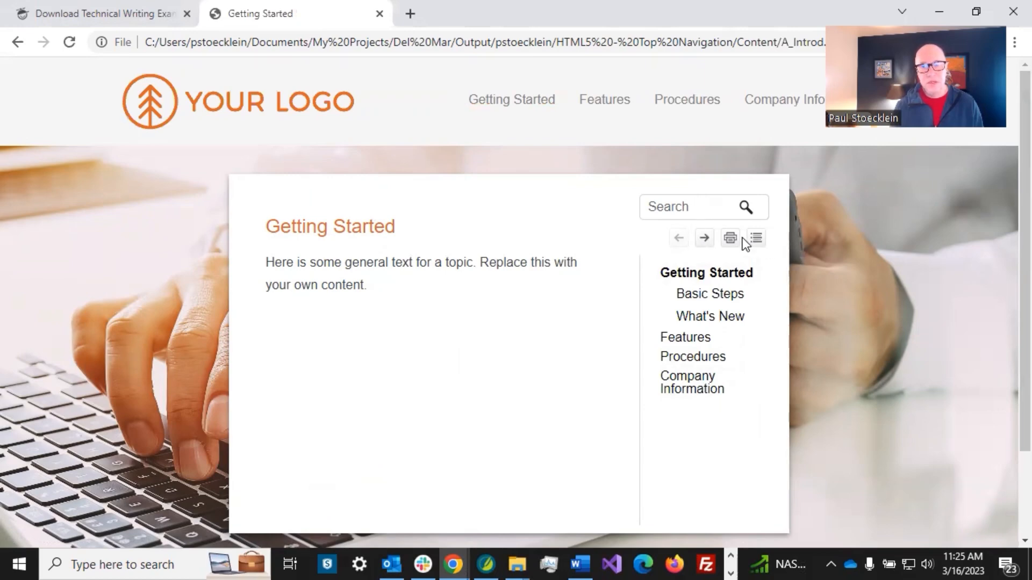
mouse_move(762, 389)
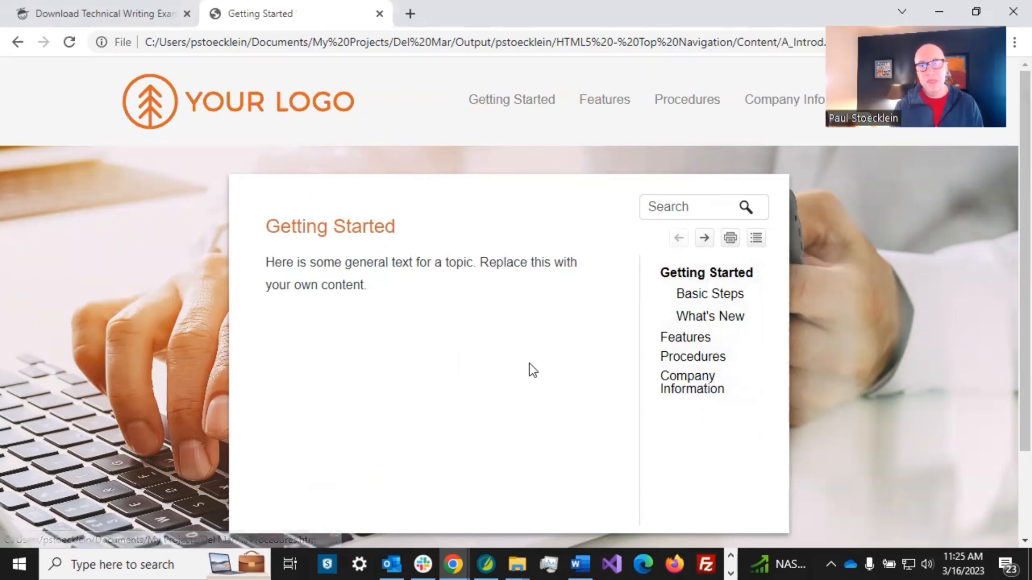
mouse_move(559, 364)
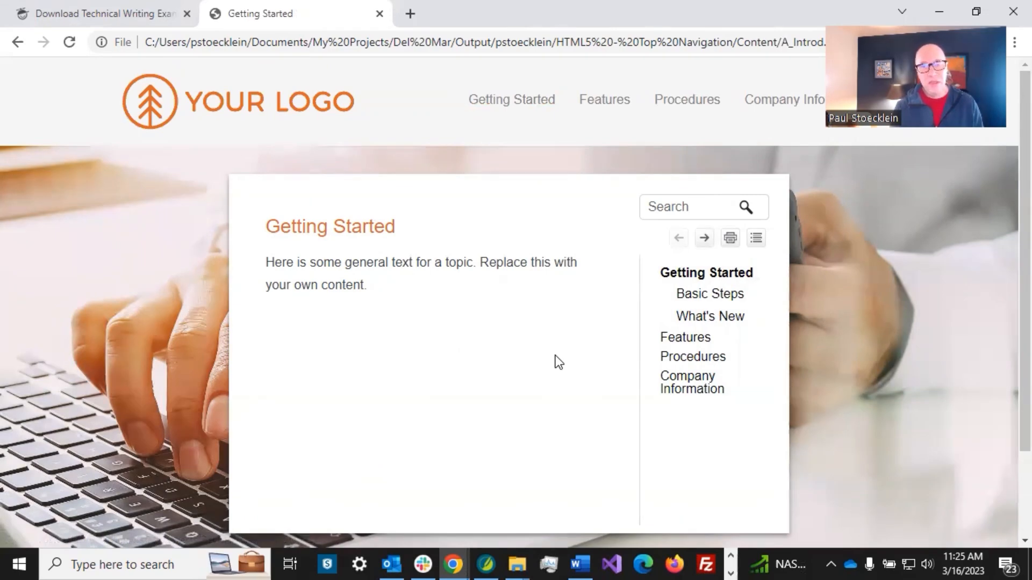
mouse_move(479, 262)
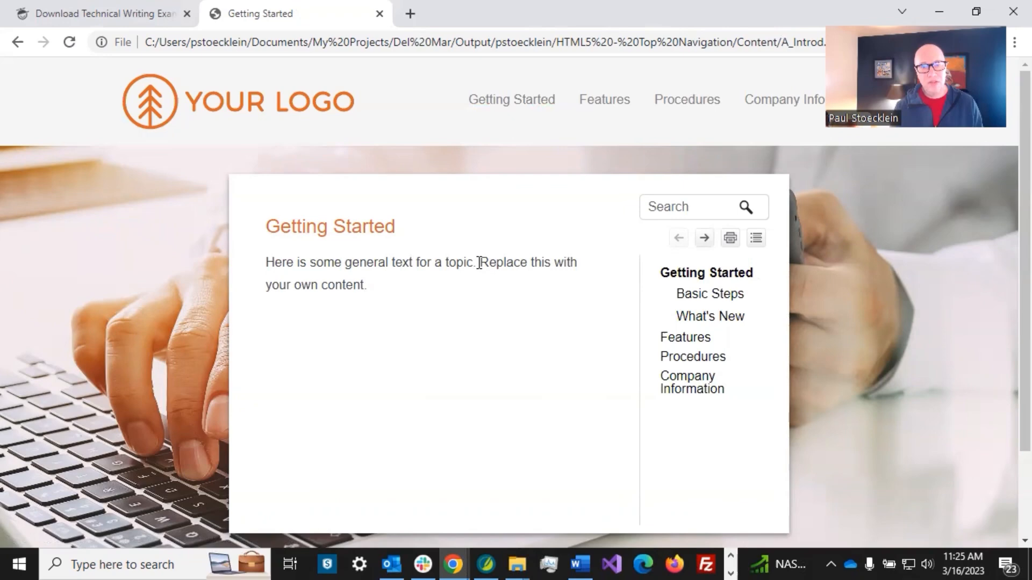
mouse_move(618, 265)
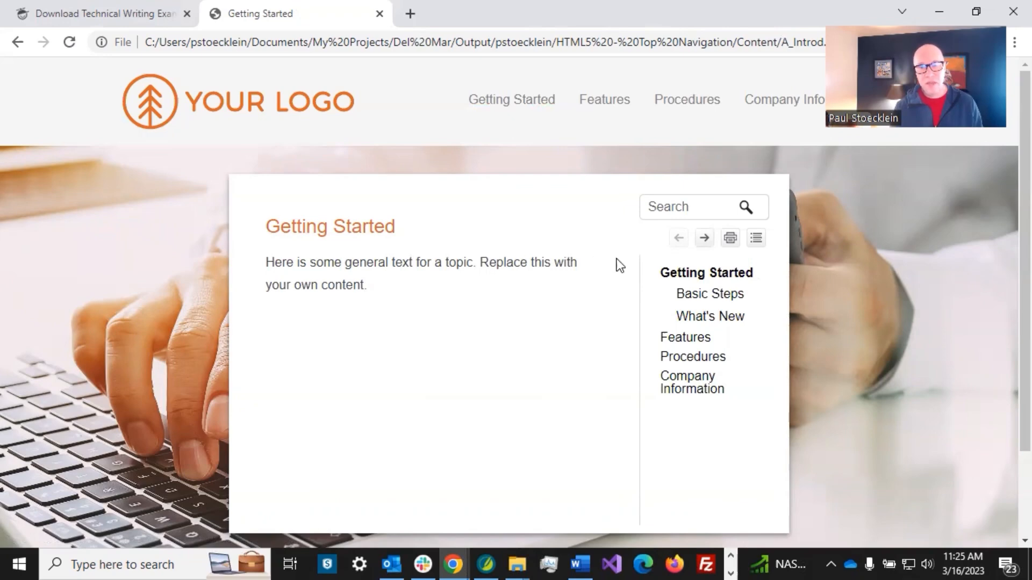
mouse_move(414, 261)
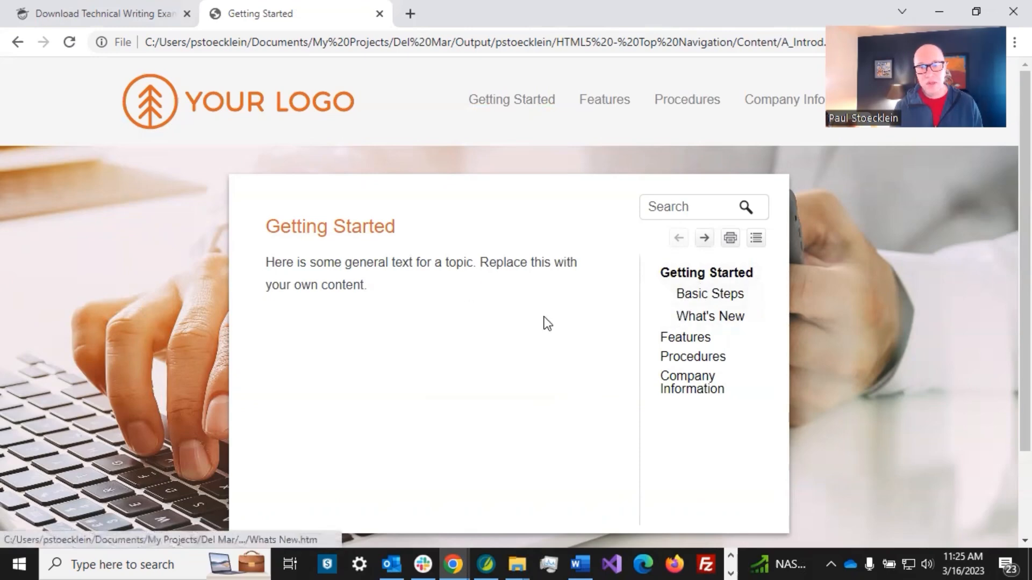
scroll("down", 3)
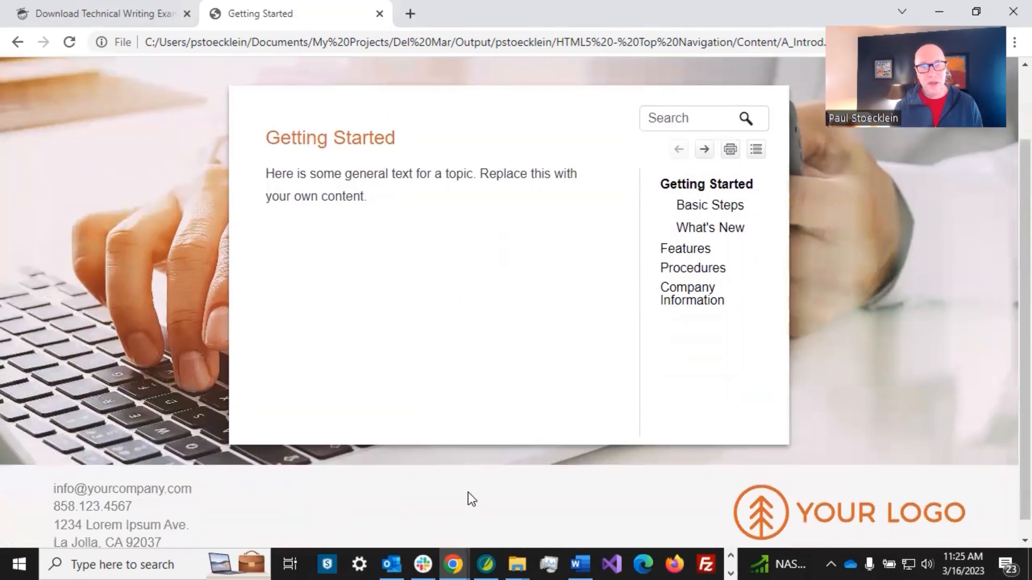
scroll("up", 3)
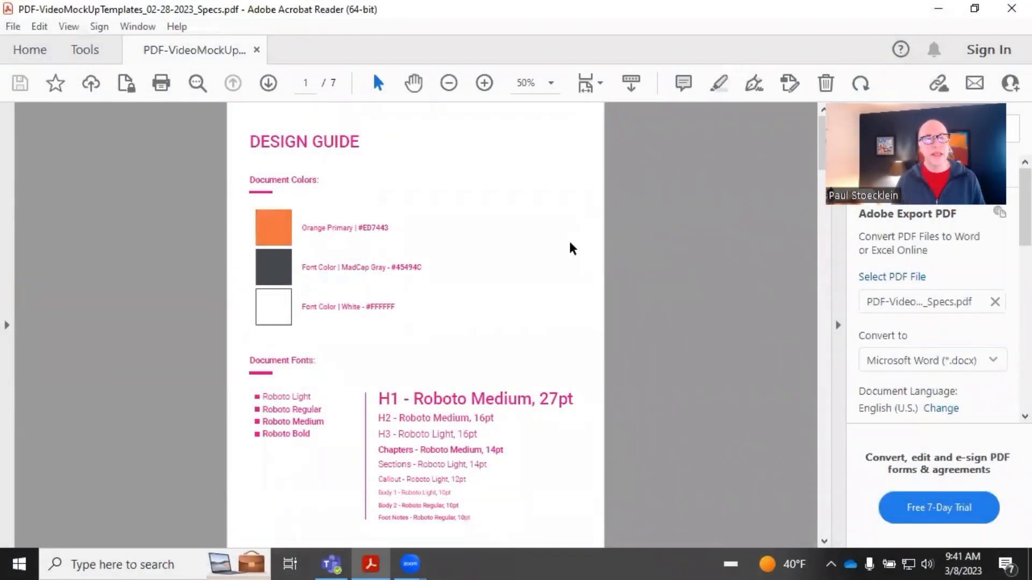
mouse_move(514, 234)
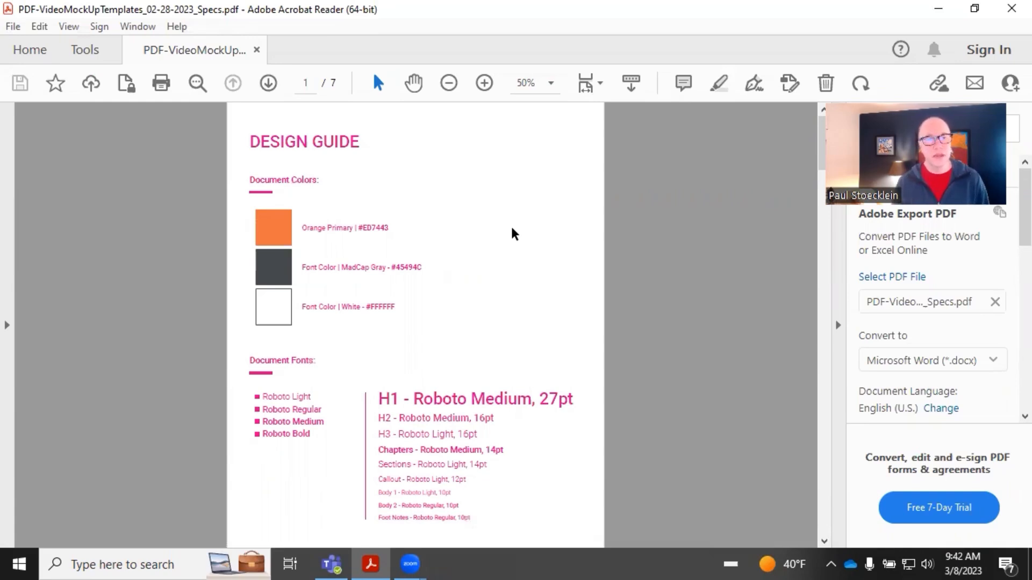
mouse_move(422, 157)
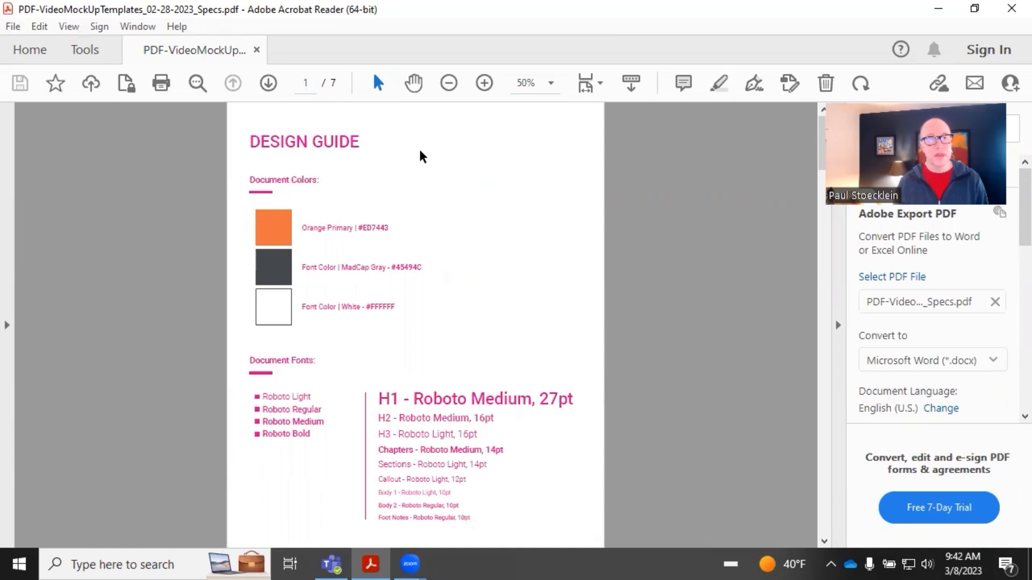
mouse_move(342, 507)
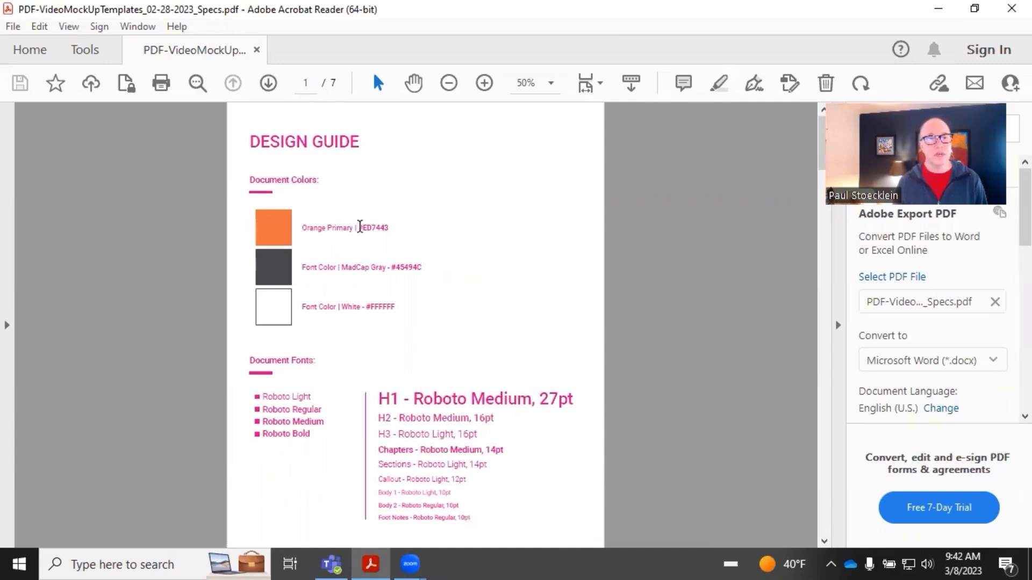
- Check the orange primary color's hex code, then scroll to the page-2 title page mockup
double_click(373, 228)
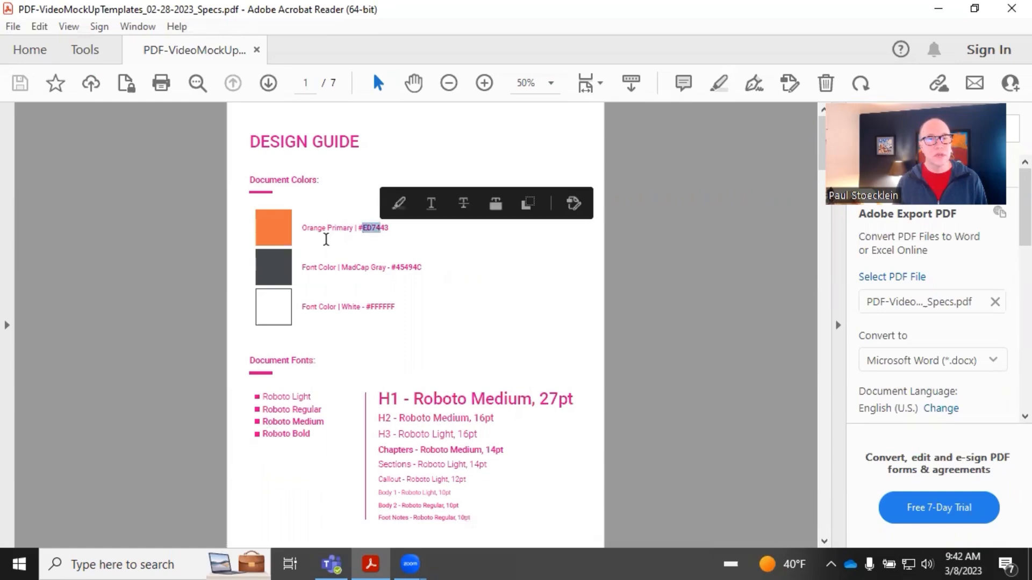
left_click(340, 375)
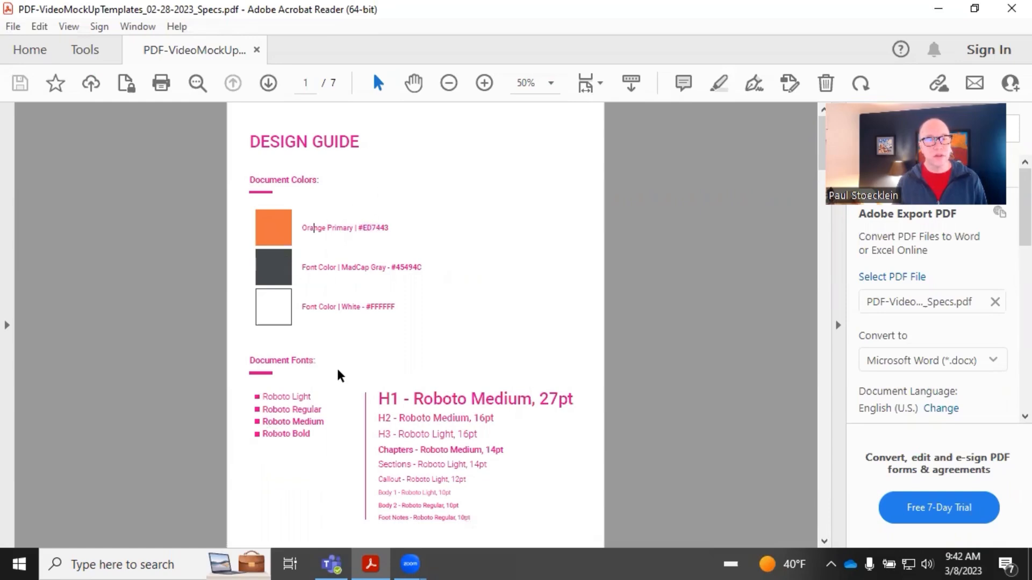
mouse_move(332, 434)
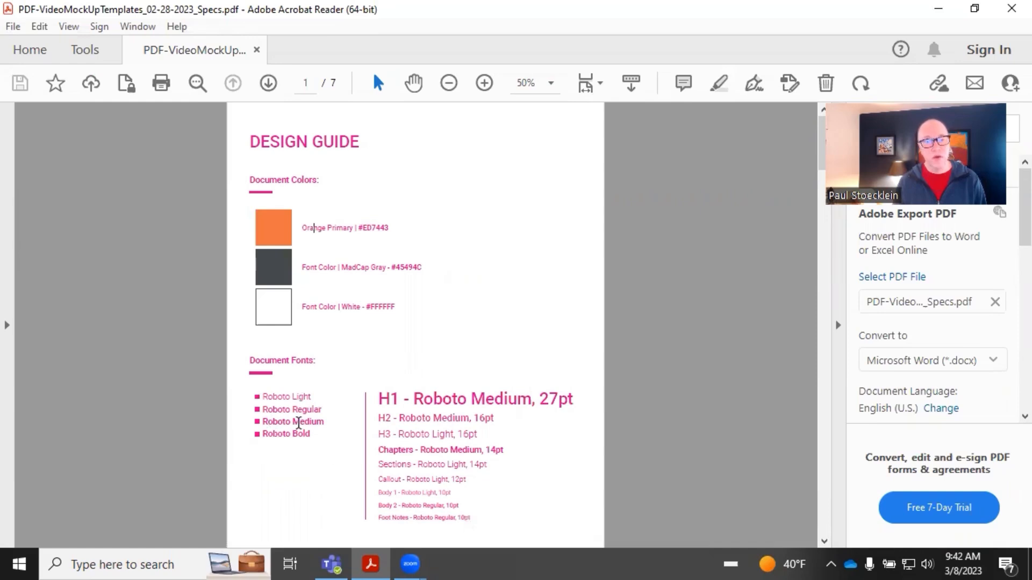
mouse_move(322, 433)
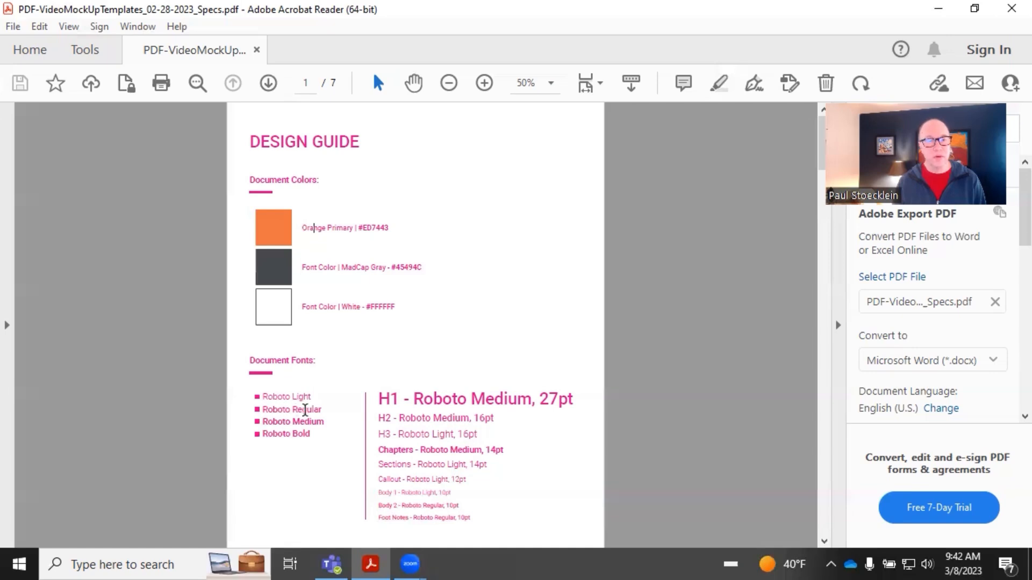
mouse_move(314, 395)
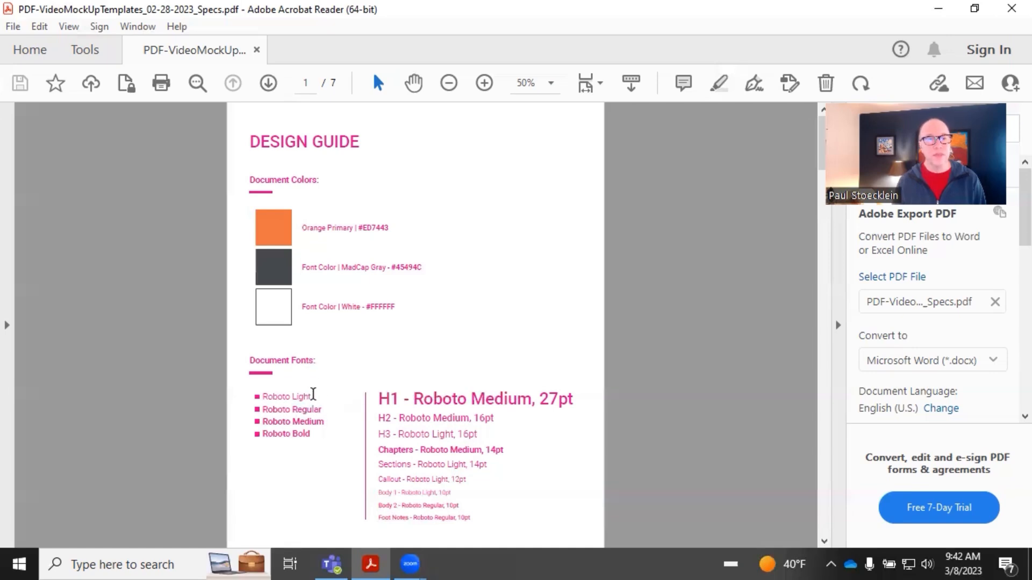
mouse_move(321, 439)
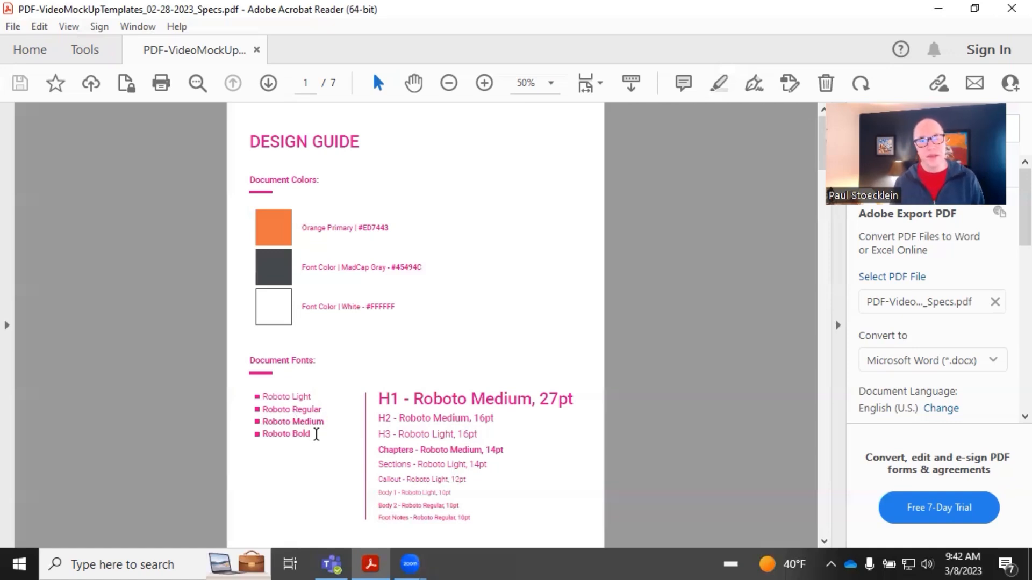
scroll("down", 3)
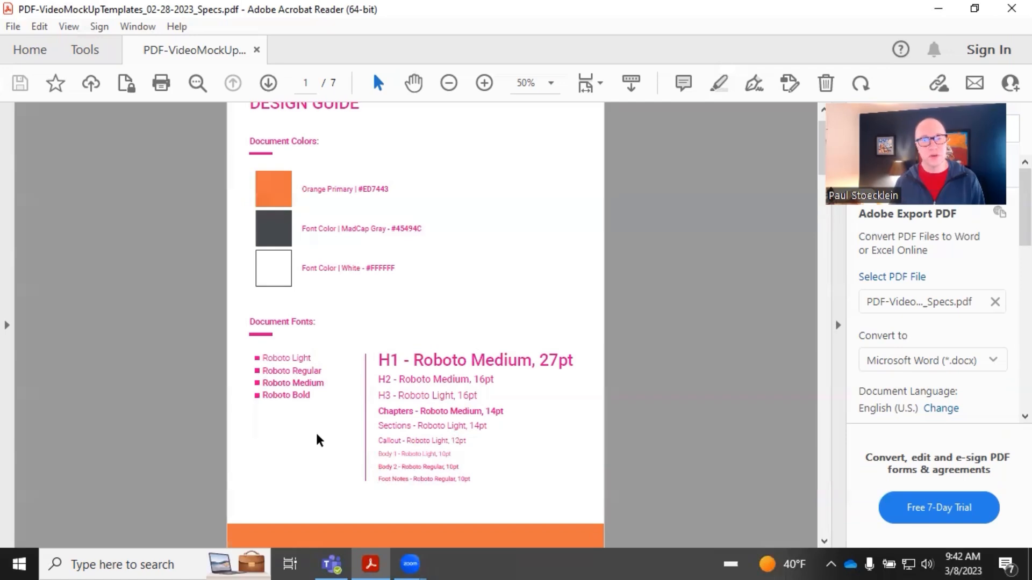
mouse_move(443, 375)
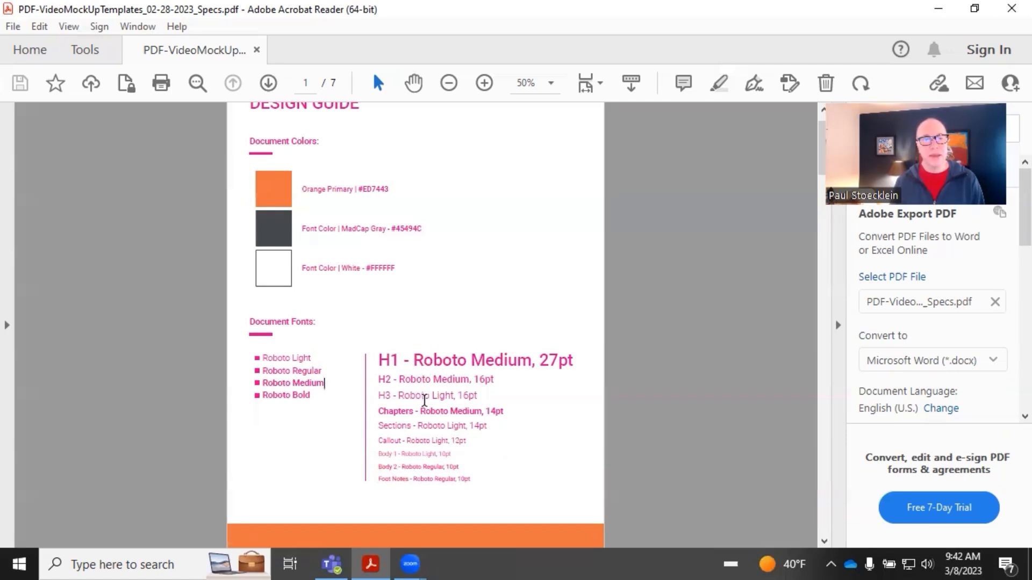
mouse_move(523, 363)
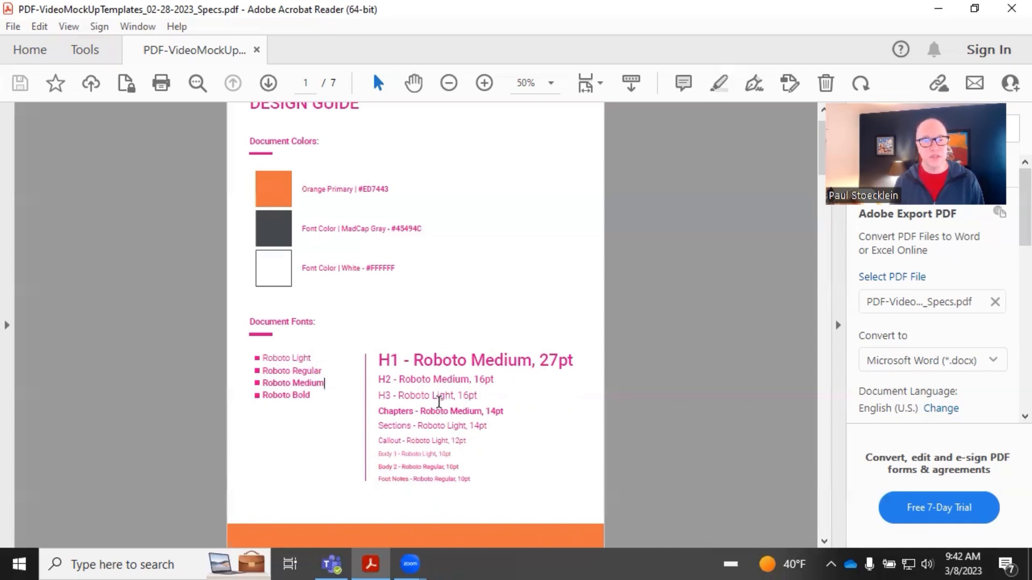
scroll("down", 3)
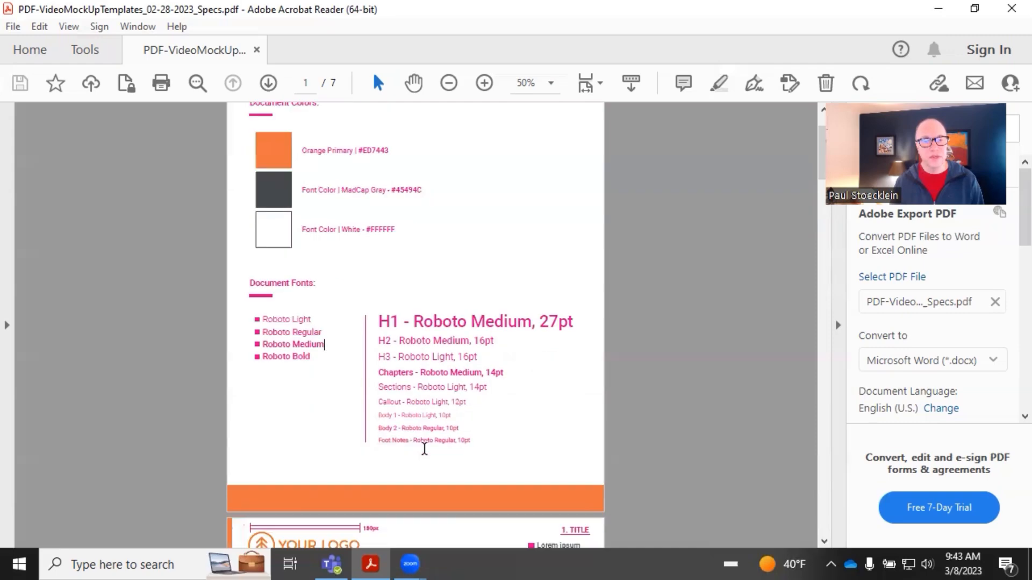
scroll("down", 3)
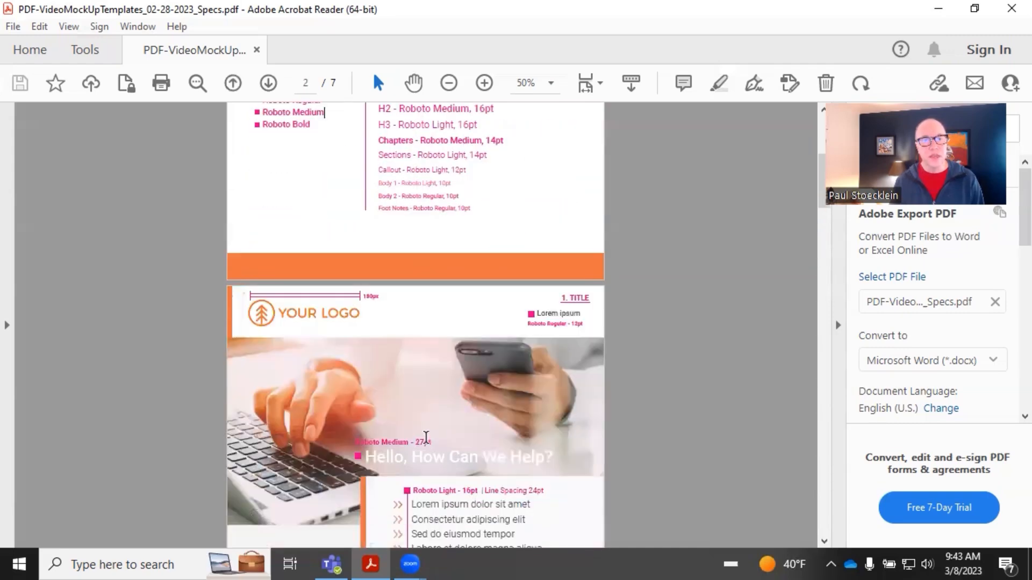
- Scroll through the Hello, How Can We Help? banner's Roboto specs to the icon grid and footer
scroll("down", 3)
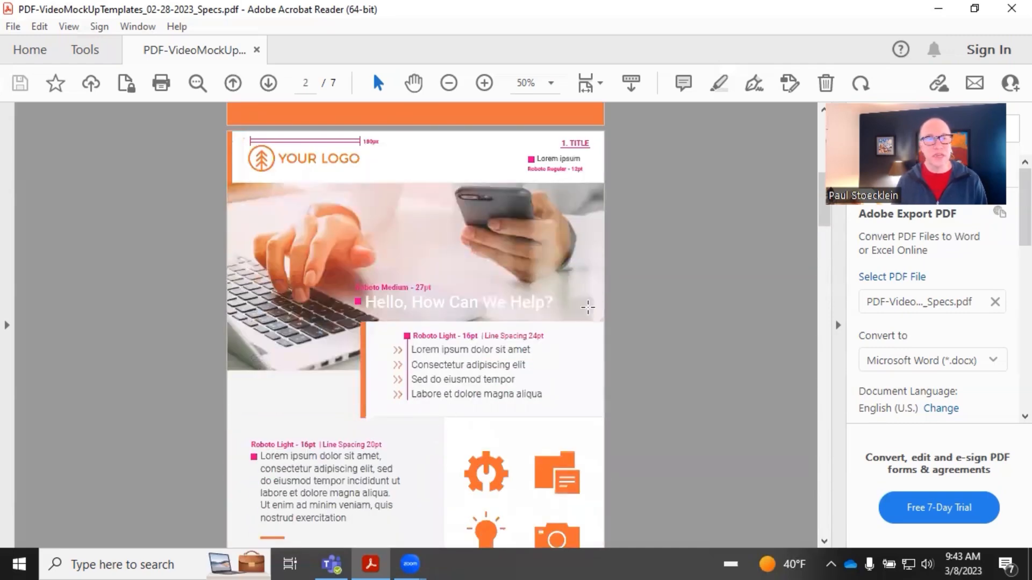
mouse_move(618, 339)
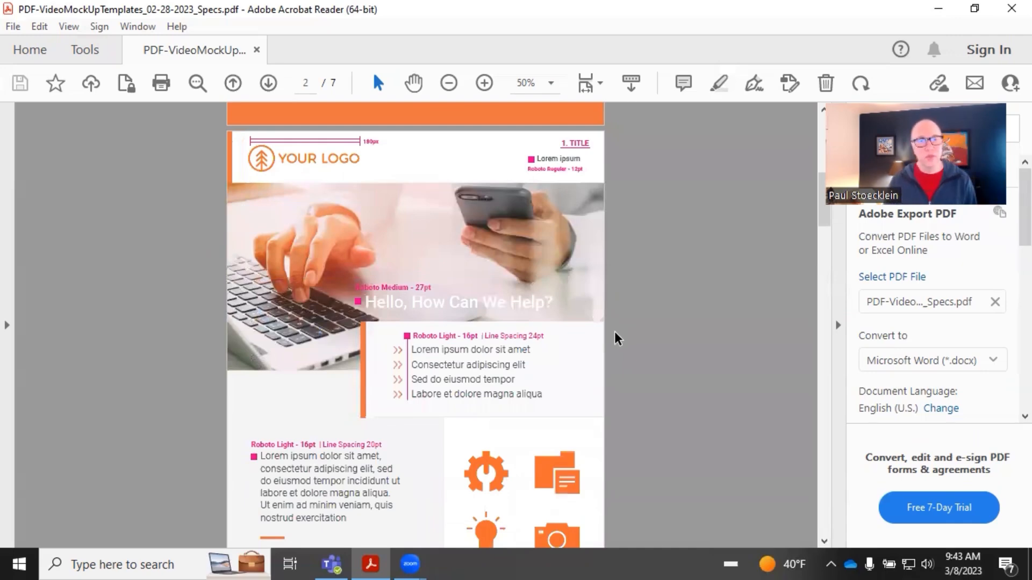
mouse_move(489, 274)
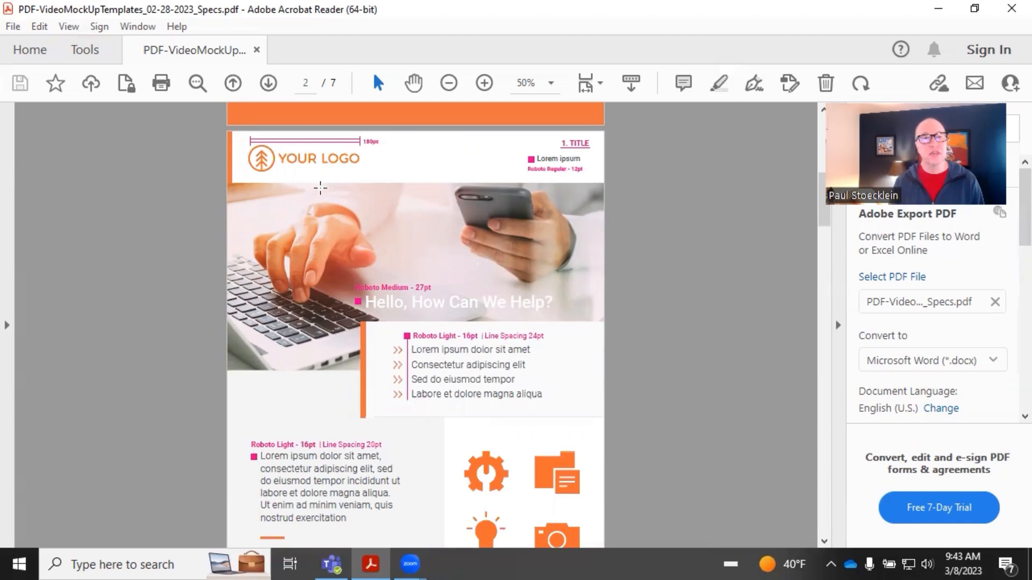
mouse_move(325, 170)
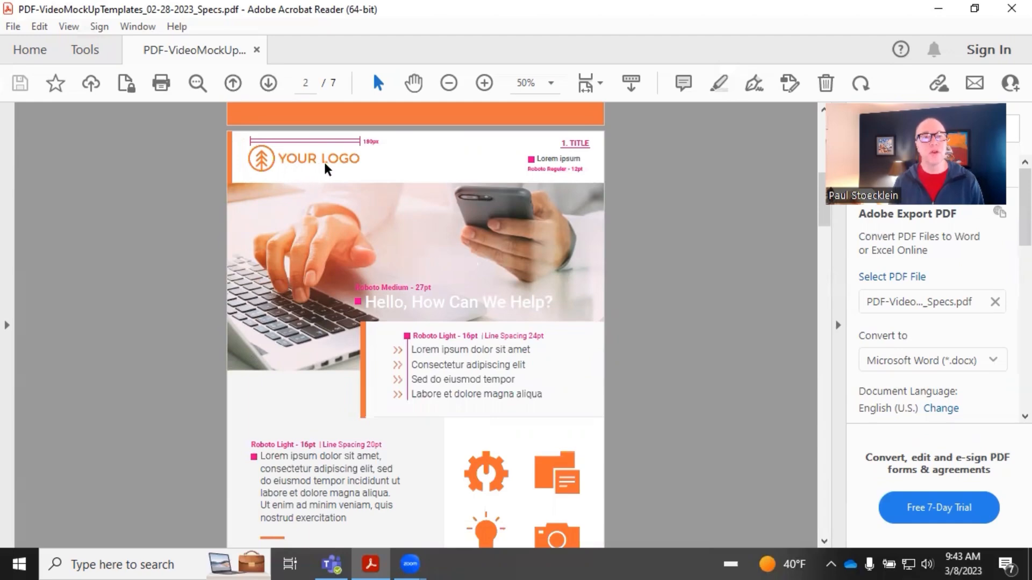
mouse_move(378, 136)
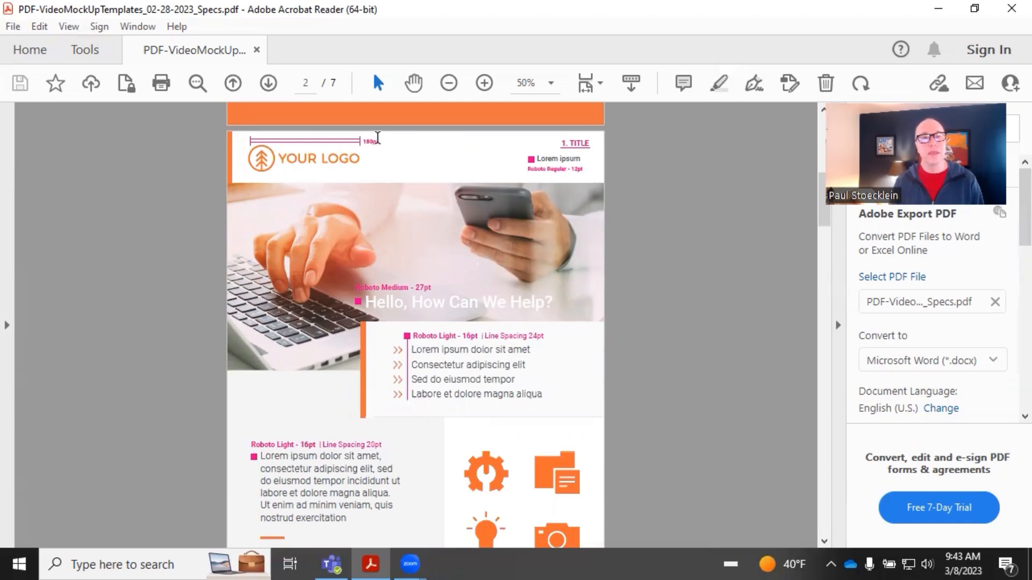
mouse_move(445, 182)
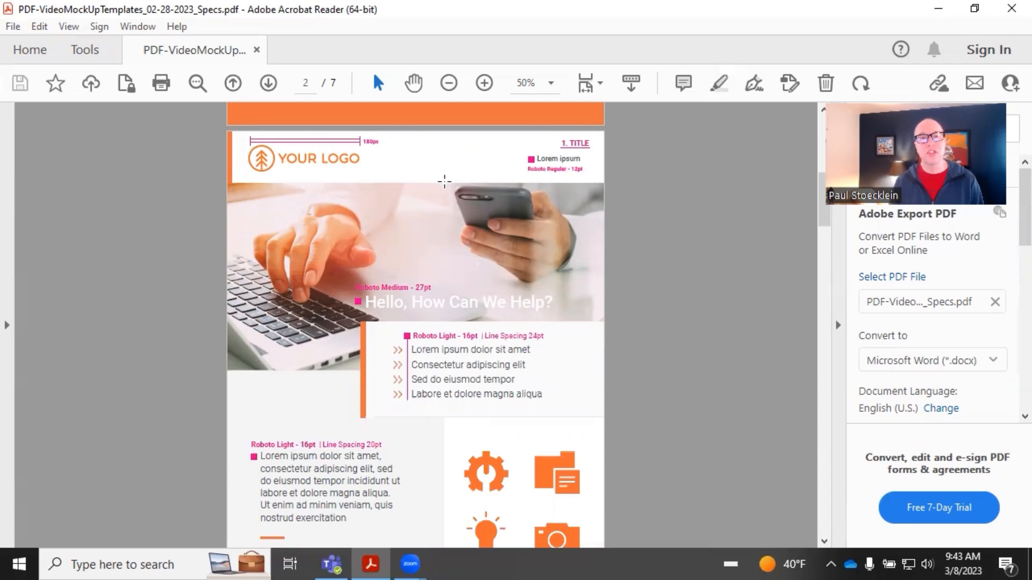
mouse_move(582, 199)
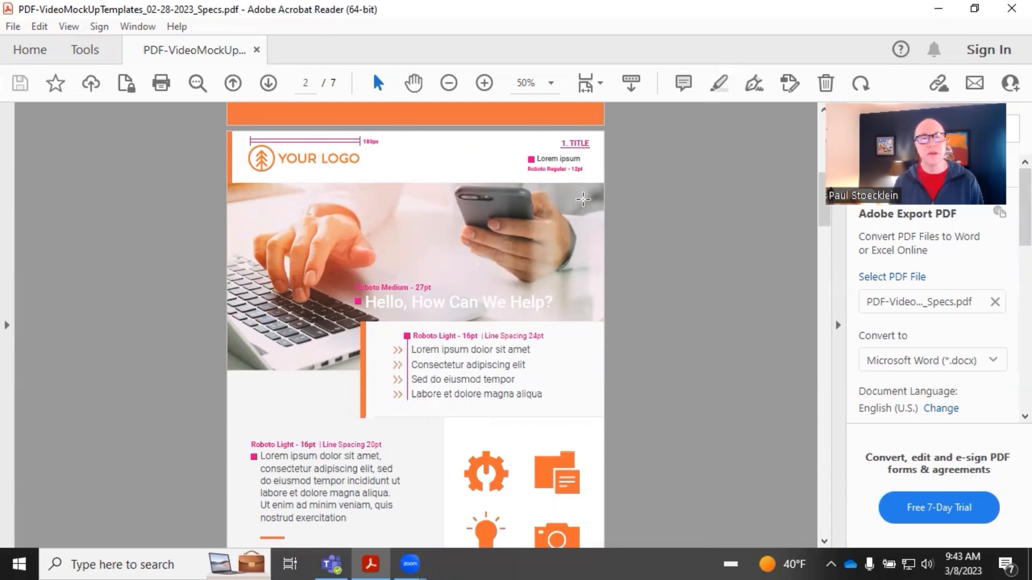
mouse_move(583, 167)
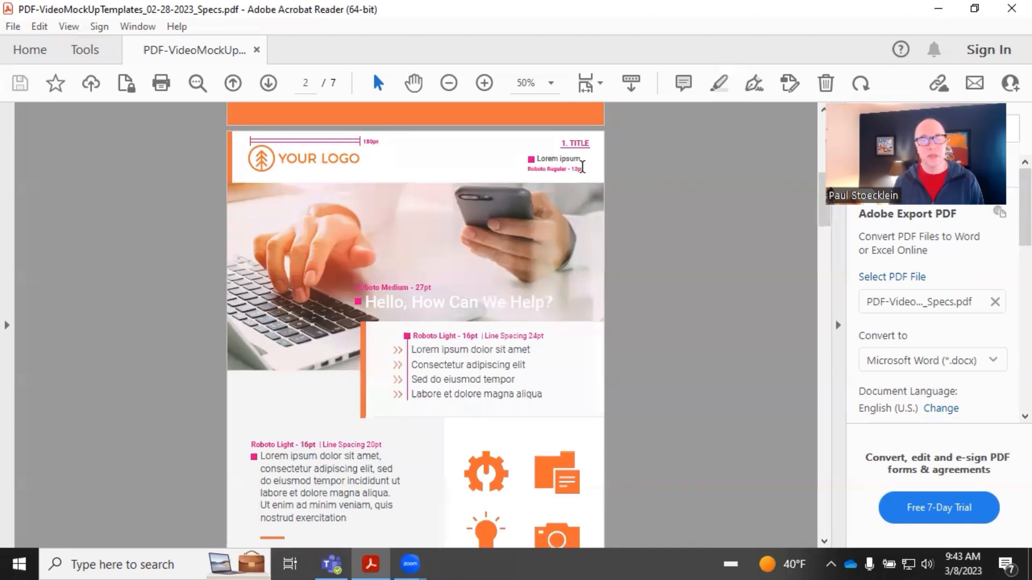
mouse_move(459, 380)
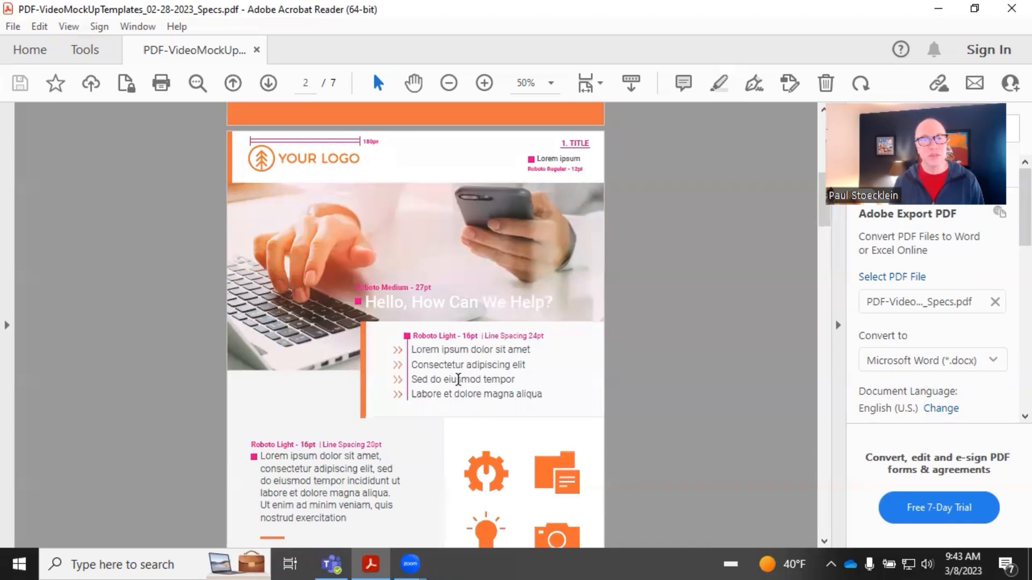
mouse_move(498, 202)
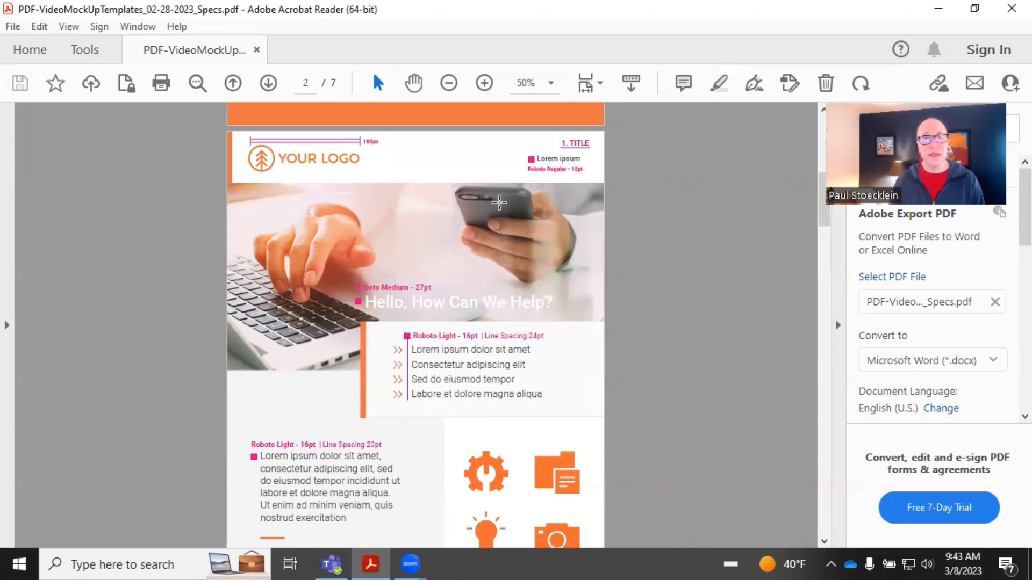
mouse_move(546, 294)
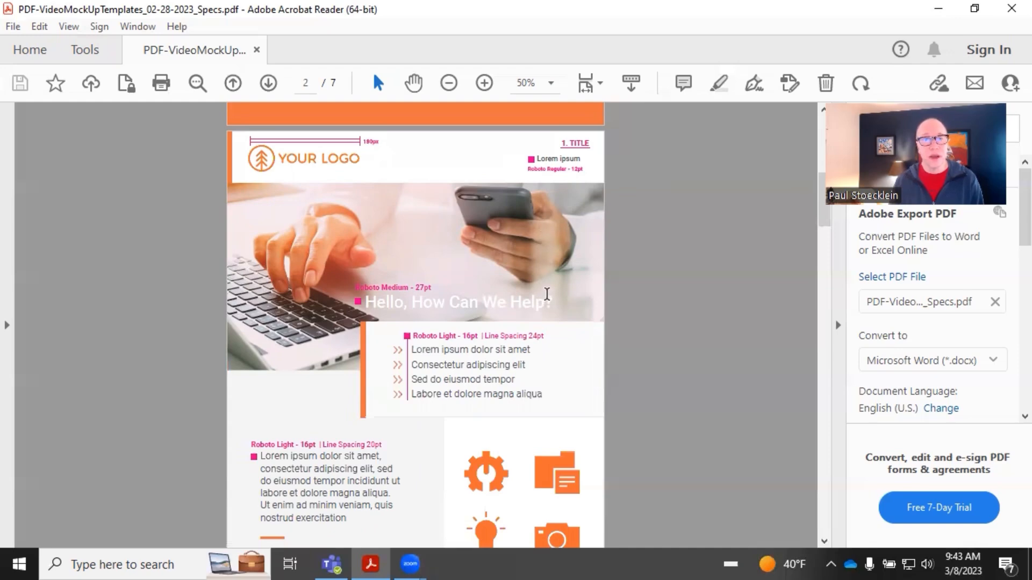
mouse_move(422, 277)
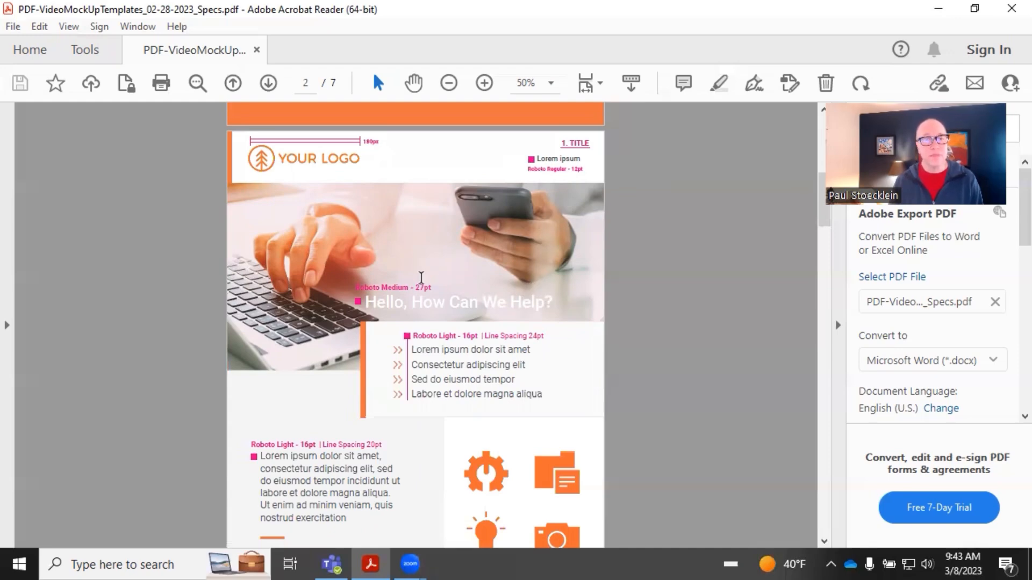
mouse_move(414, 349)
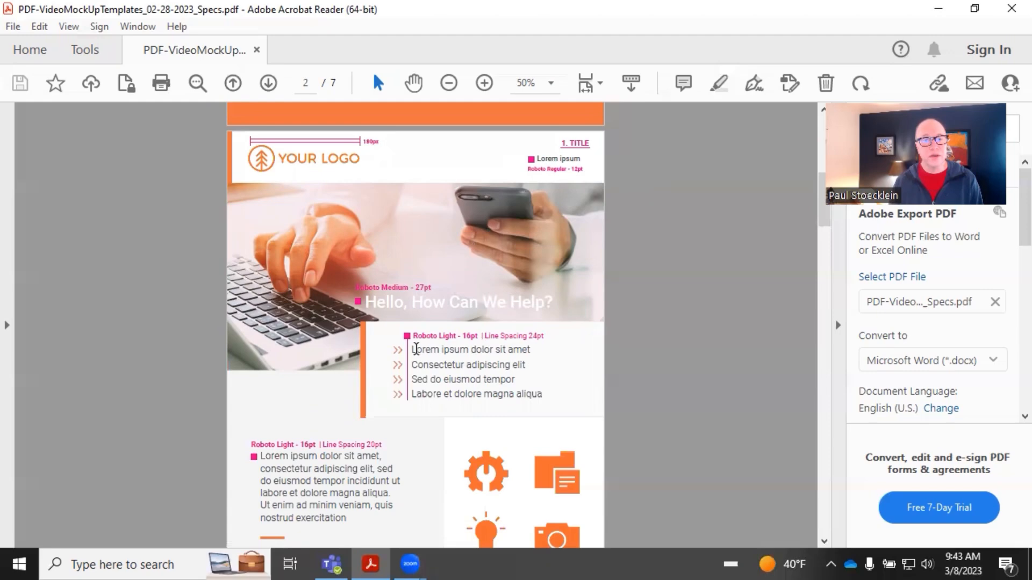
mouse_move(368, 221)
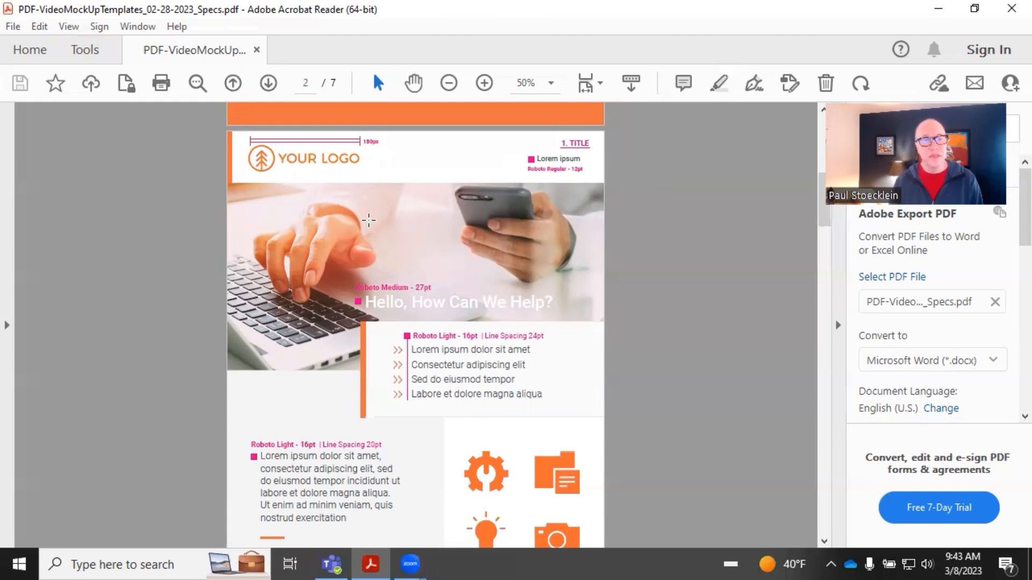
mouse_move(375, 239)
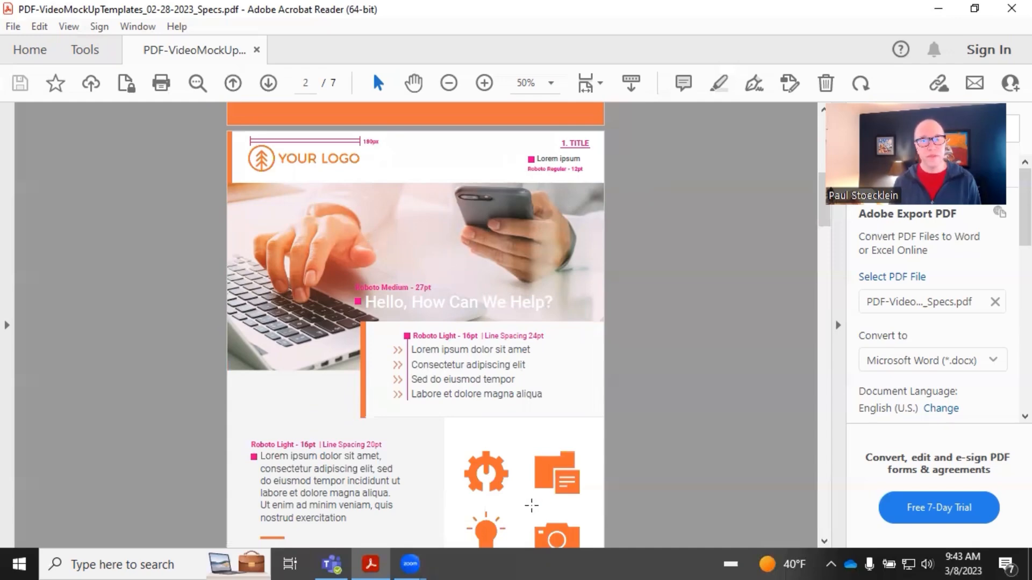
mouse_move(484, 423)
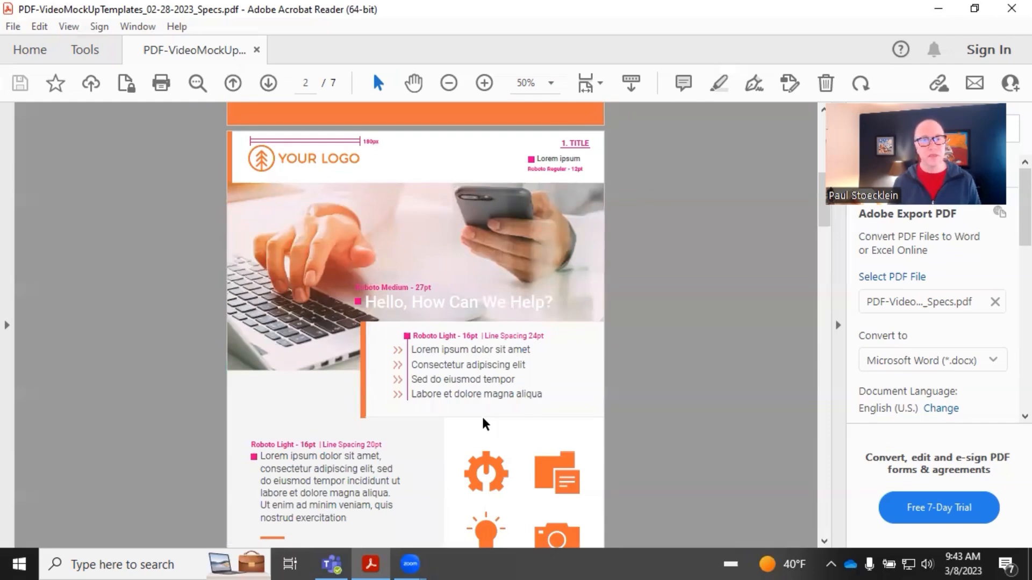
scroll("down", 3)
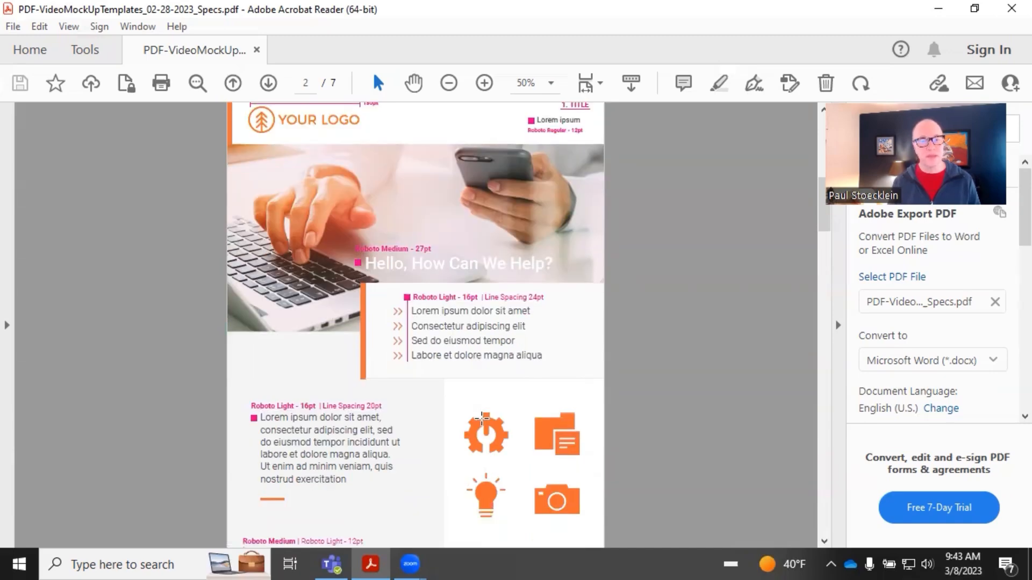
scroll("up", 3)
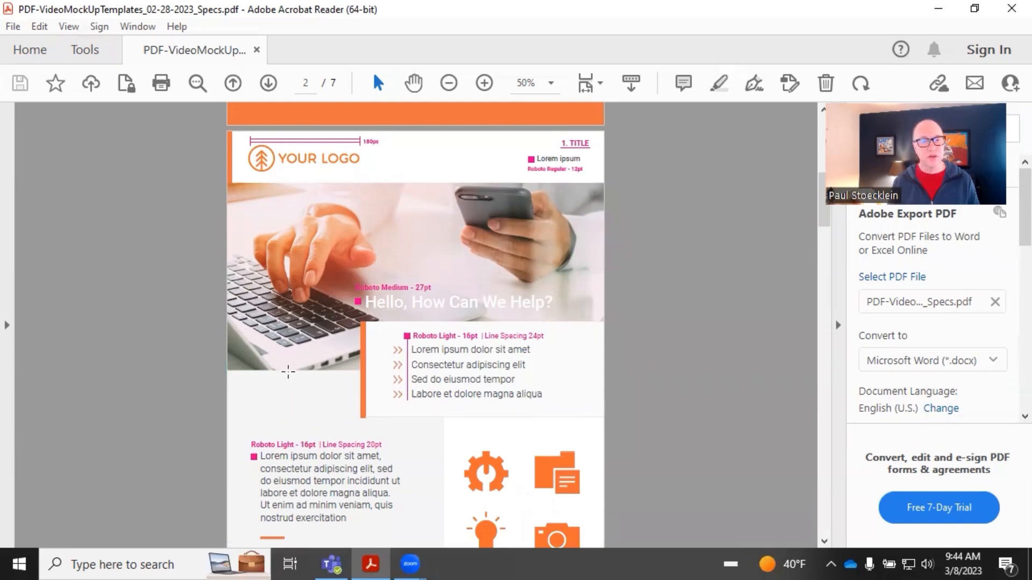
mouse_move(287, 456)
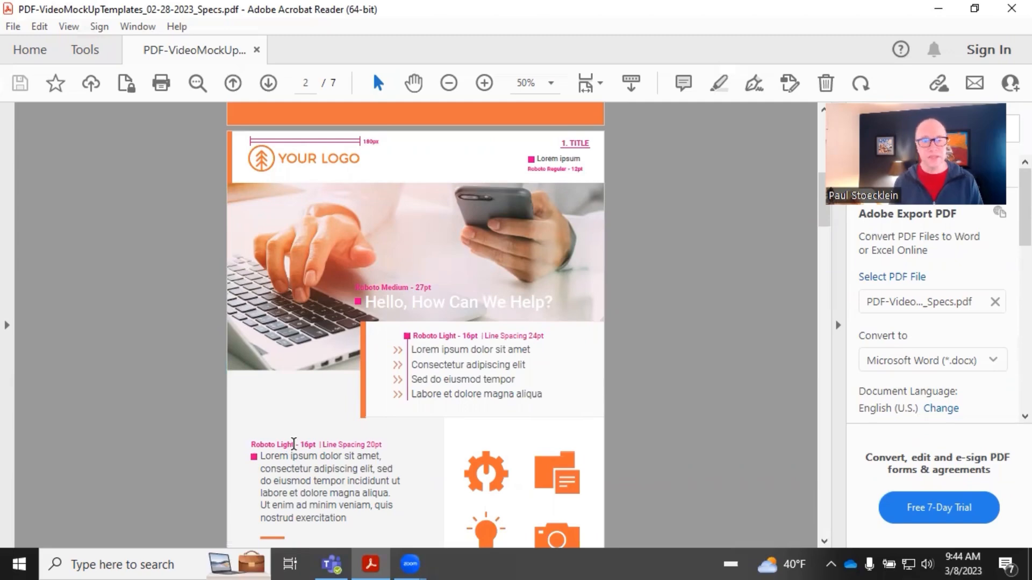
mouse_move(299, 385)
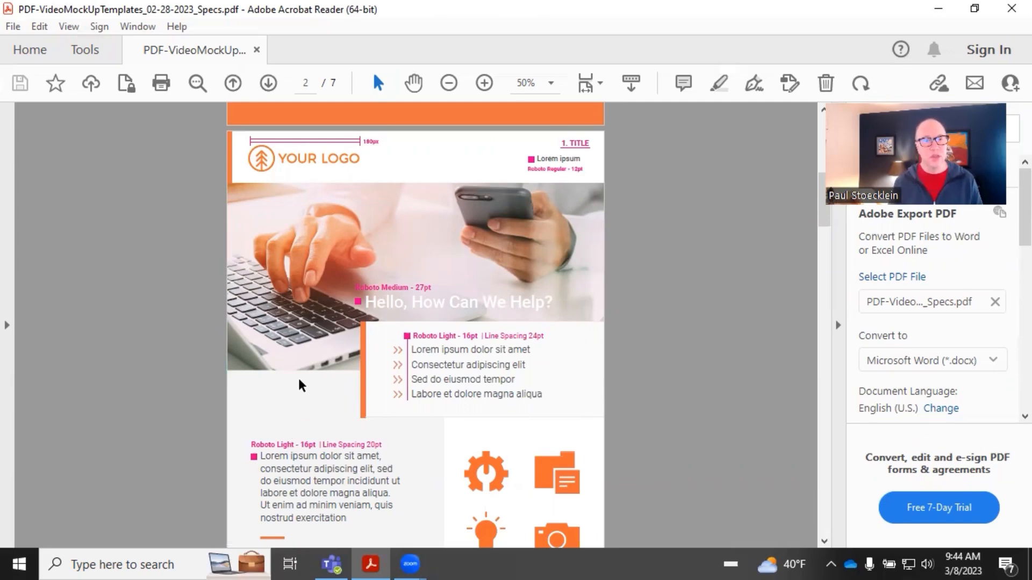
scroll("down", 3)
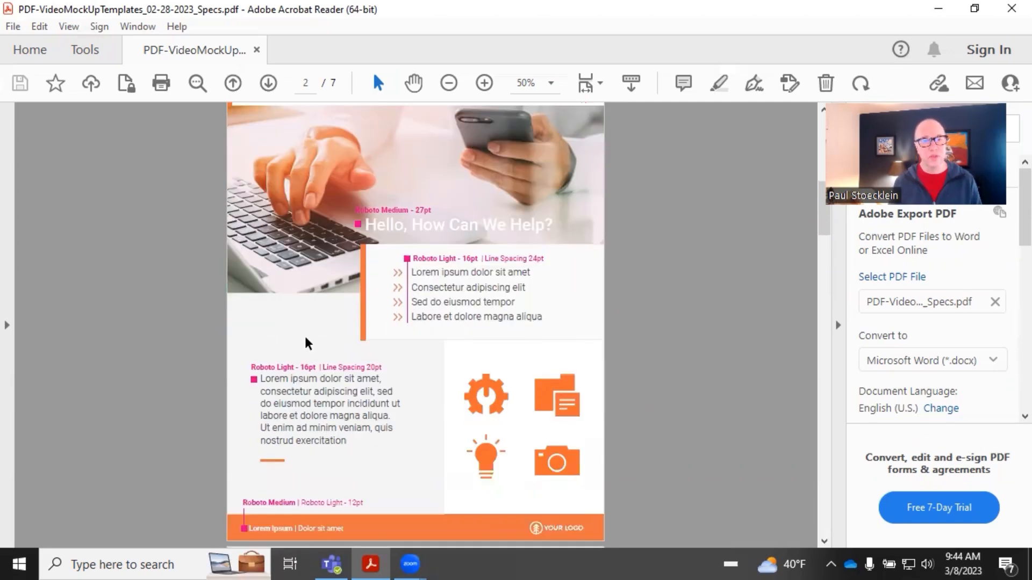
scroll("down", 3)
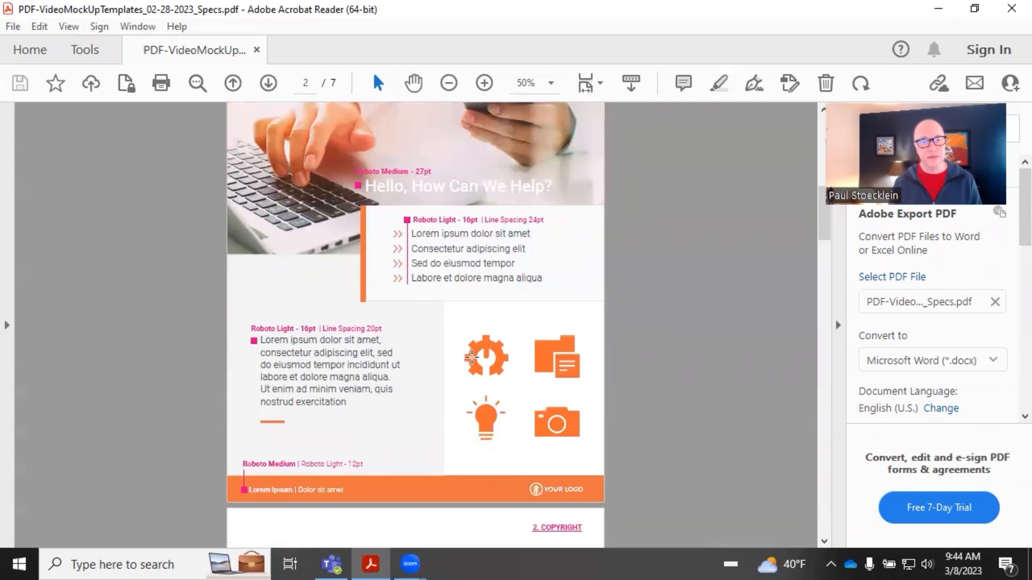
mouse_move(367, 358)
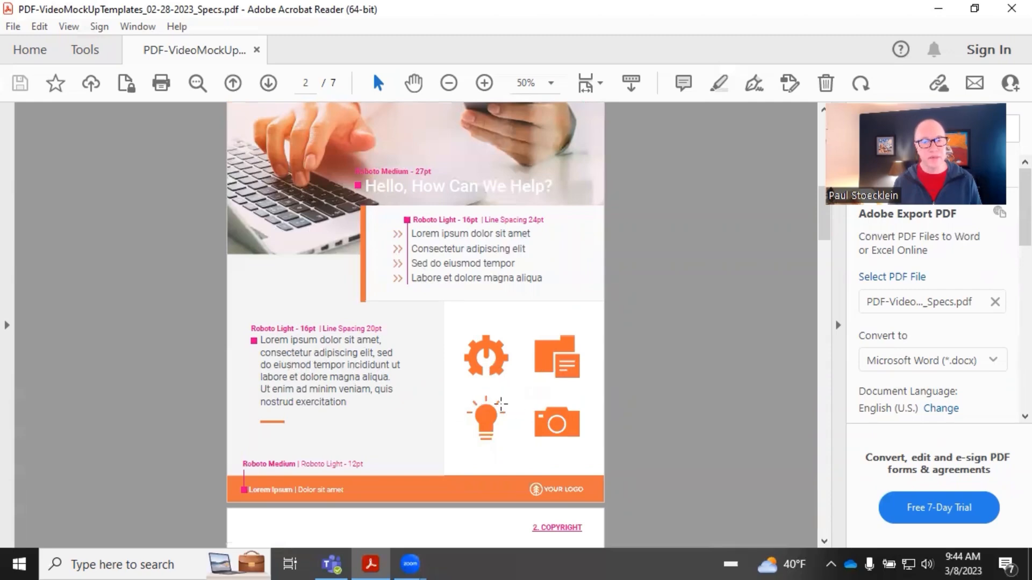
mouse_move(421, 502)
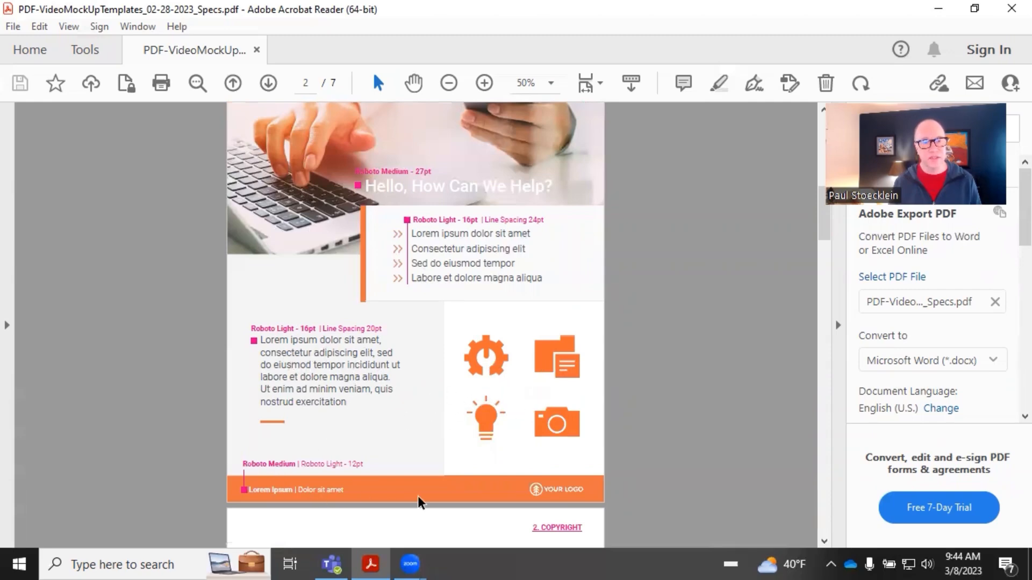
mouse_move(374, 443)
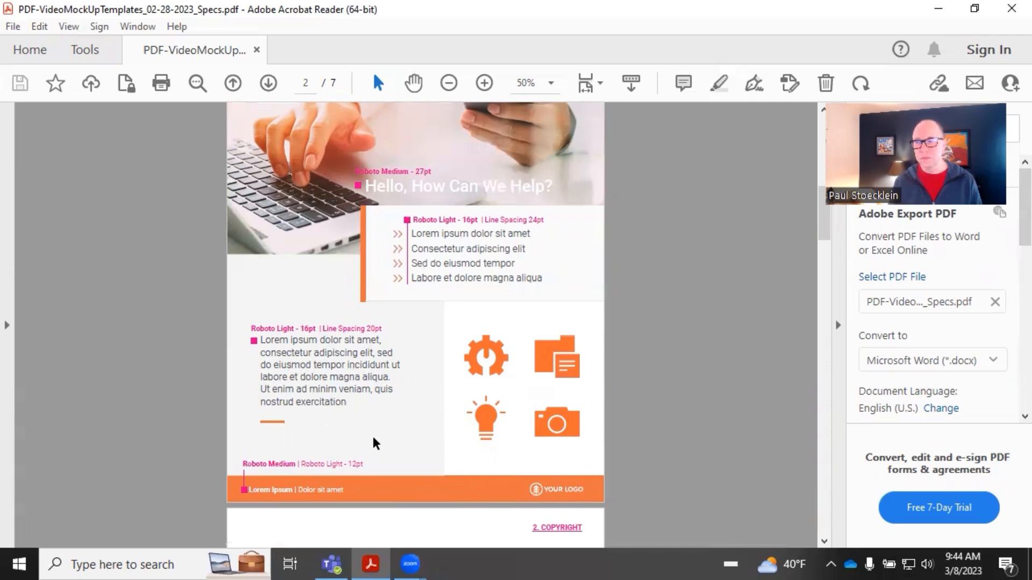
- Scroll past the page-3 copyright mockup to the page-4 Table of Contents
scroll("down", 3)
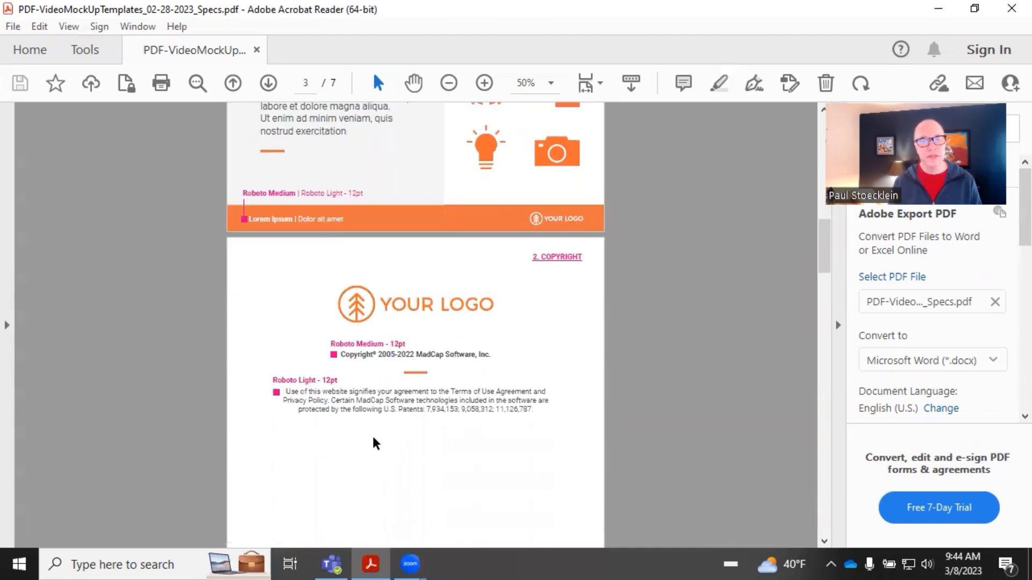
scroll("down", 3)
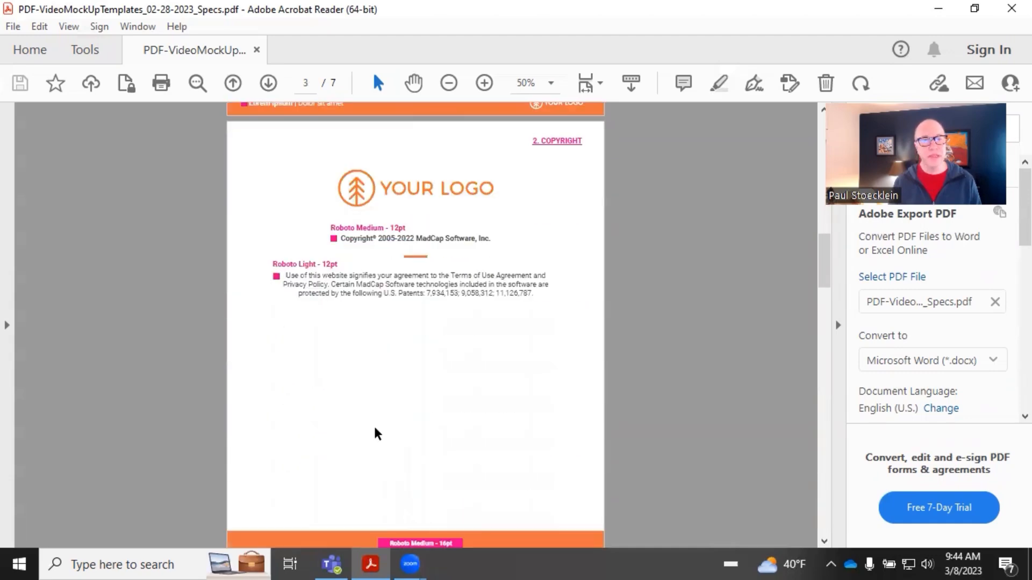
mouse_move(428, 204)
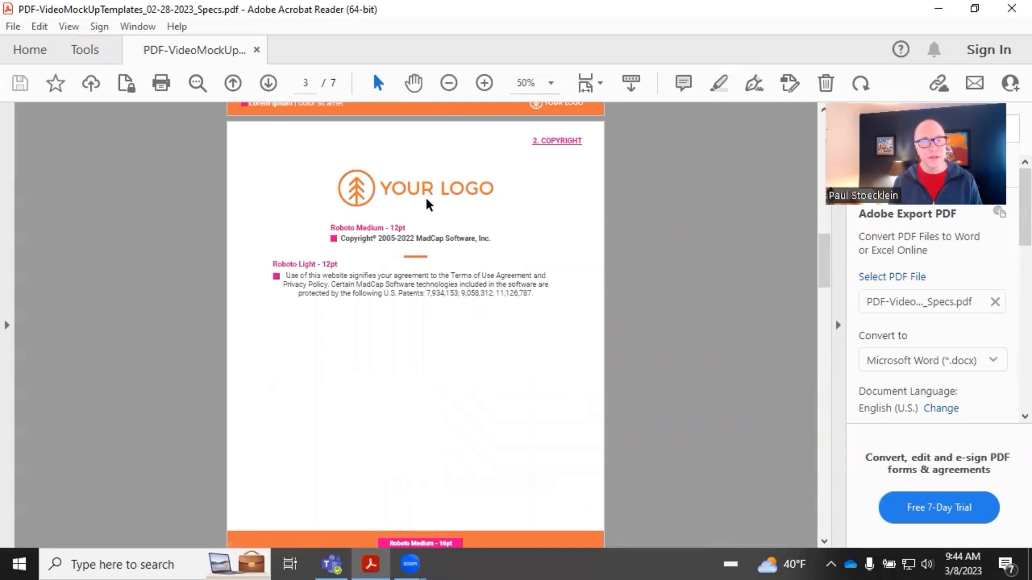
mouse_move(422, 376)
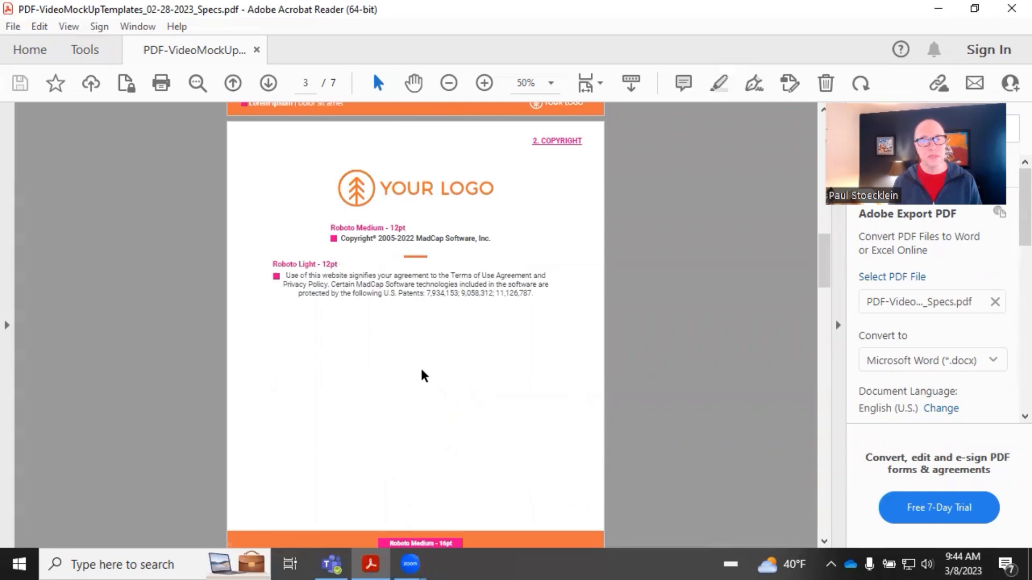
scroll("down", 3)
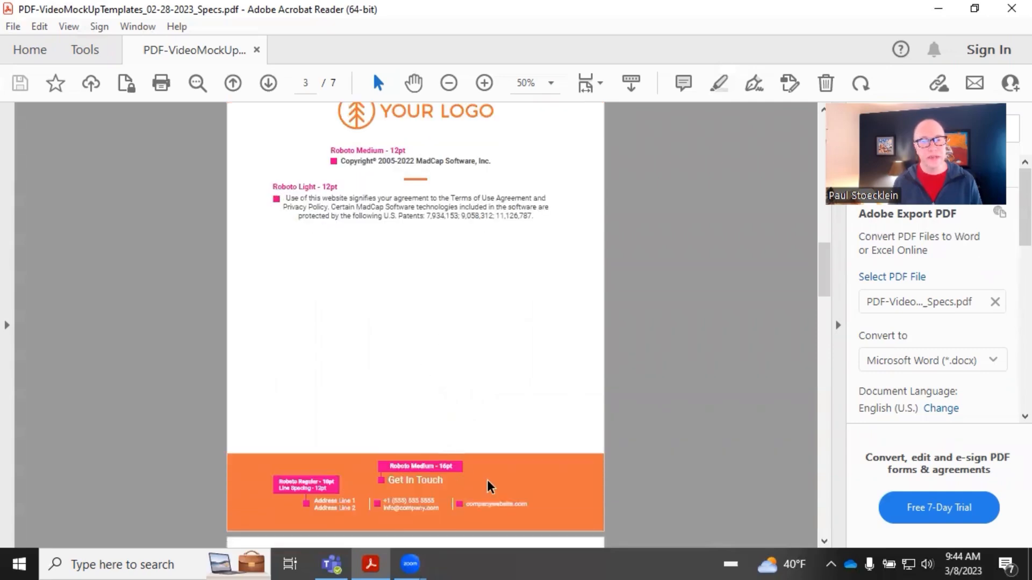
mouse_move(441, 480)
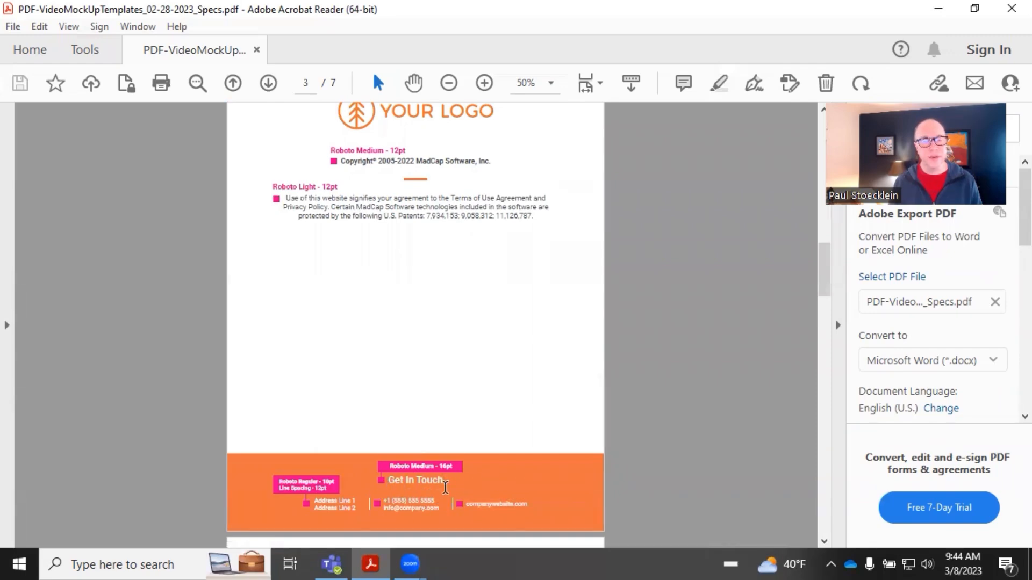
scroll("down", 3)
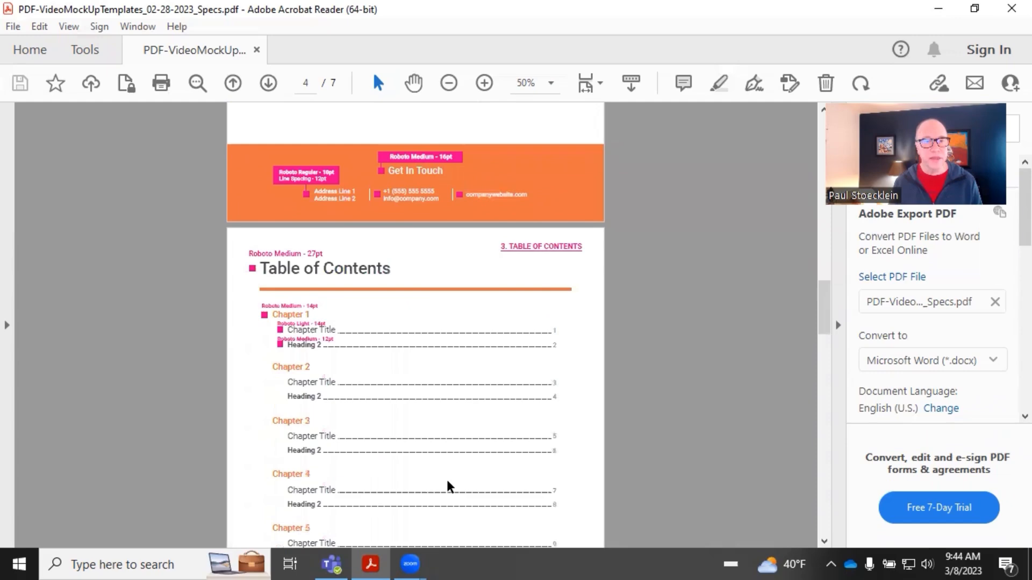
scroll("down", 3)
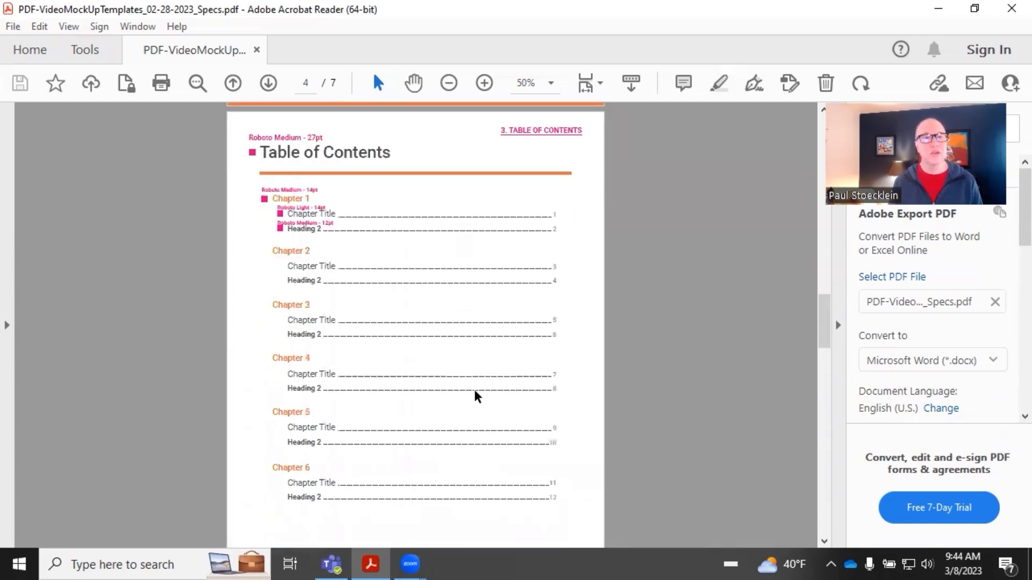
mouse_move(431, 277)
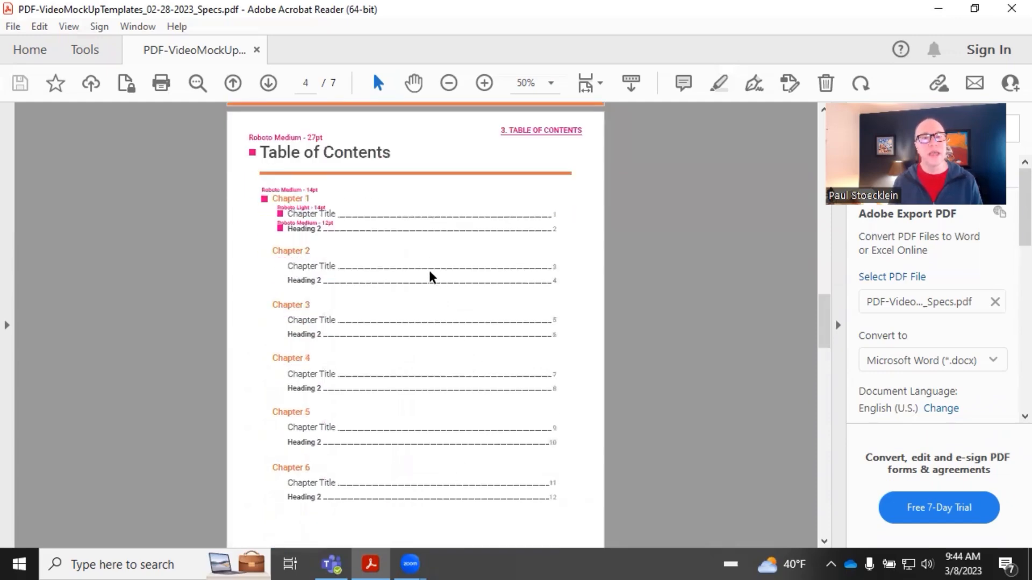
mouse_move(385, 221)
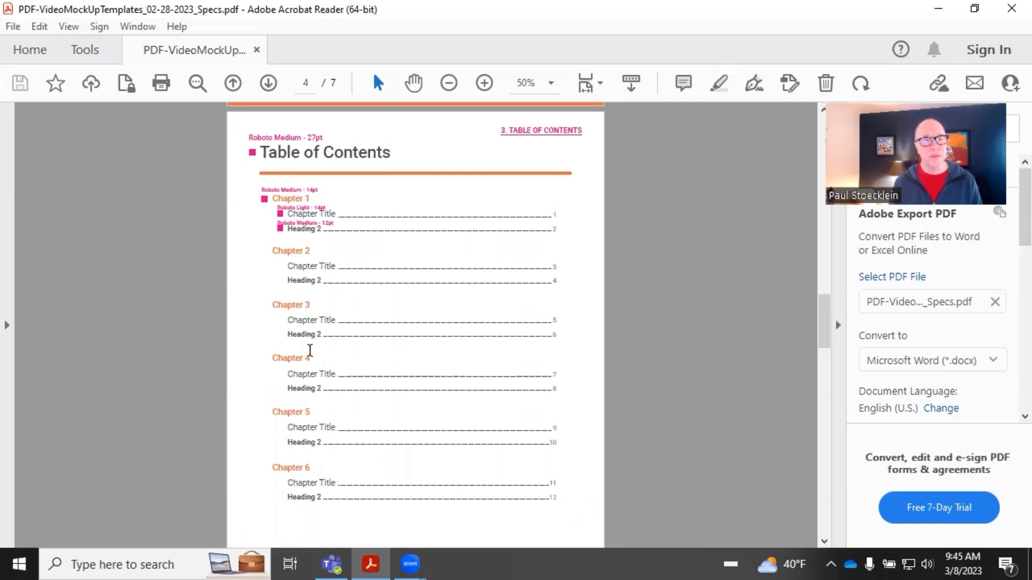
mouse_move(308, 200)
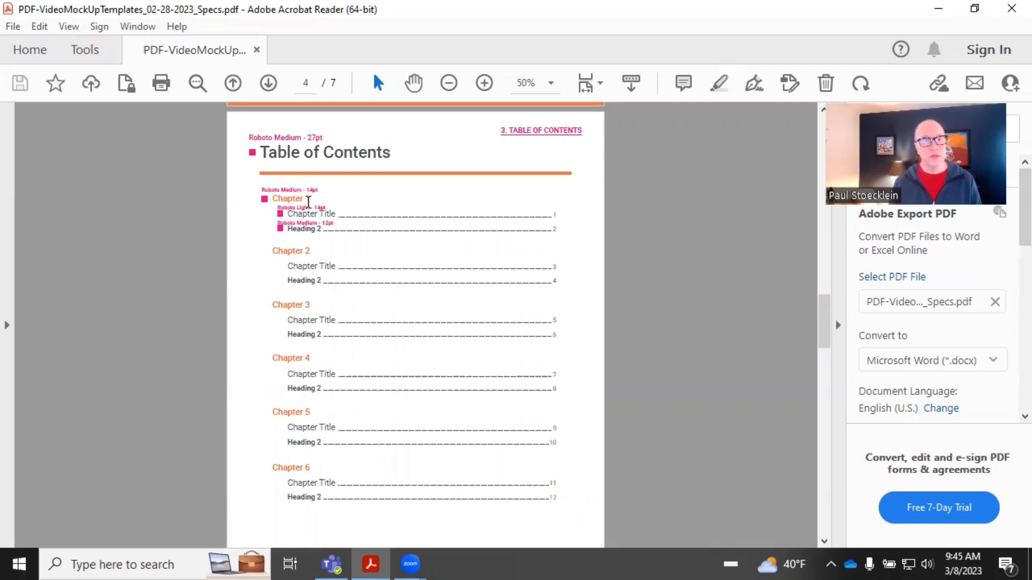
mouse_move(323, 354)
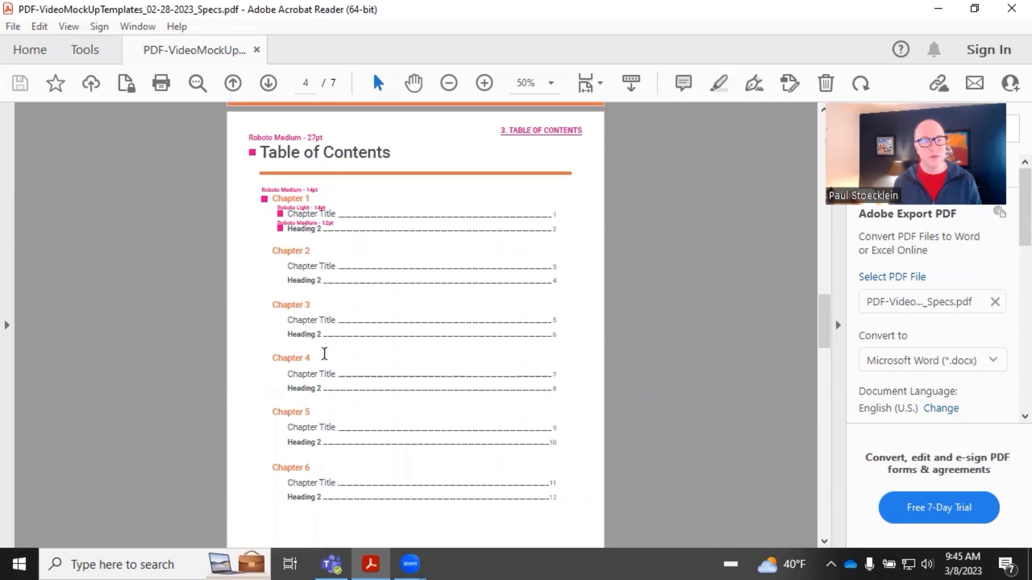
mouse_move(323, 214)
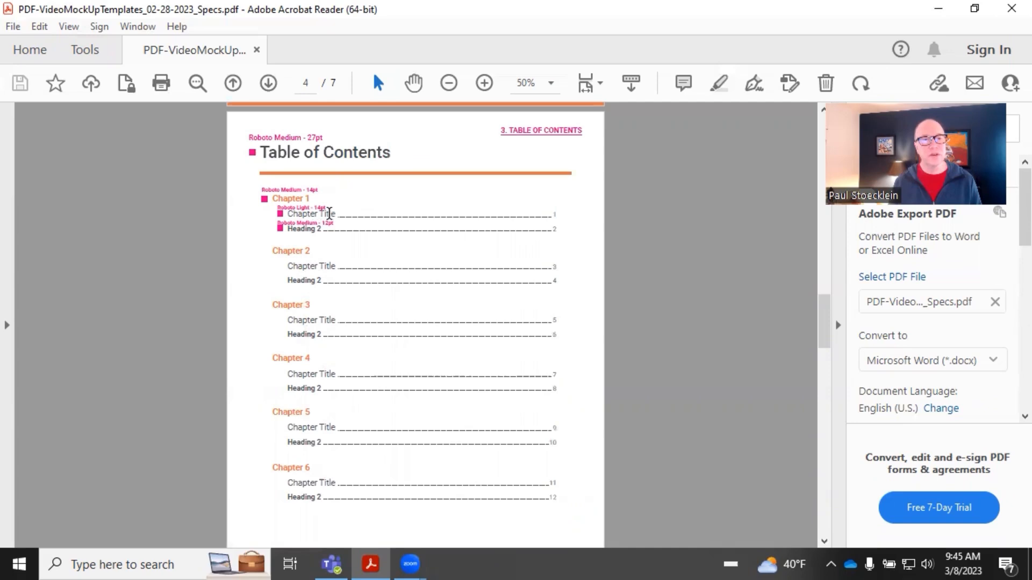
mouse_move(496, 229)
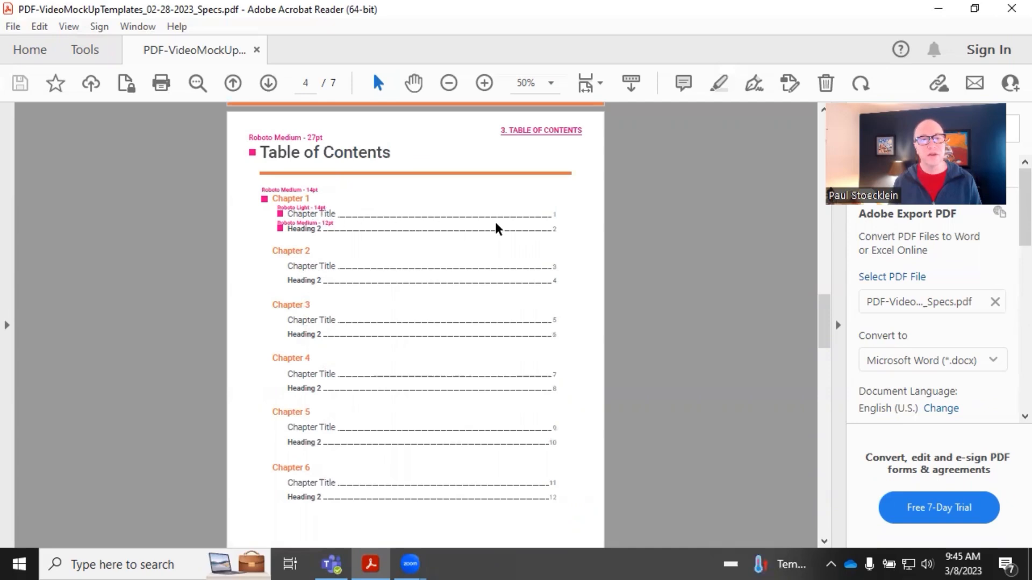
mouse_move(342, 238)
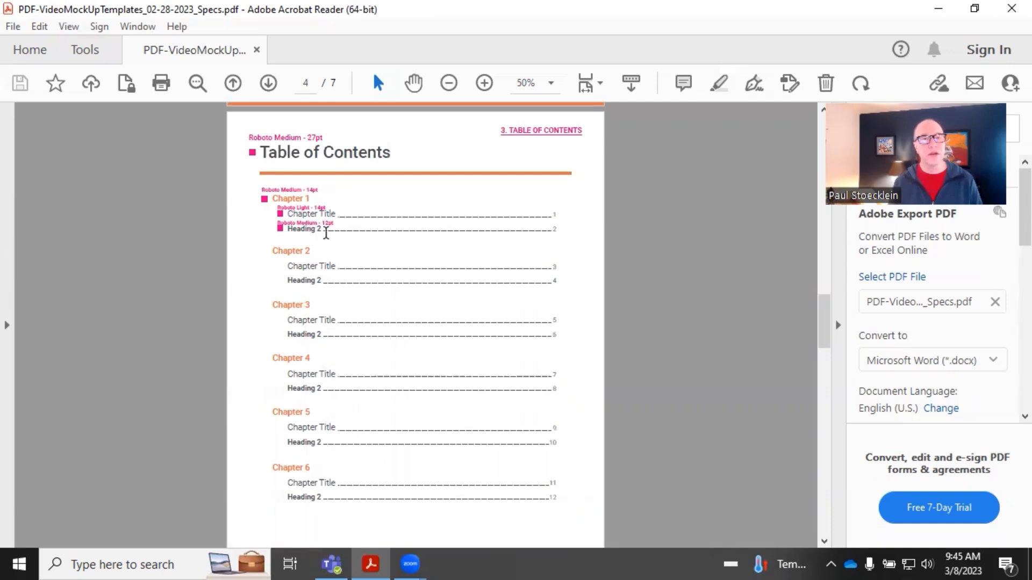
mouse_move(405, 351)
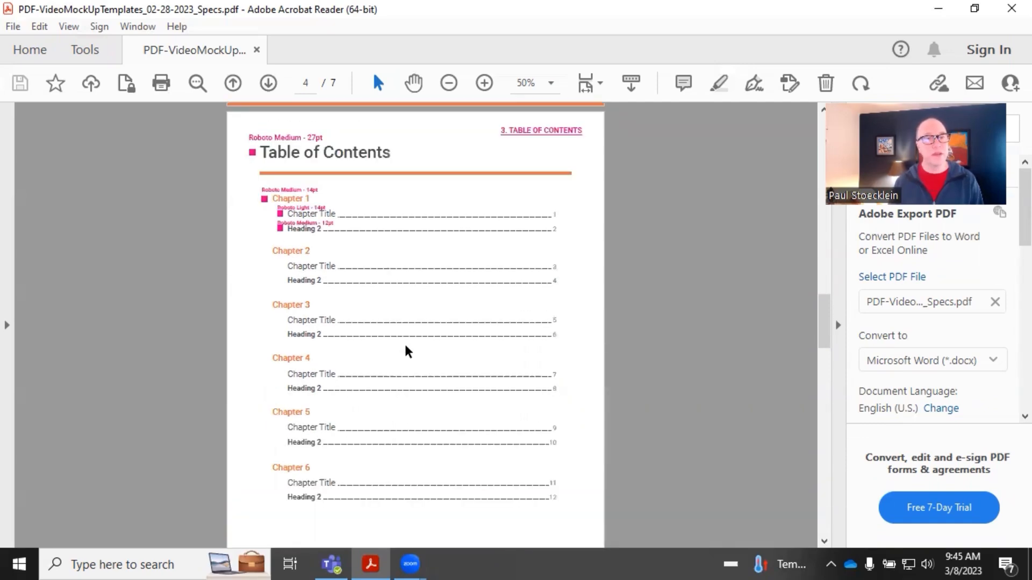
mouse_move(290, 209)
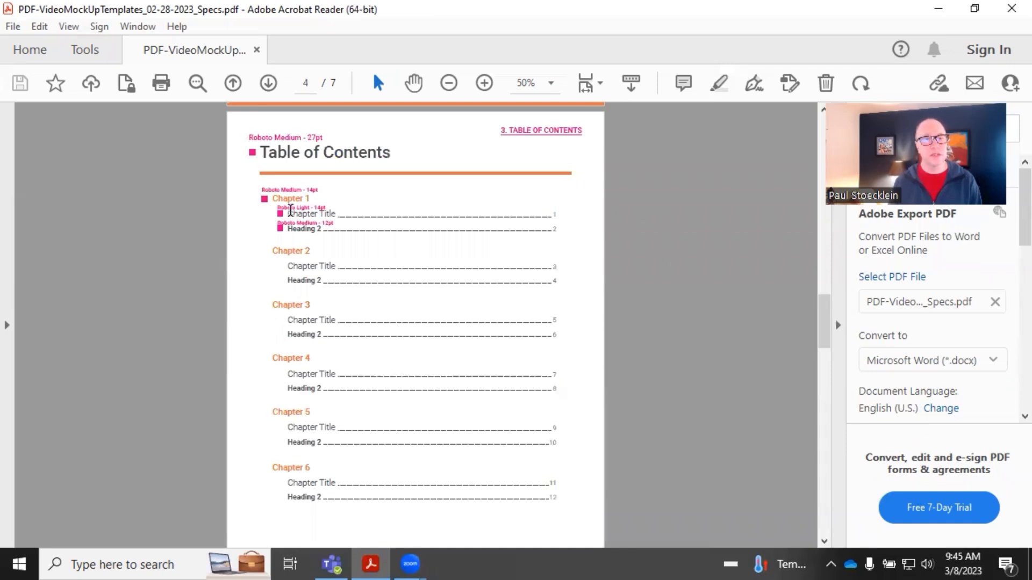
scroll("down", 3)
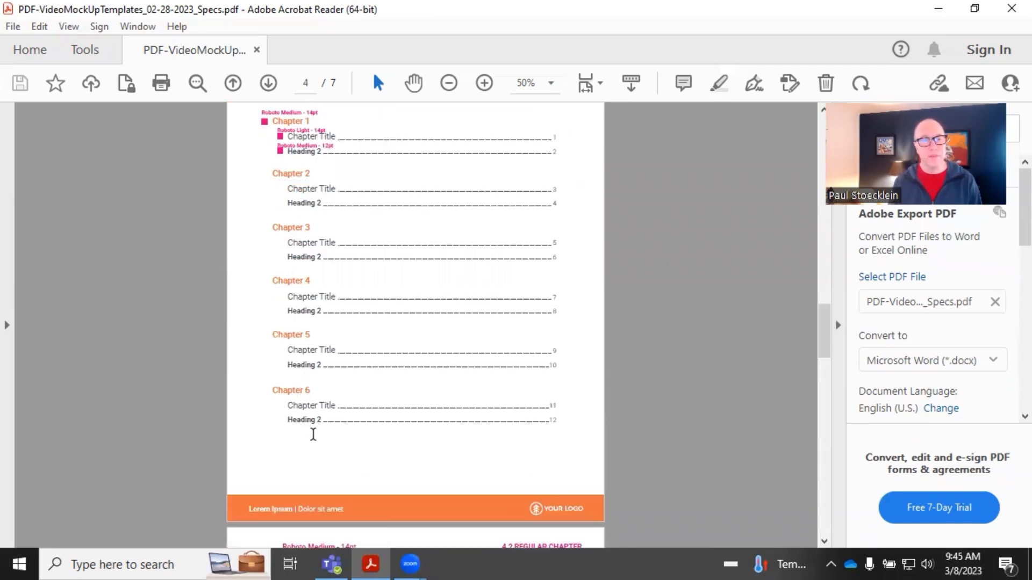
mouse_move(287, 471)
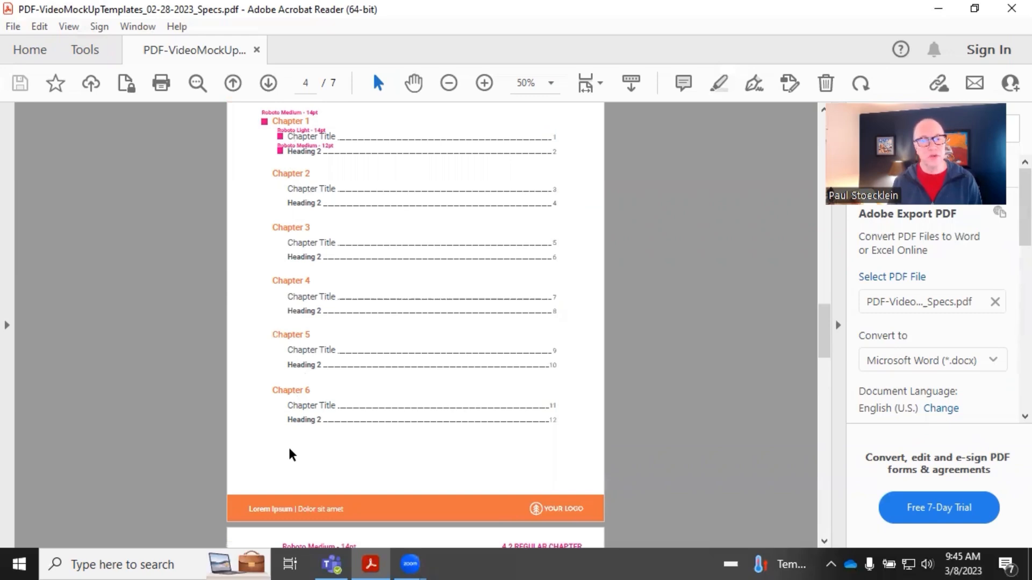
mouse_move(286, 452)
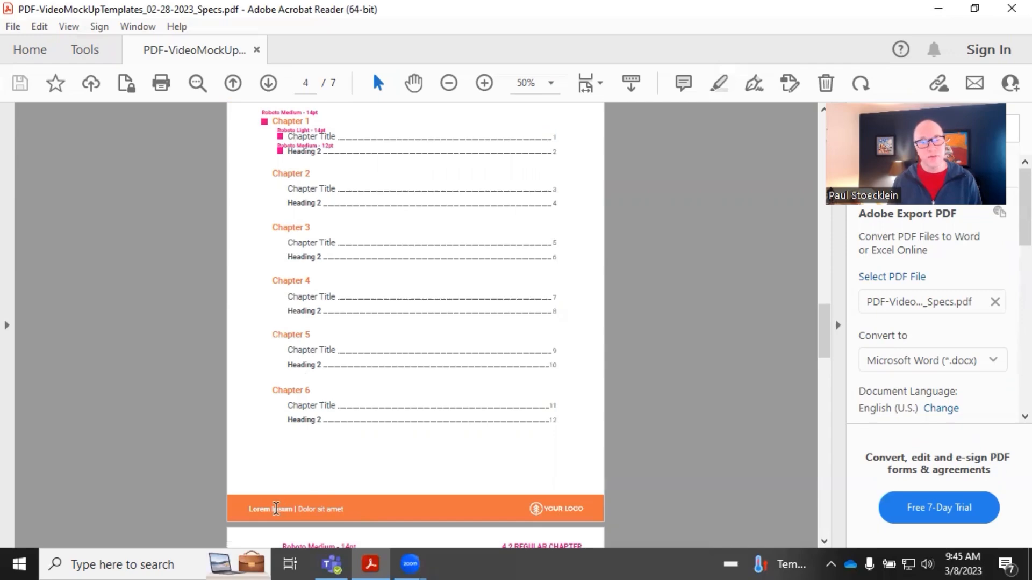
- Scroll to the page-5 Regular Chapter mockup with Chapter 1 and Heading 1–3 specs
scroll("up", 3)
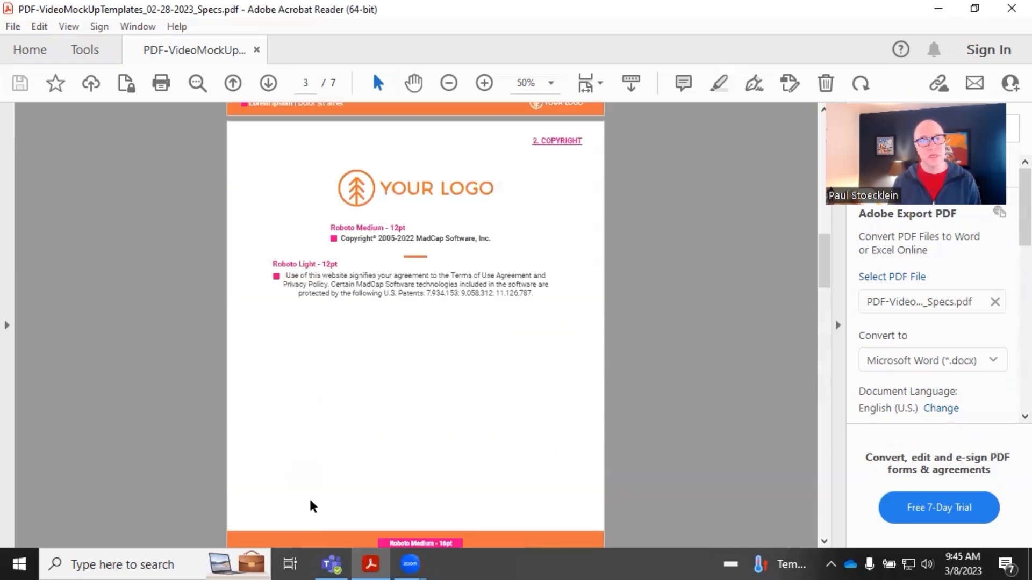
scroll("up", 3)
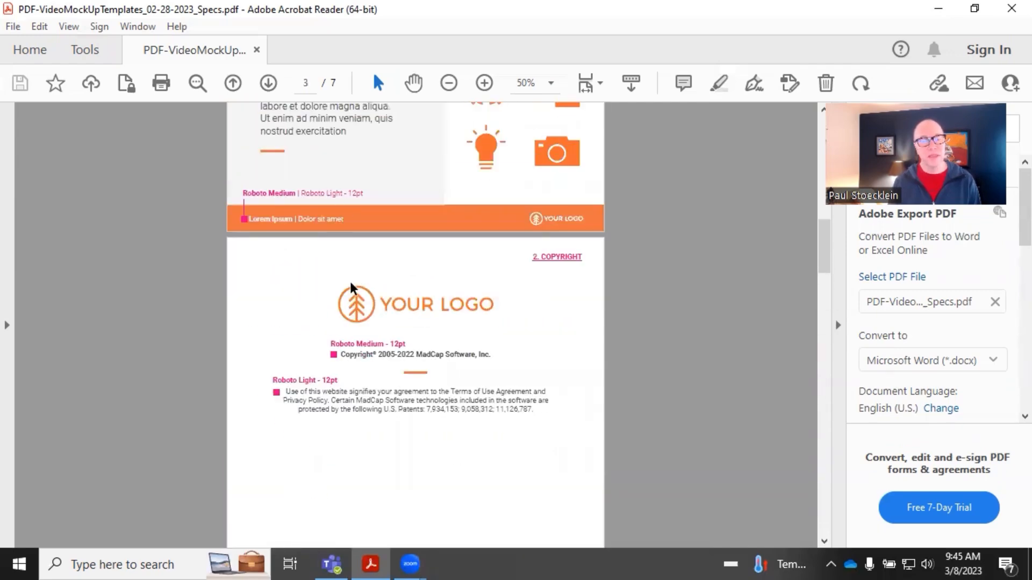
mouse_move(272, 211)
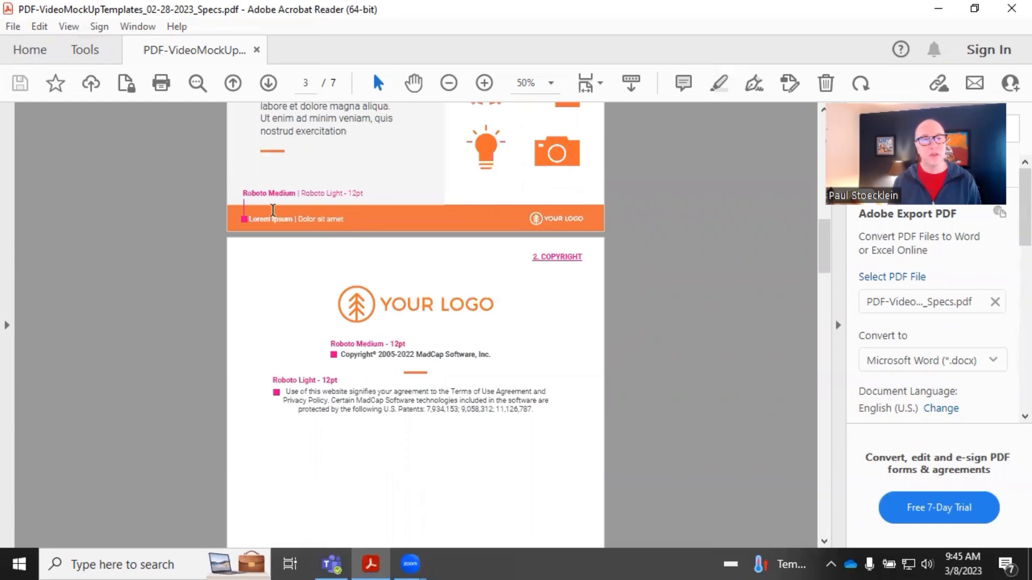
mouse_move(334, 256)
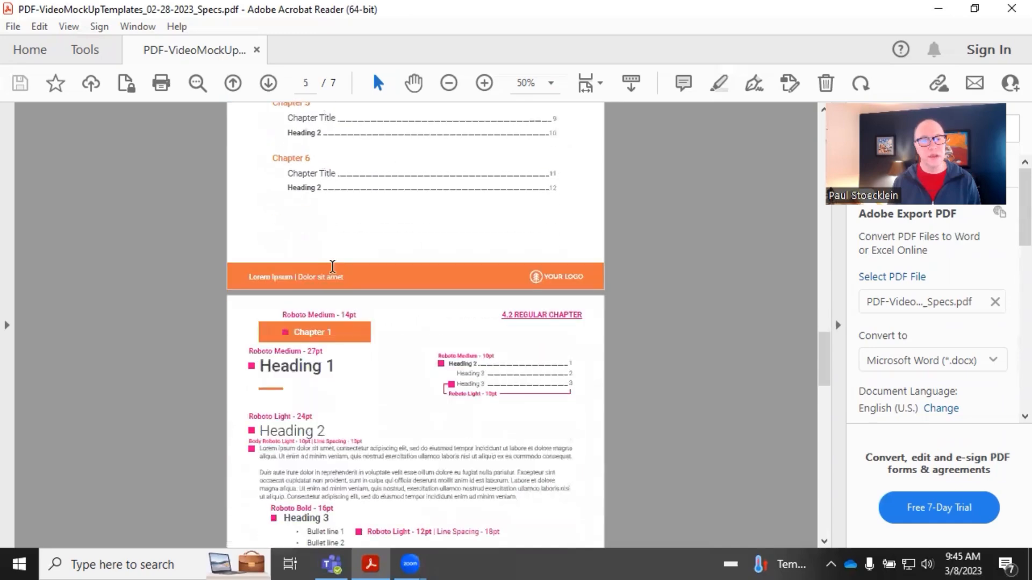
mouse_move(349, 280)
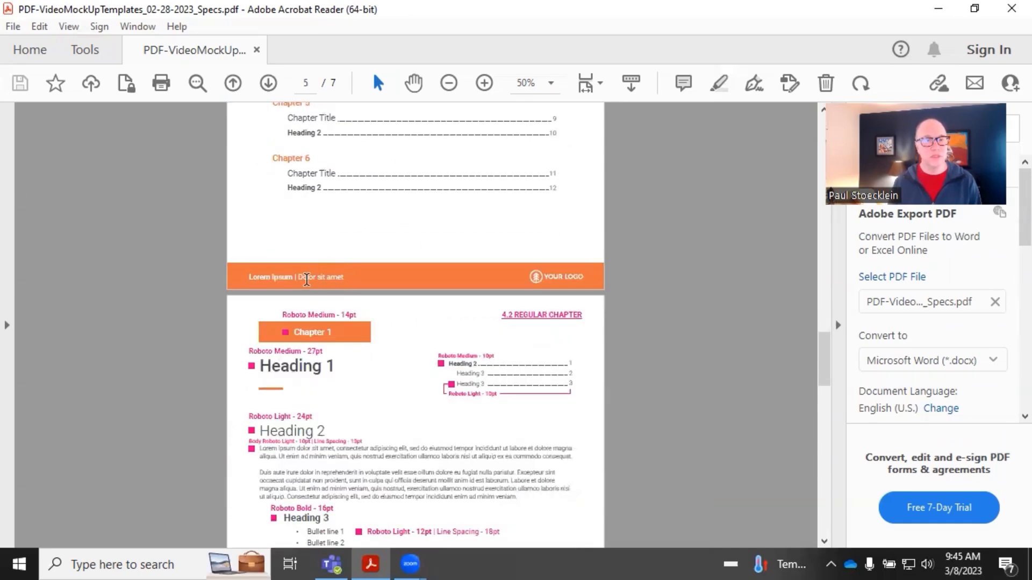
mouse_move(378, 304)
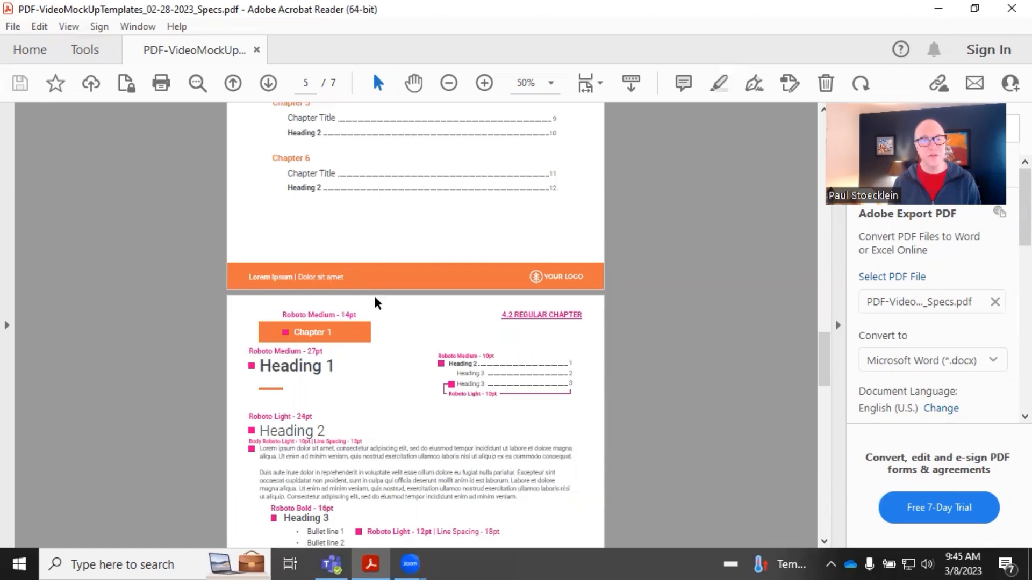
scroll("down", 3)
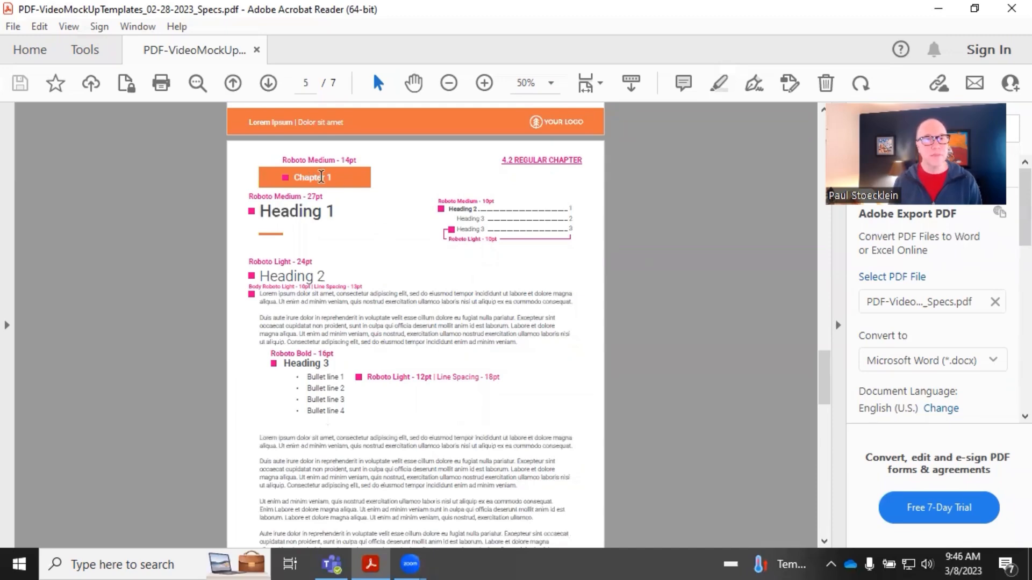
mouse_move(332, 178)
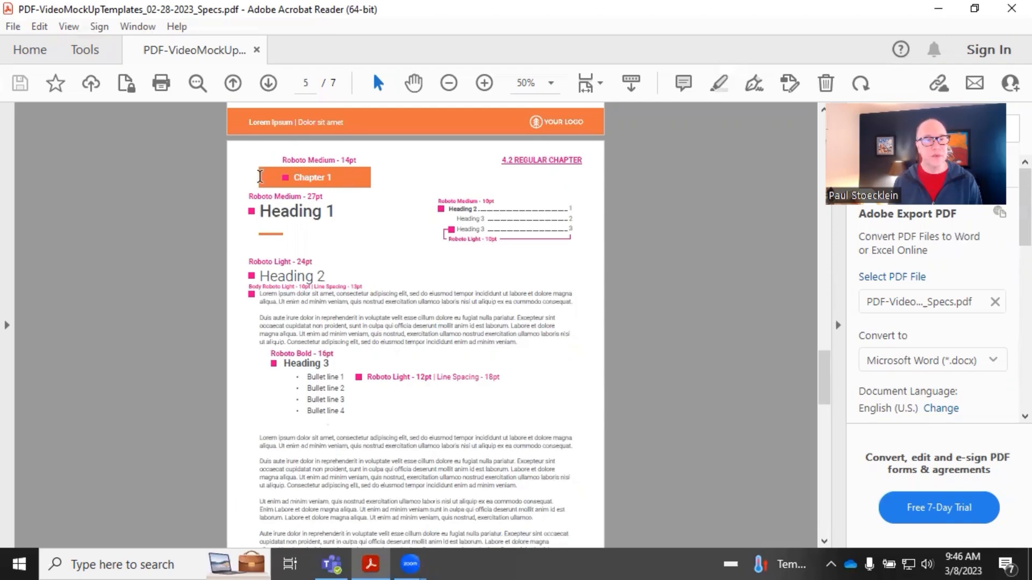
mouse_move(287, 176)
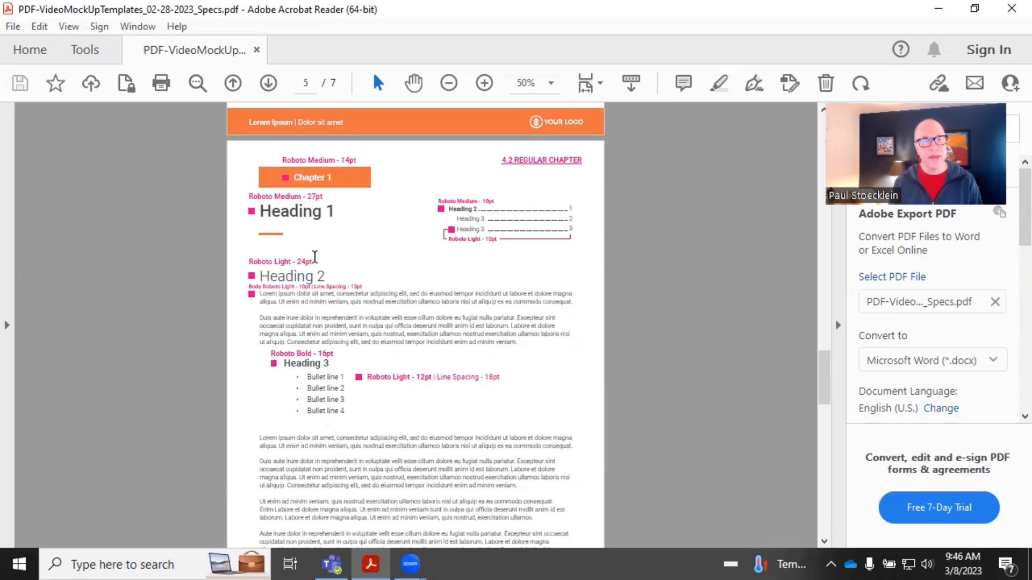
mouse_move(382, 305)
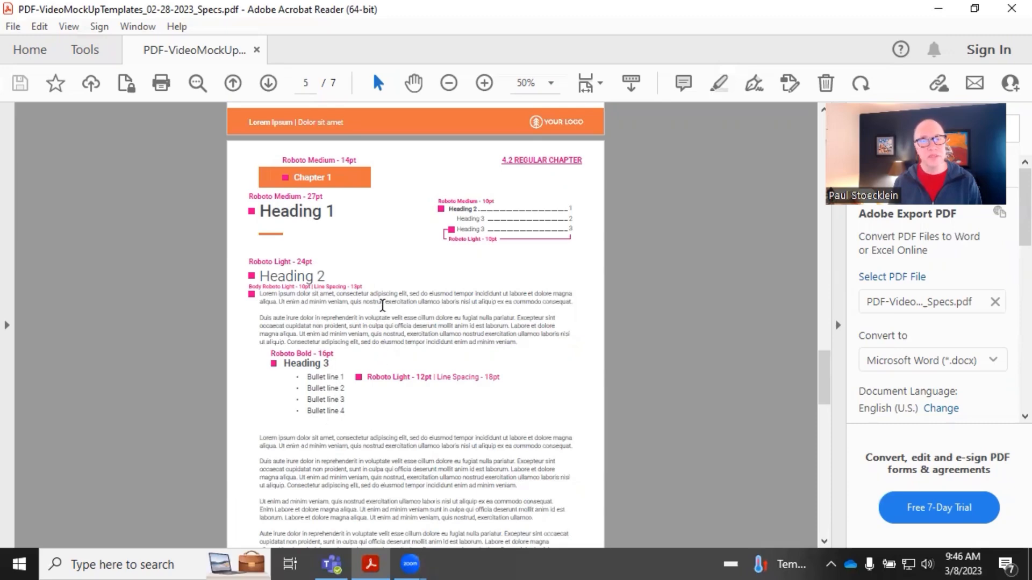
mouse_move(380, 273)
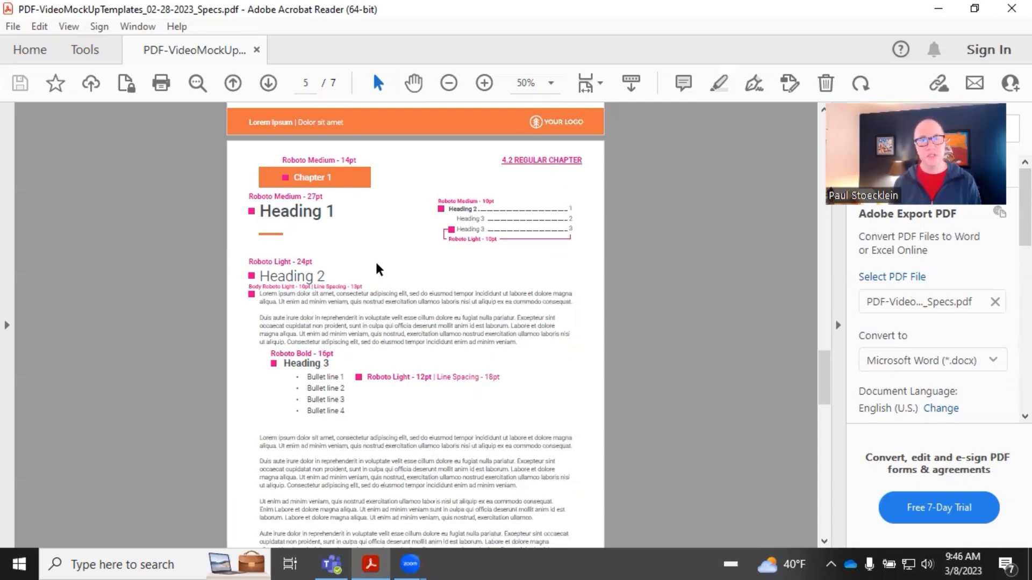
mouse_move(474, 207)
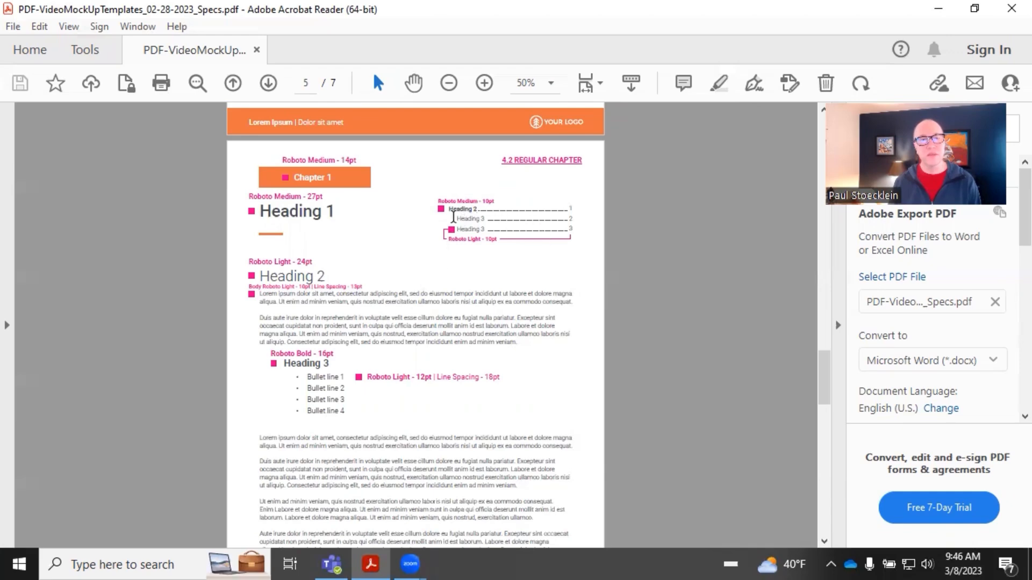
mouse_move(478, 252)
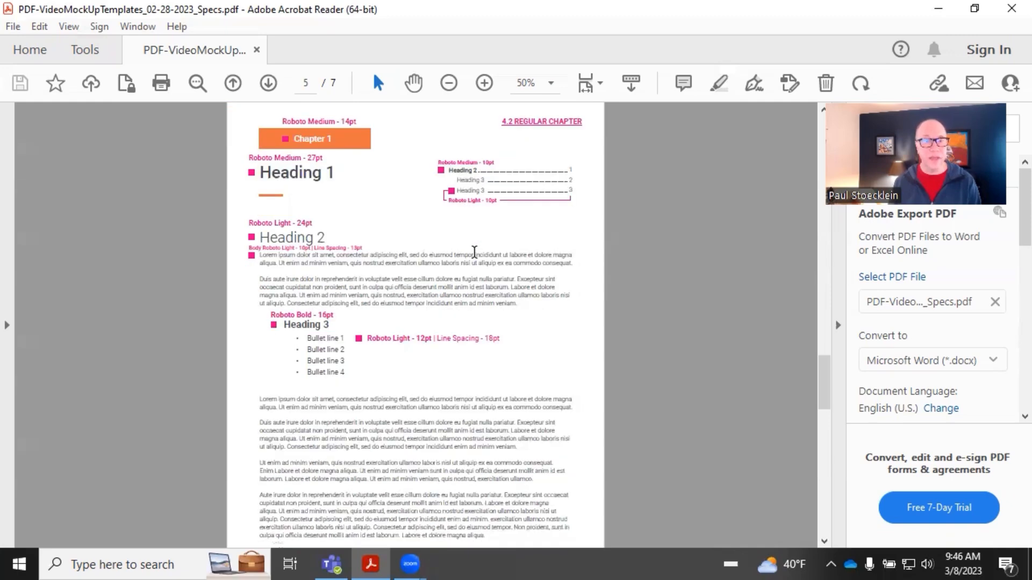
- Scroll past the chapter page to the page-6 Appendix mockup with its Heading 3 sections
scroll("down", 3)
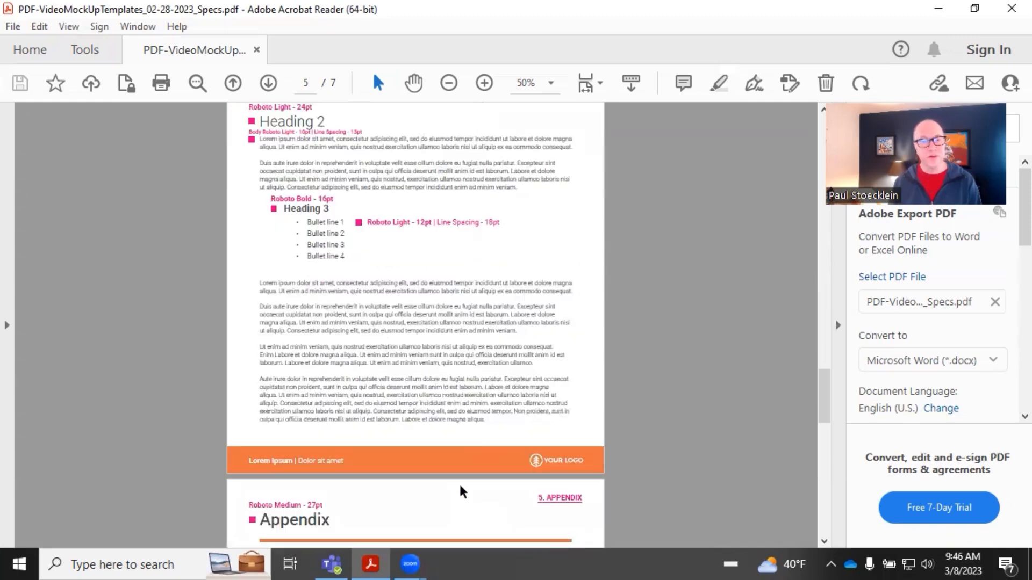
scroll("down", 3)
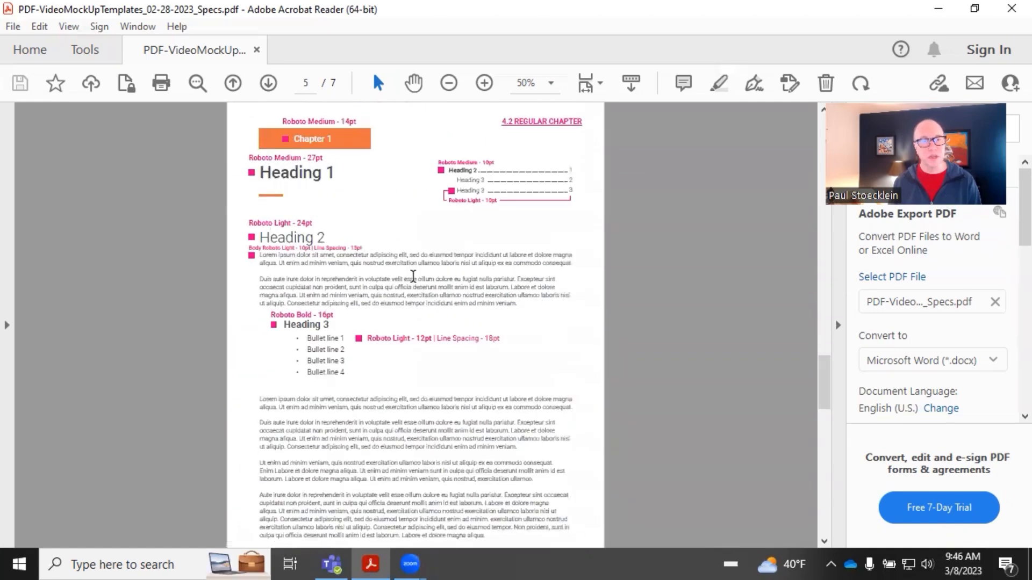
left_click(267, 83)
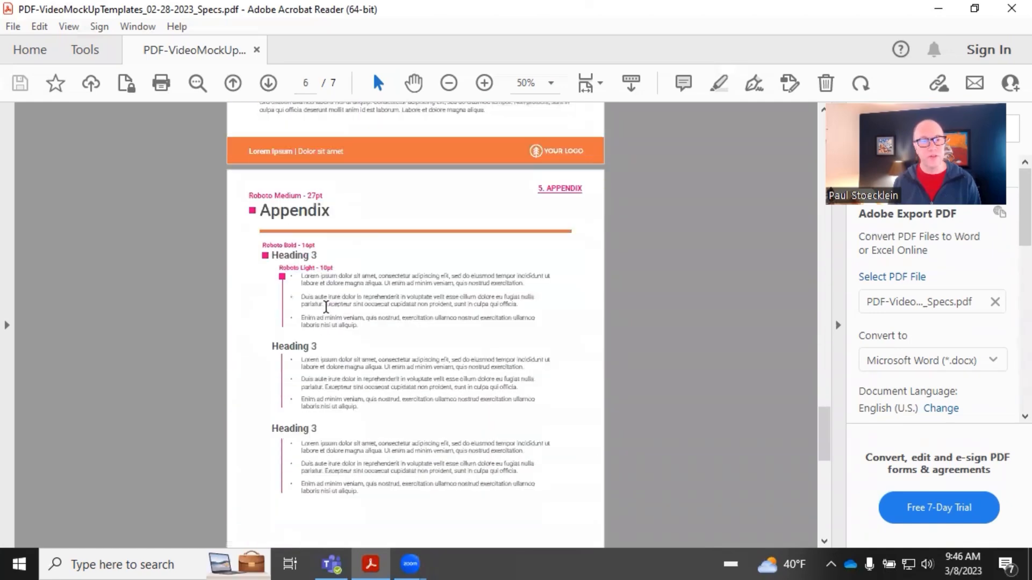
scroll("up", 3)
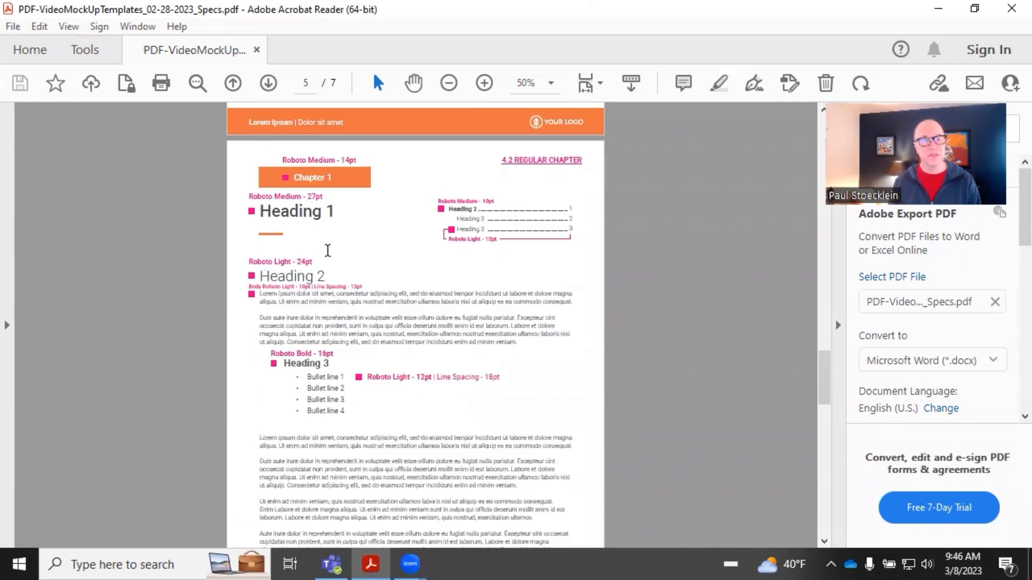
mouse_move(419, 267)
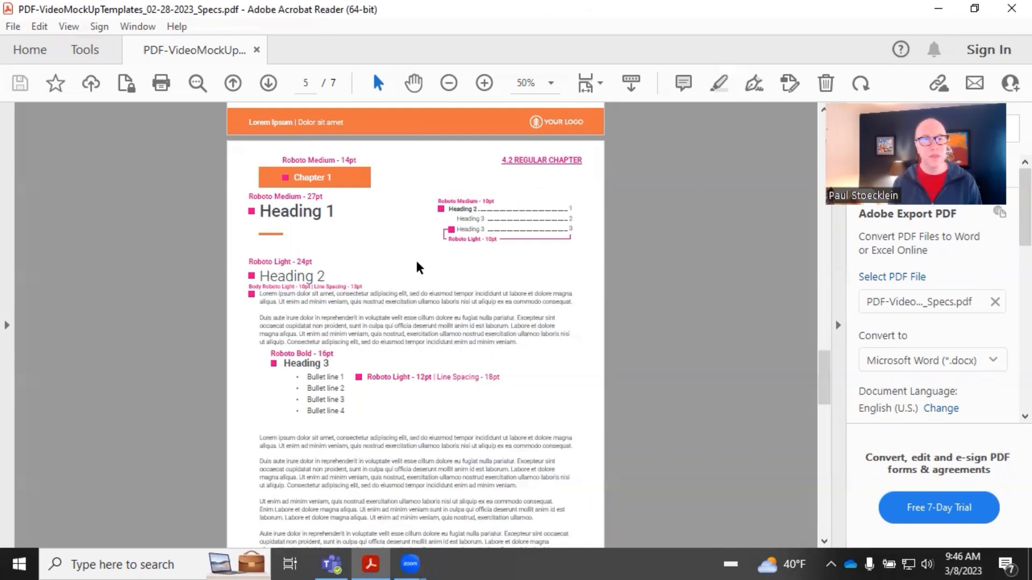
mouse_move(412, 276)
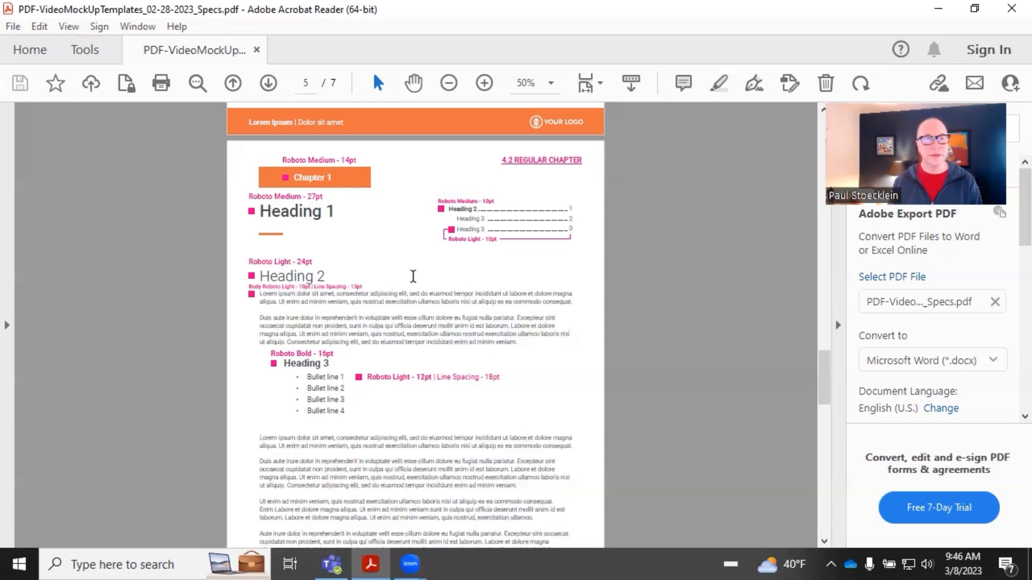
mouse_move(342, 187)
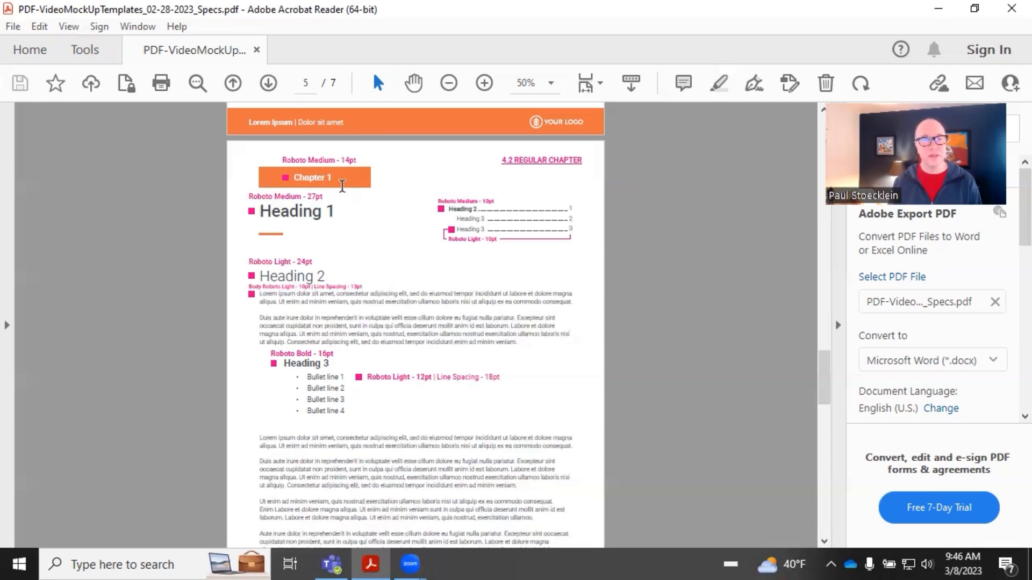
mouse_move(468, 241)
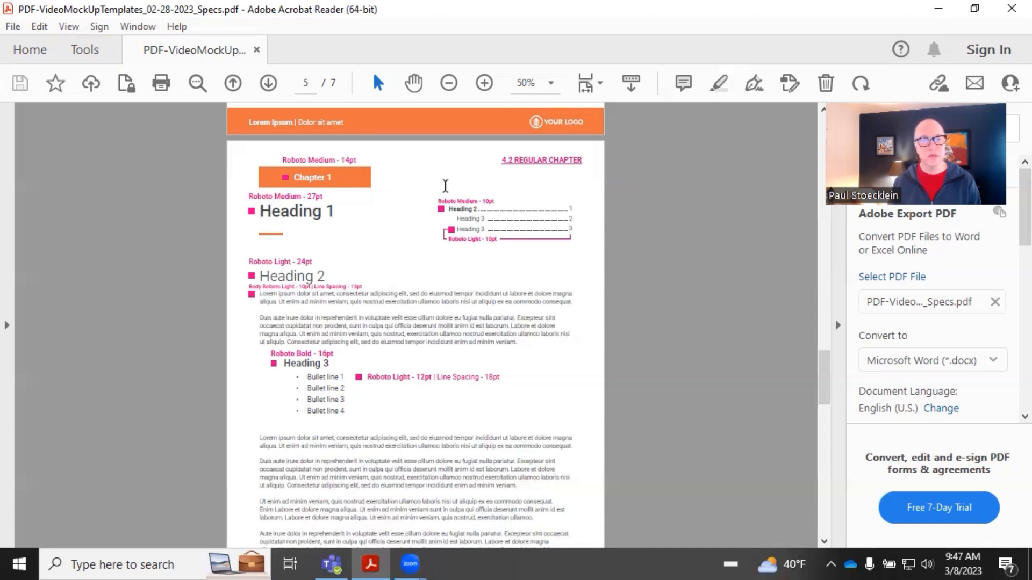
scroll("down", 3)
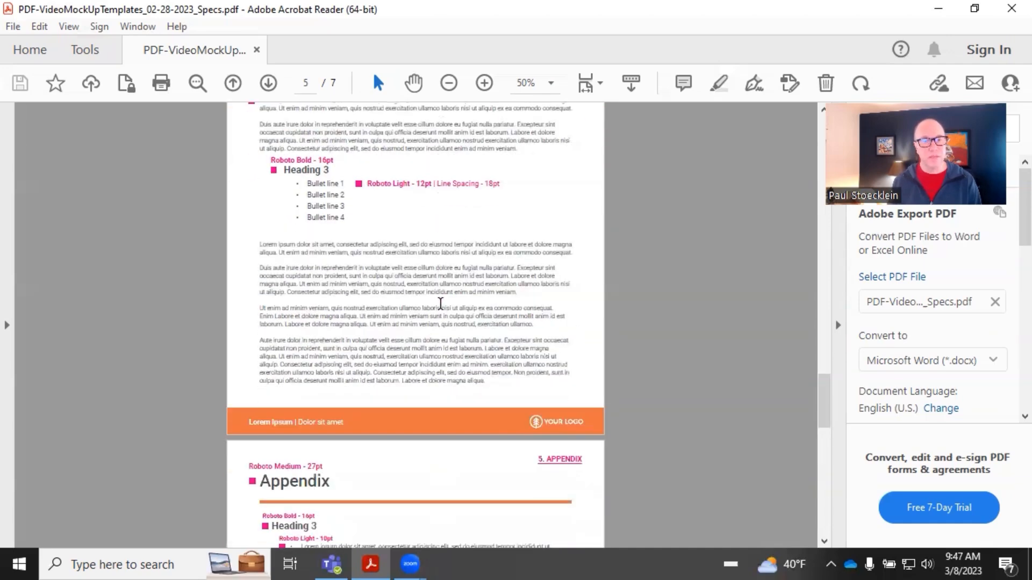
scroll("down", 3)
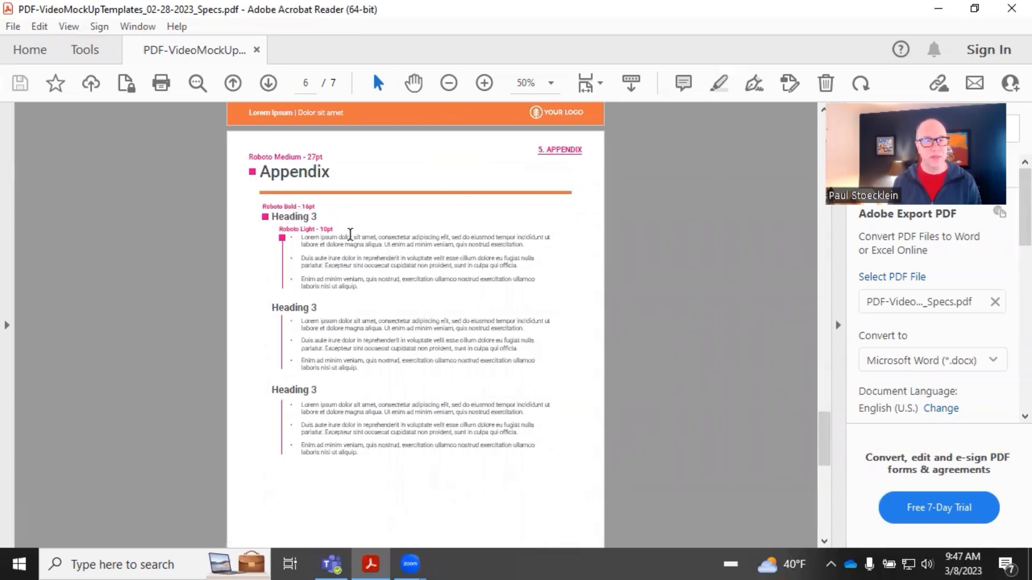
mouse_move(370, 327)
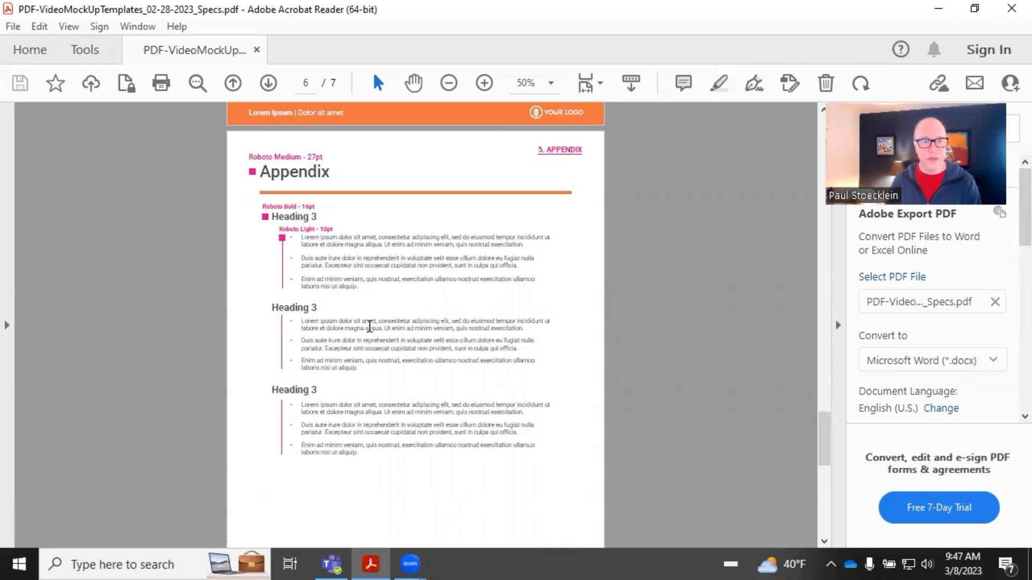
mouse_move(302, 218)
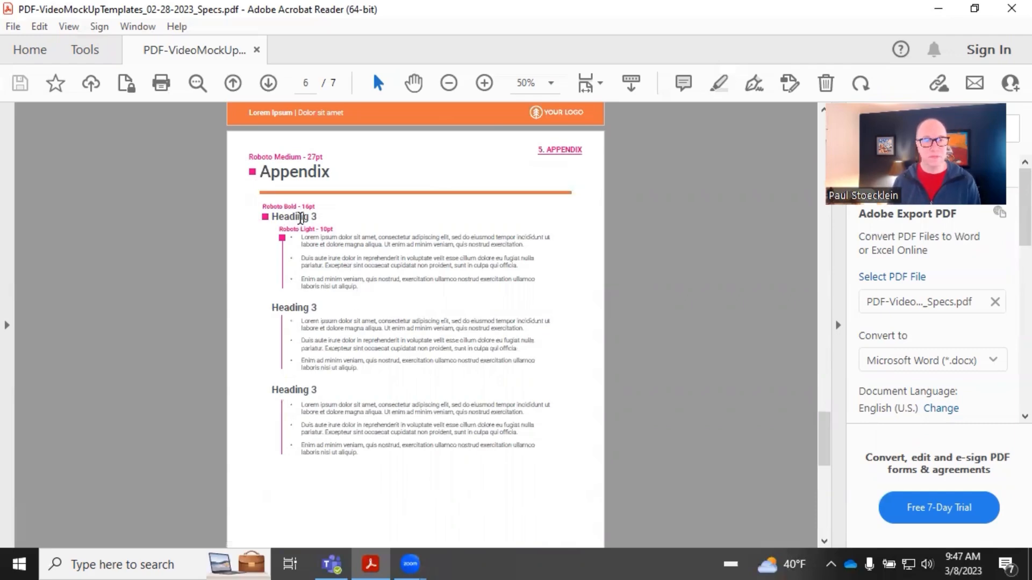
mouse_move(332, 219)
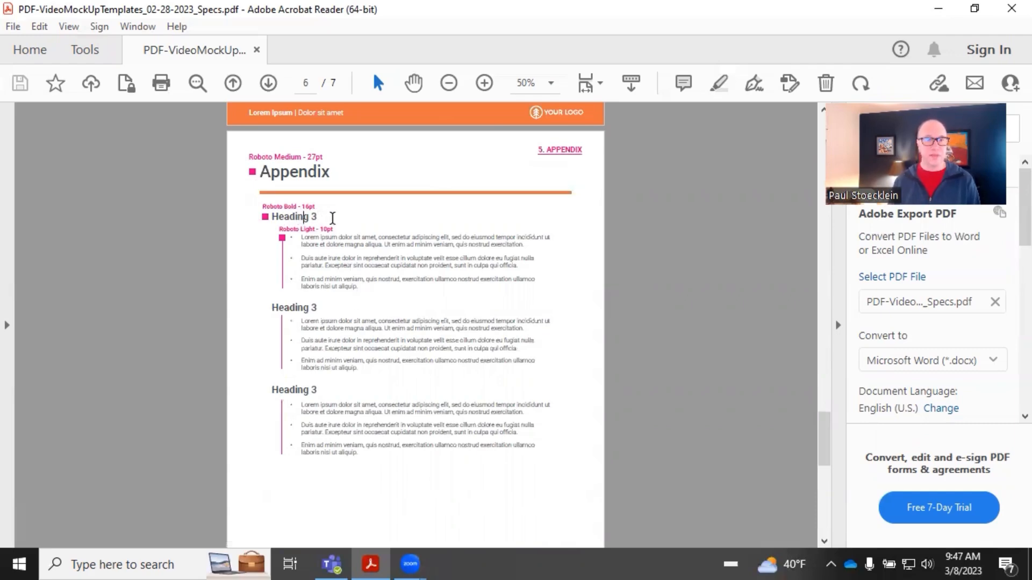
mouse_move(369, 294)
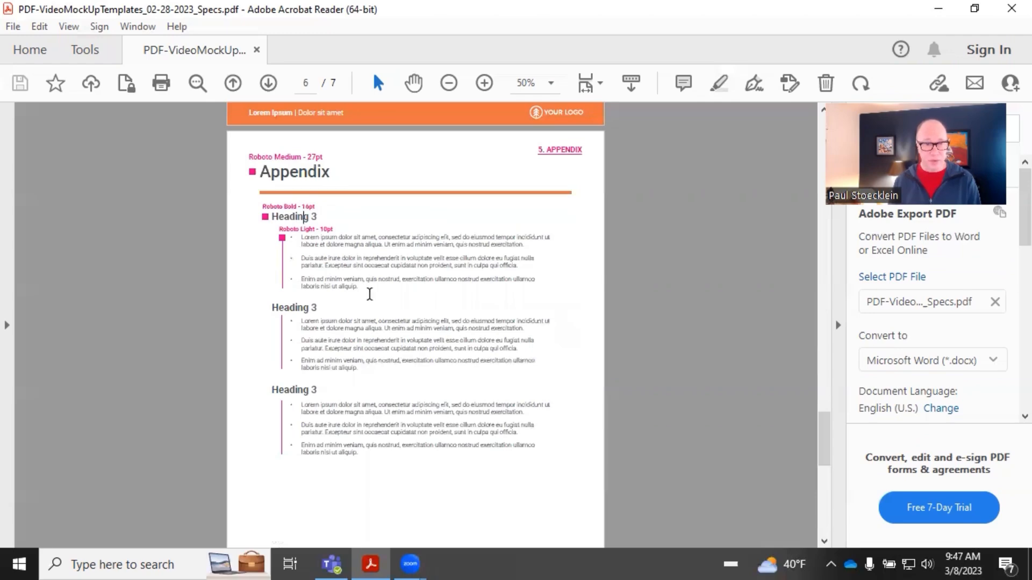
- Scroll past the appendix to the mockup's page 7 Index, showing its A–Z columns and footer
scroll("down", 3)
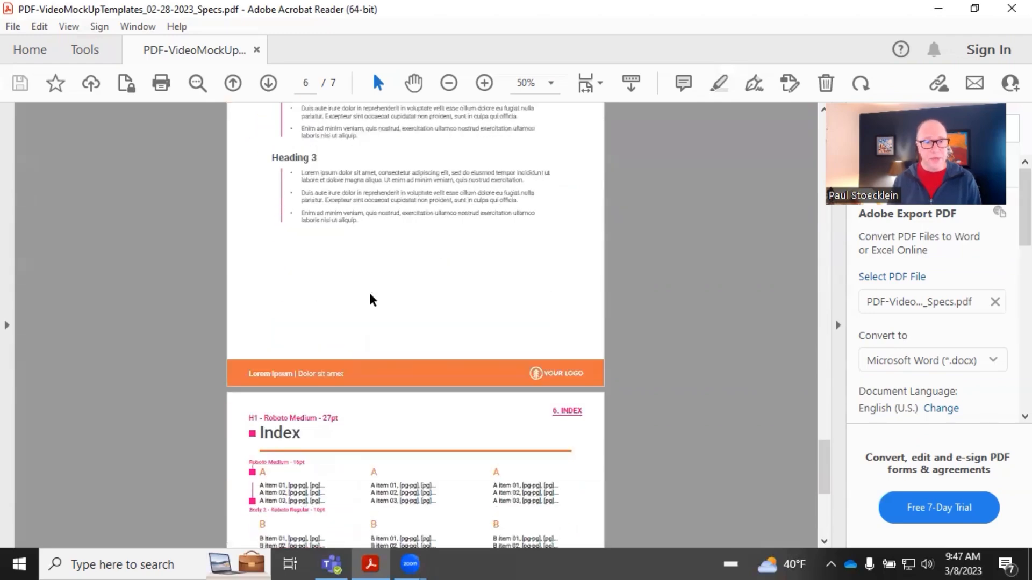
scroll("down", 3)
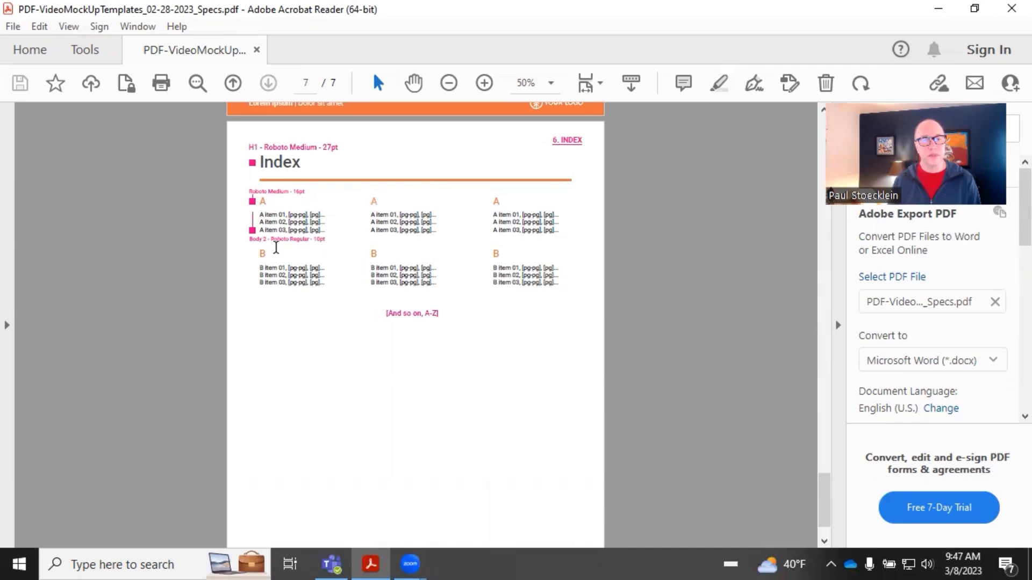
mouse_move(323, 290)
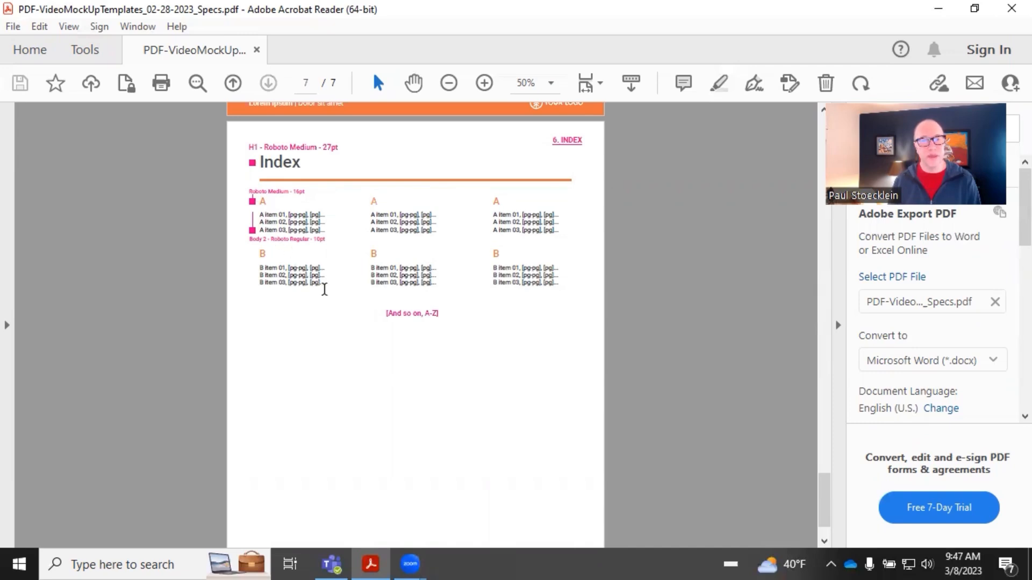
scroll("down", 3)
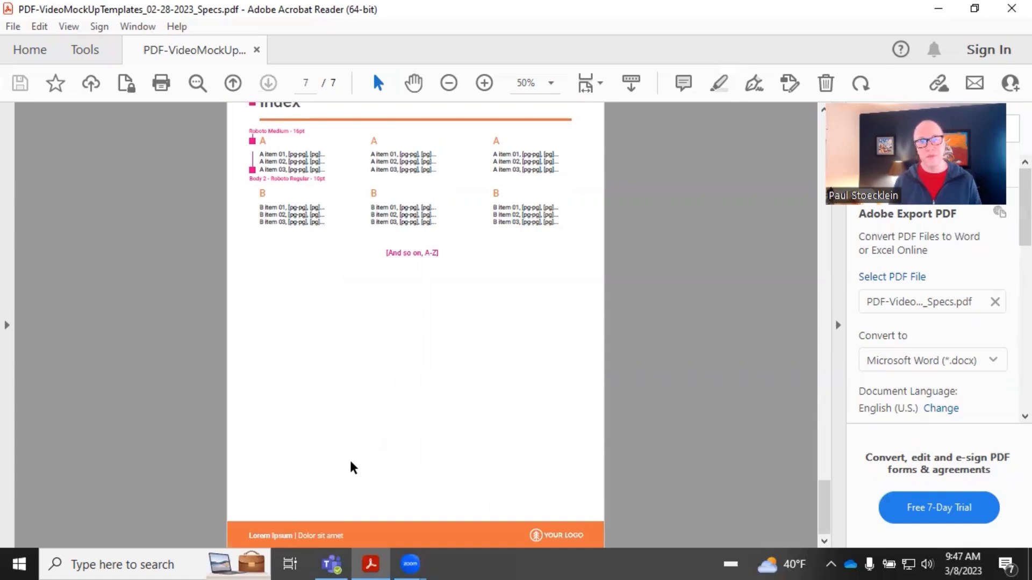
mouse_move(361, 457)
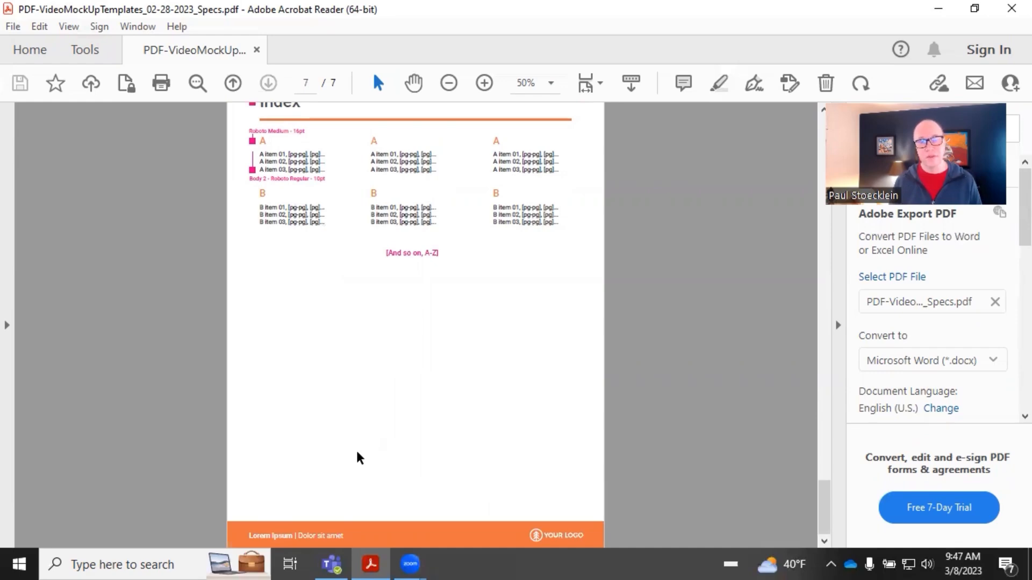